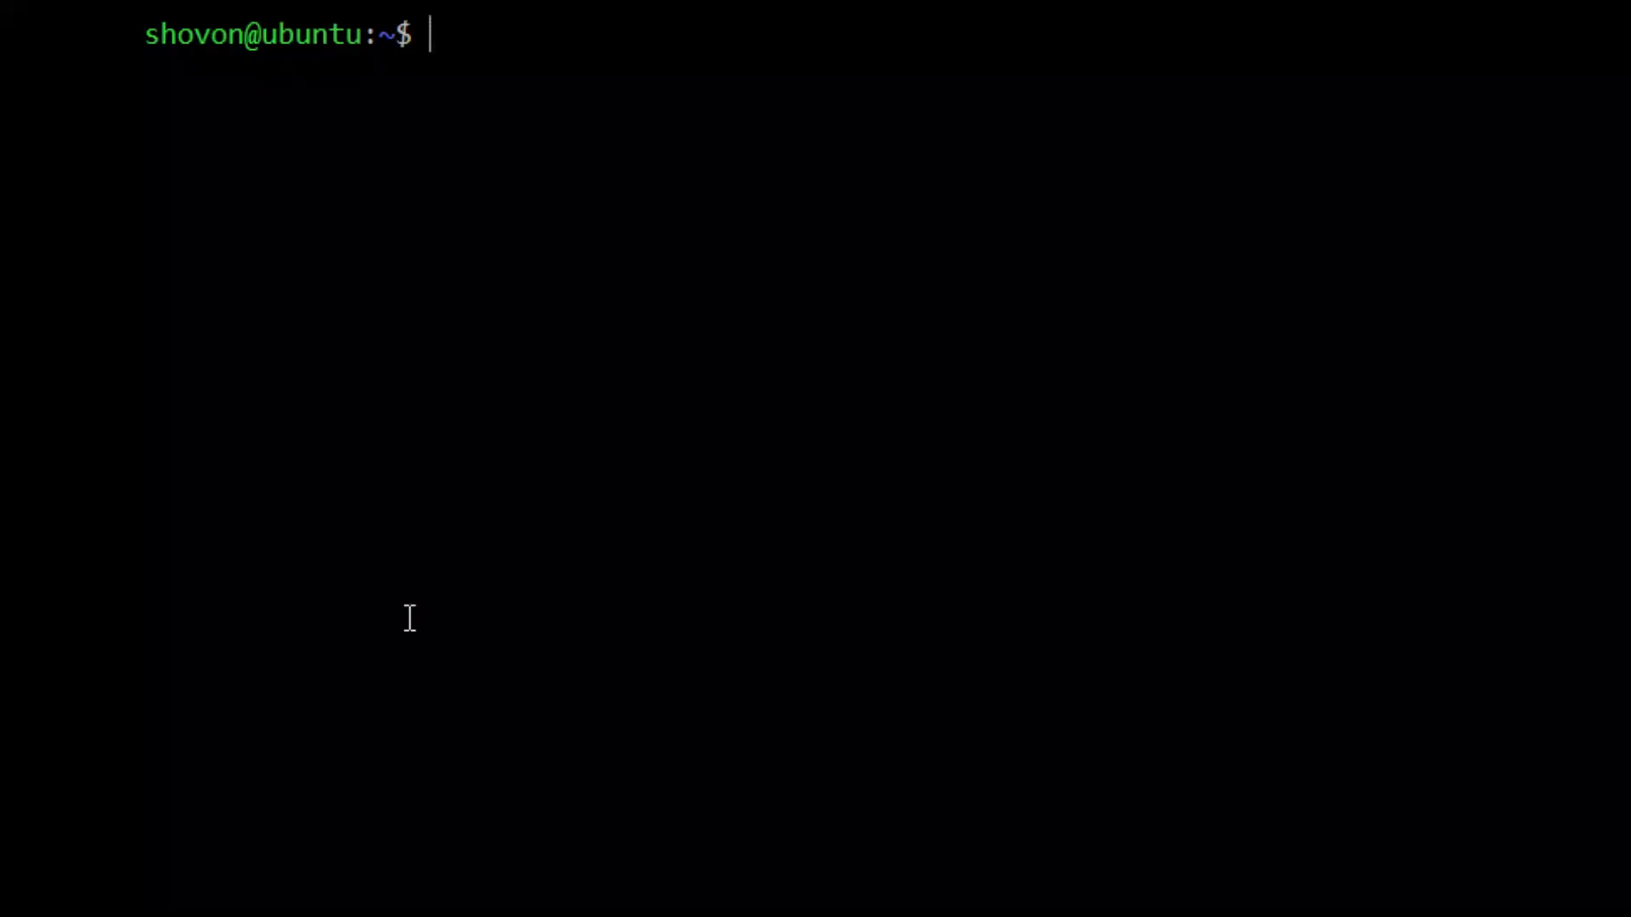
Refresh the package index with sudo apt-get update, supplying the sudo password.
type("sudo")
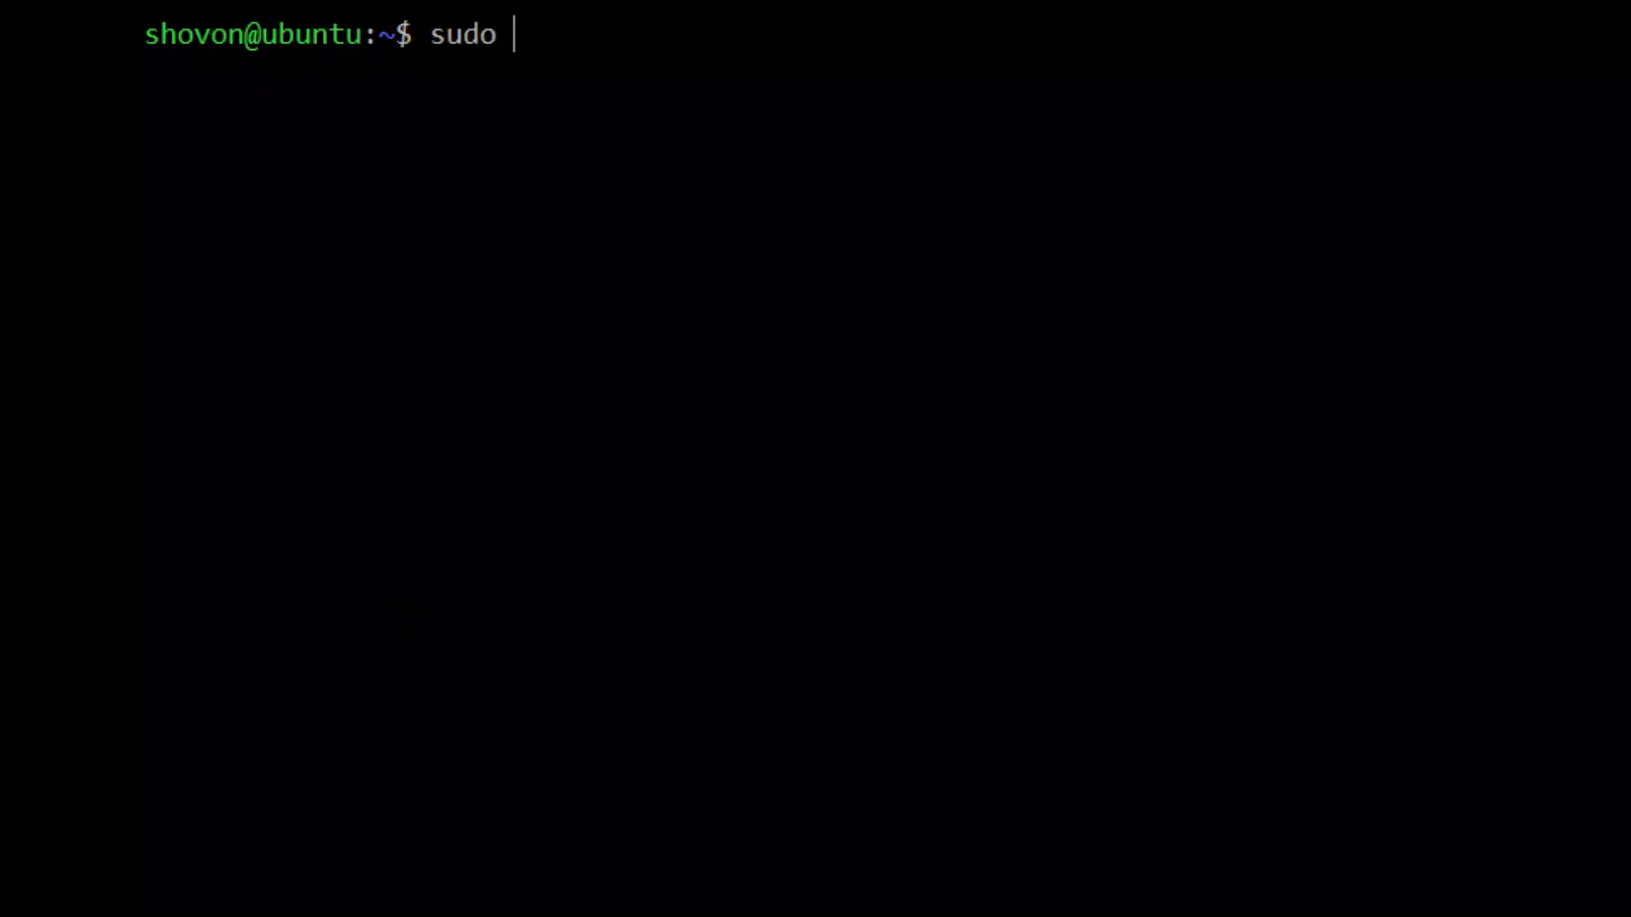
type("apt-get ud")
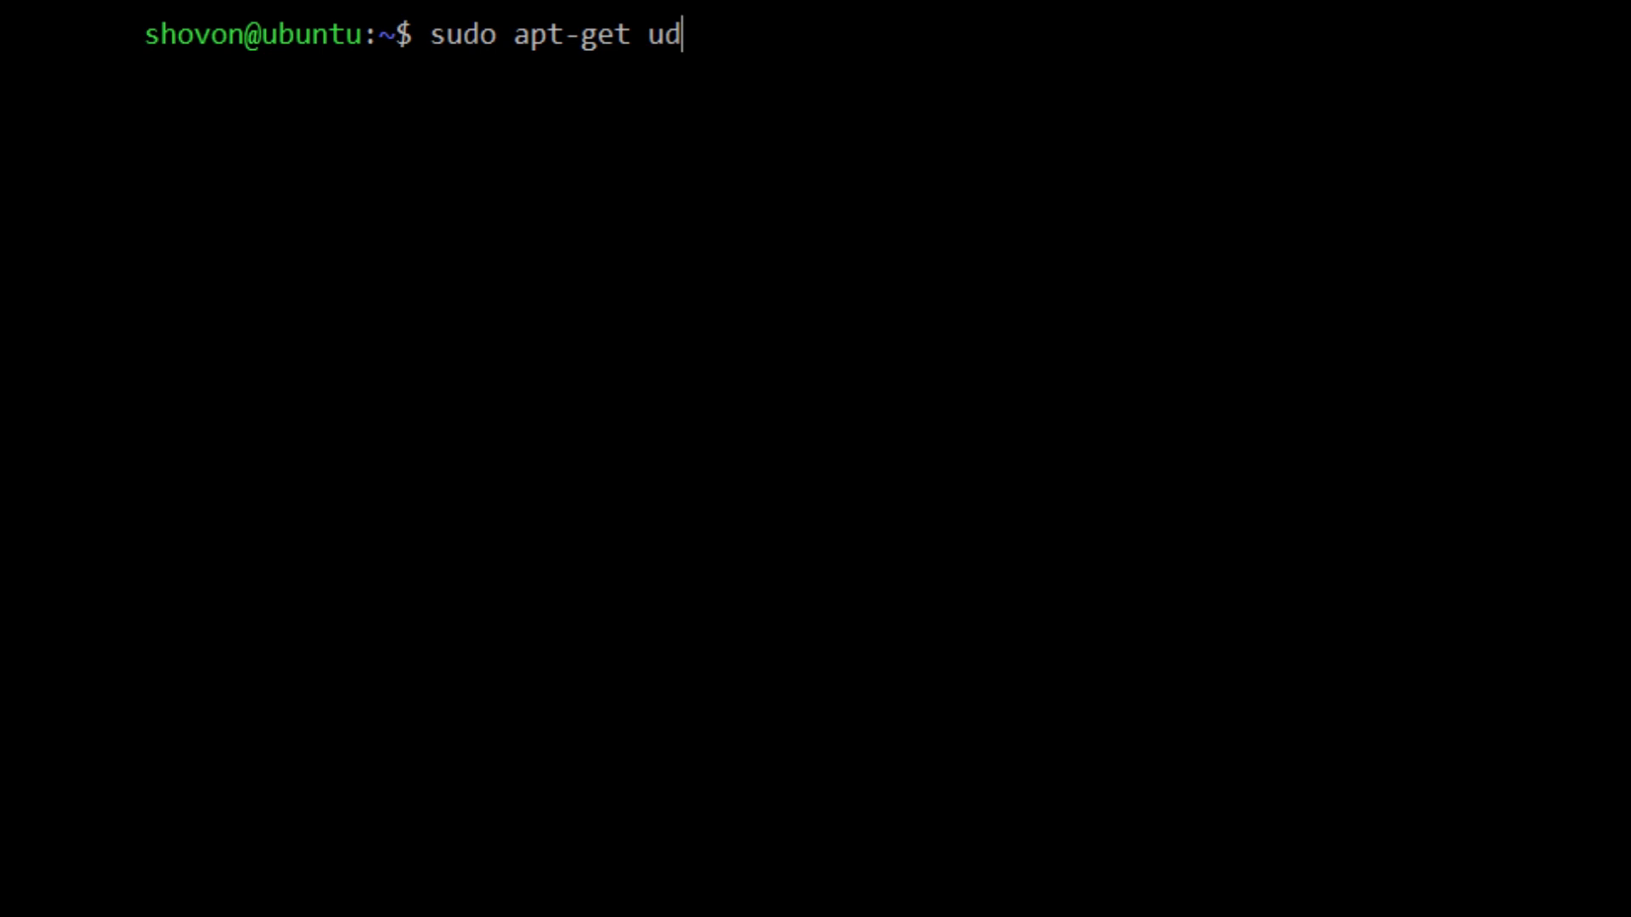
type("ate")
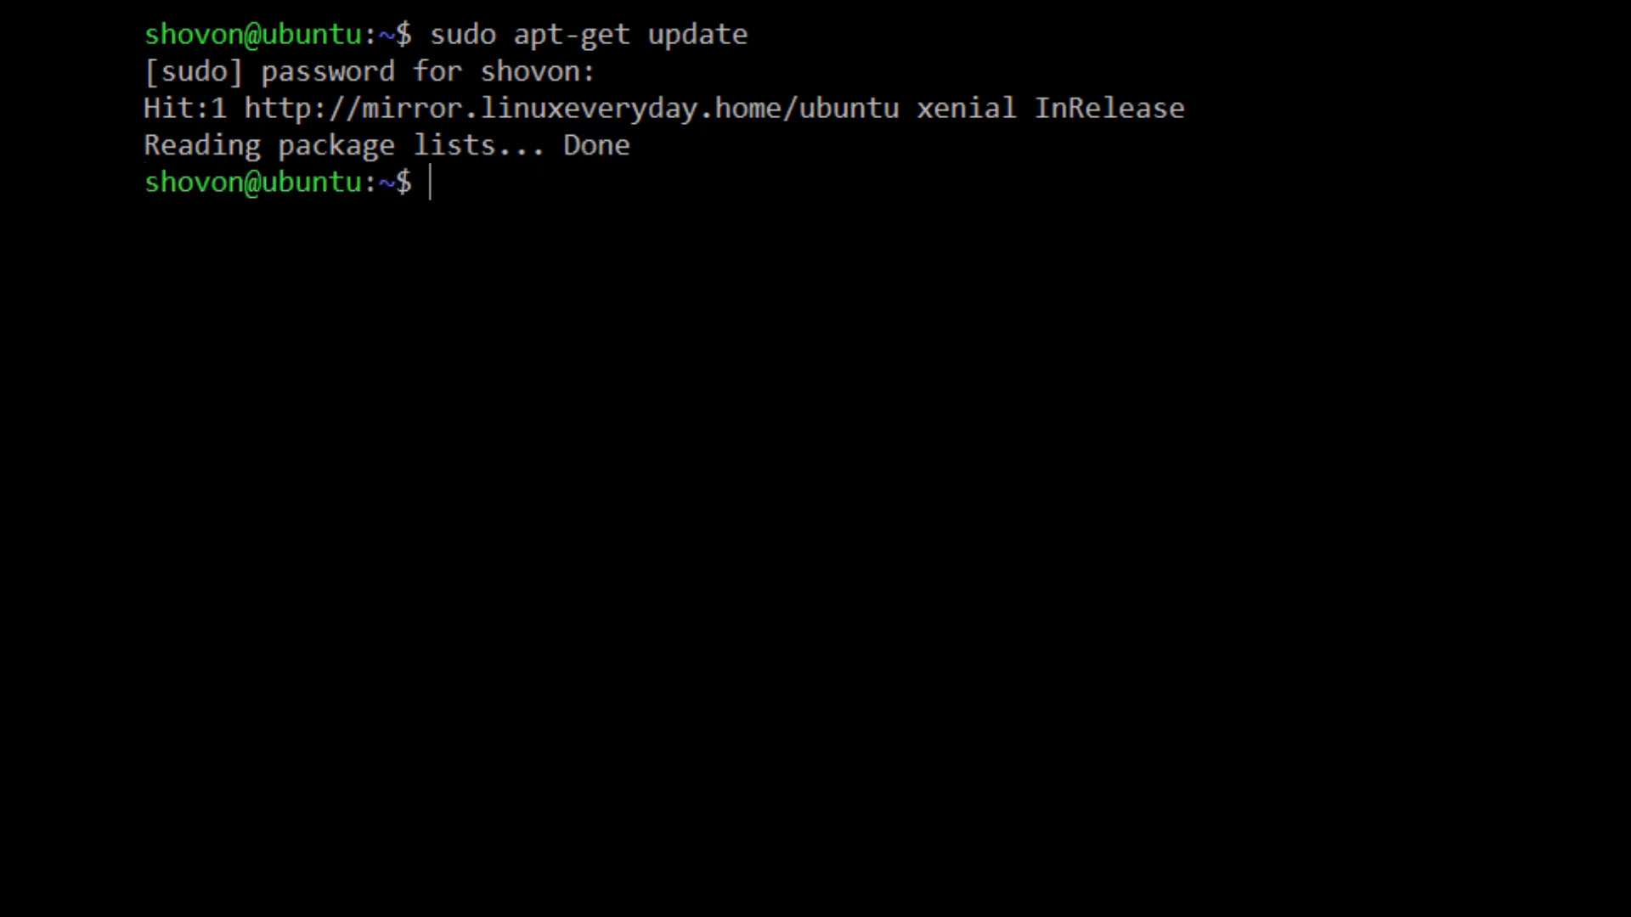
type("sudo apt-ge")
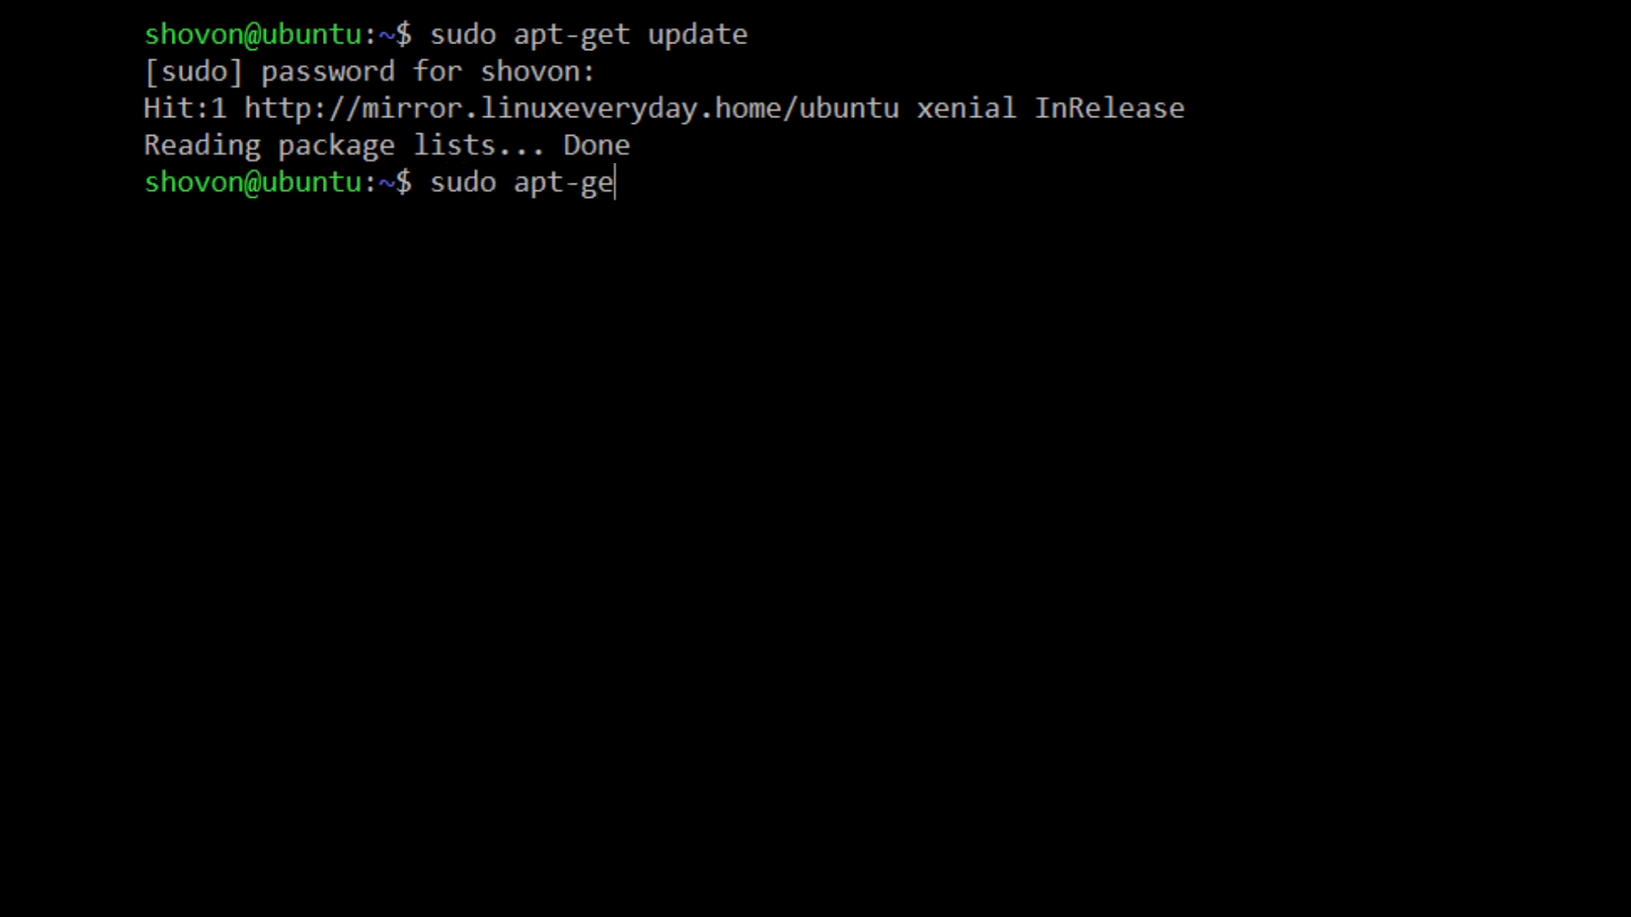
Install mate-desktop-environment-core via sudo apt-get and wait for it to finish.
type("t install")
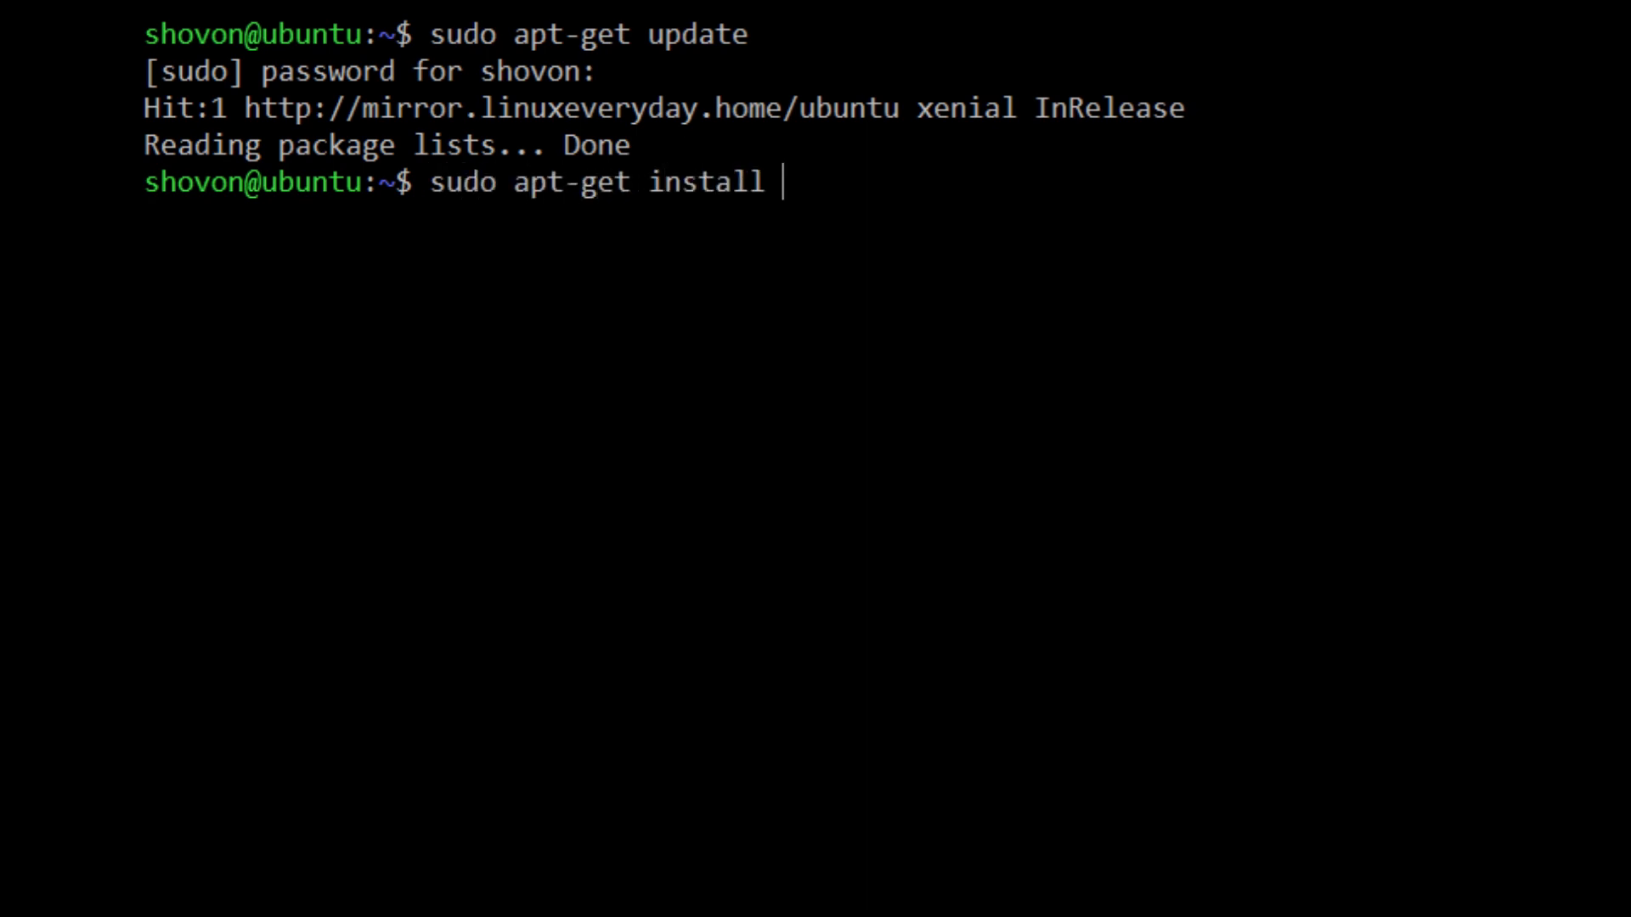
type("mat")
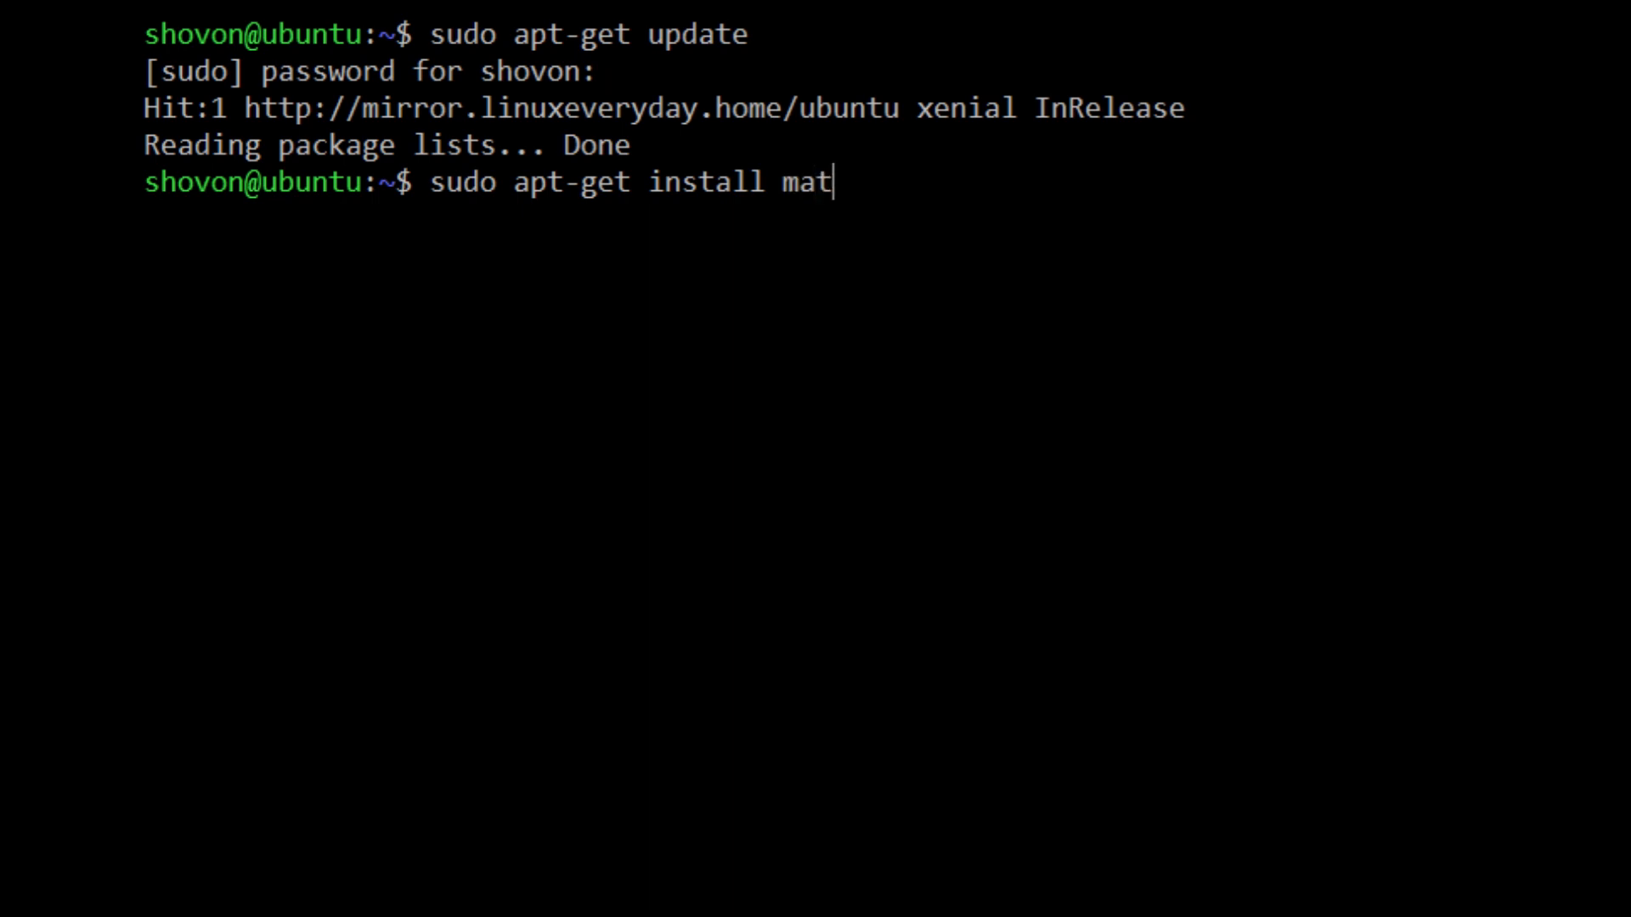
type("e-desktop-environment")
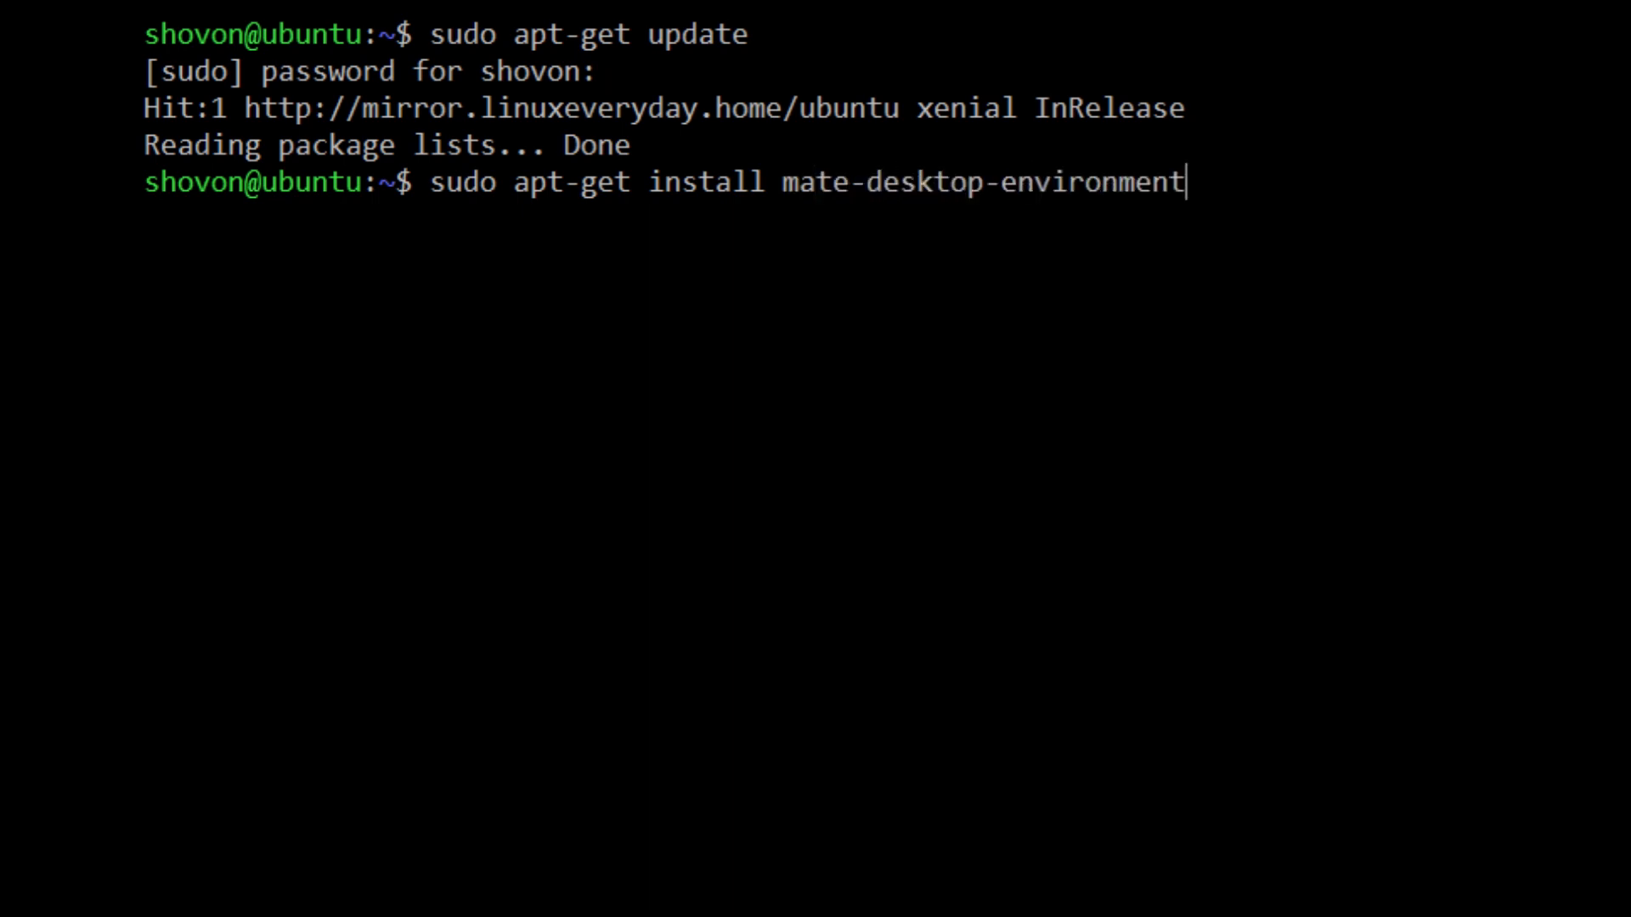
type("-core")
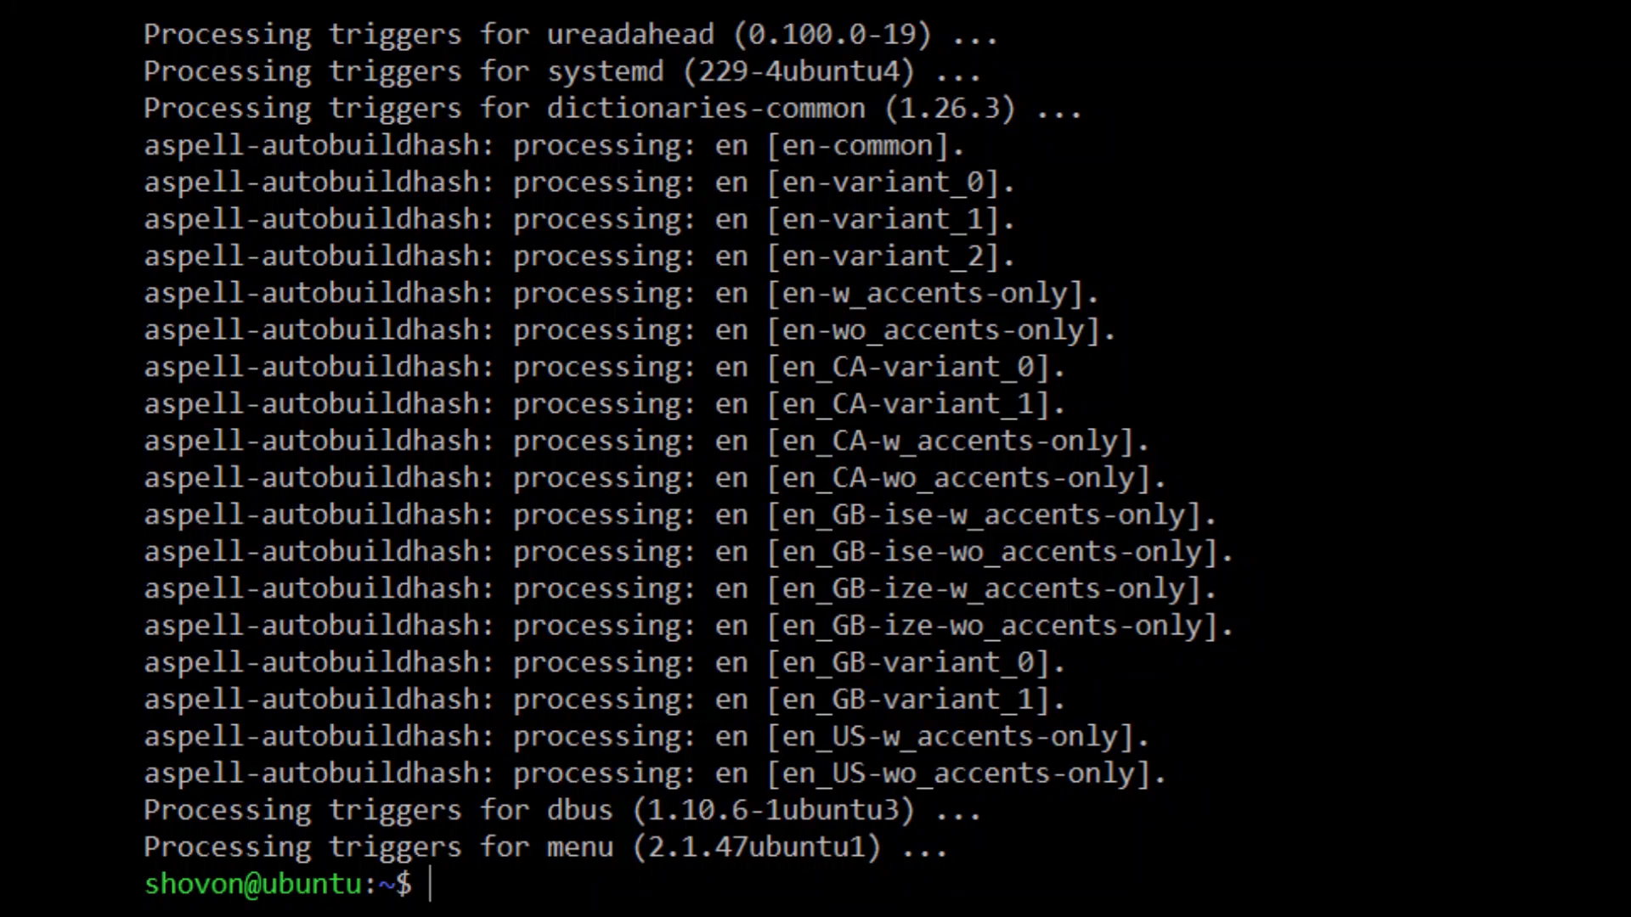
type("sudo apt")
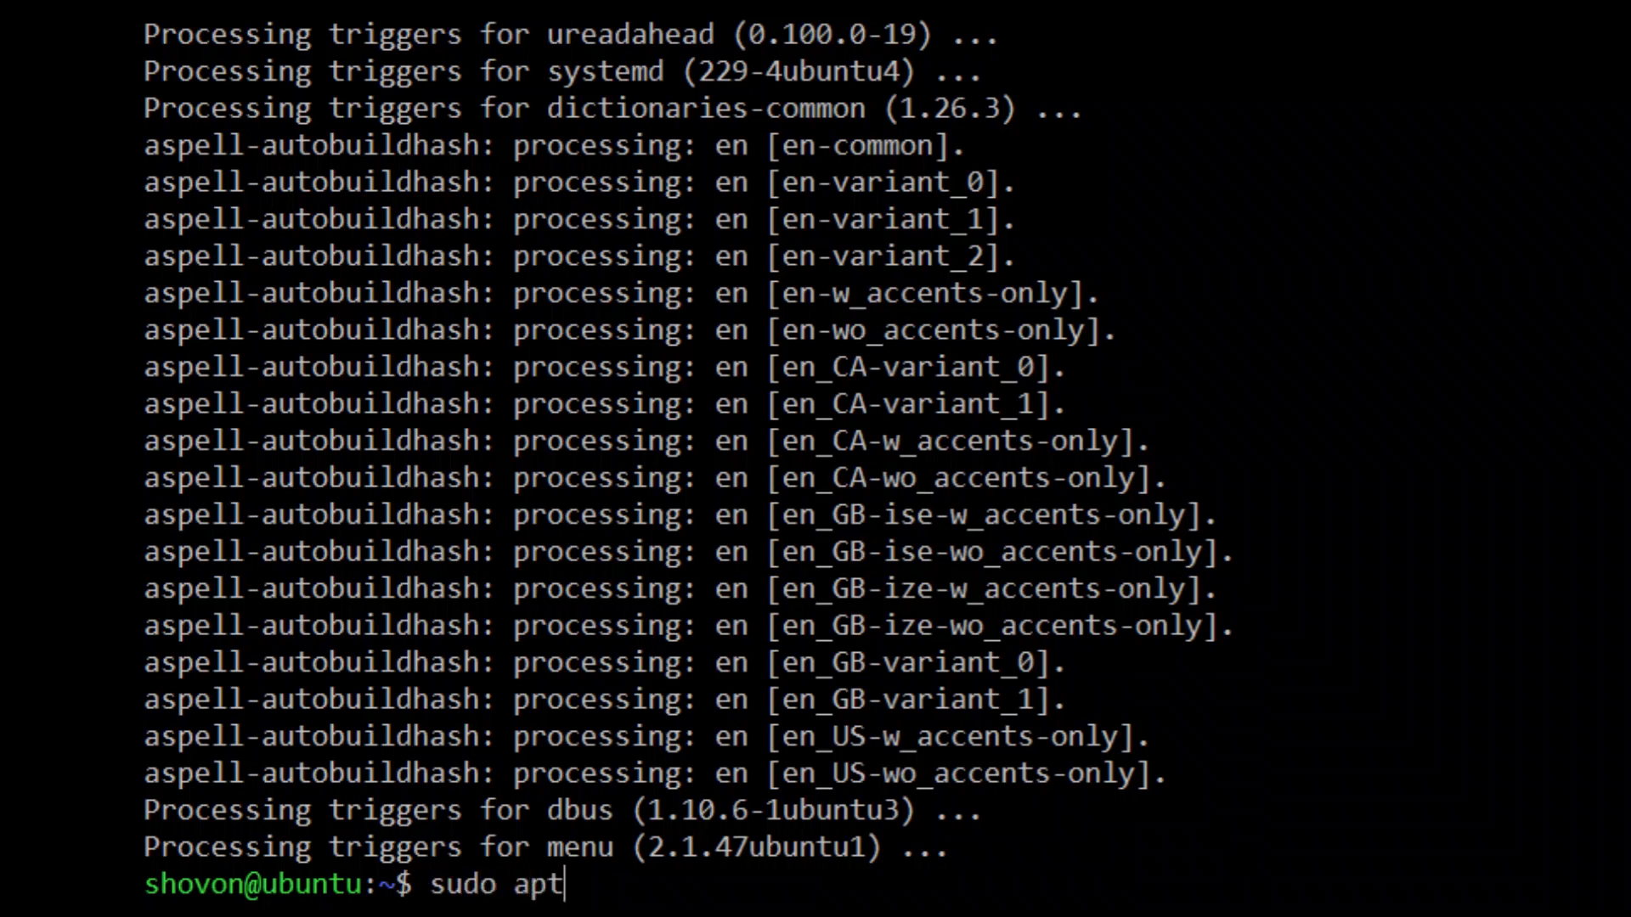
Install vnc4server via sudo apt-get, answering y at the continue prompt.
type("-get install")
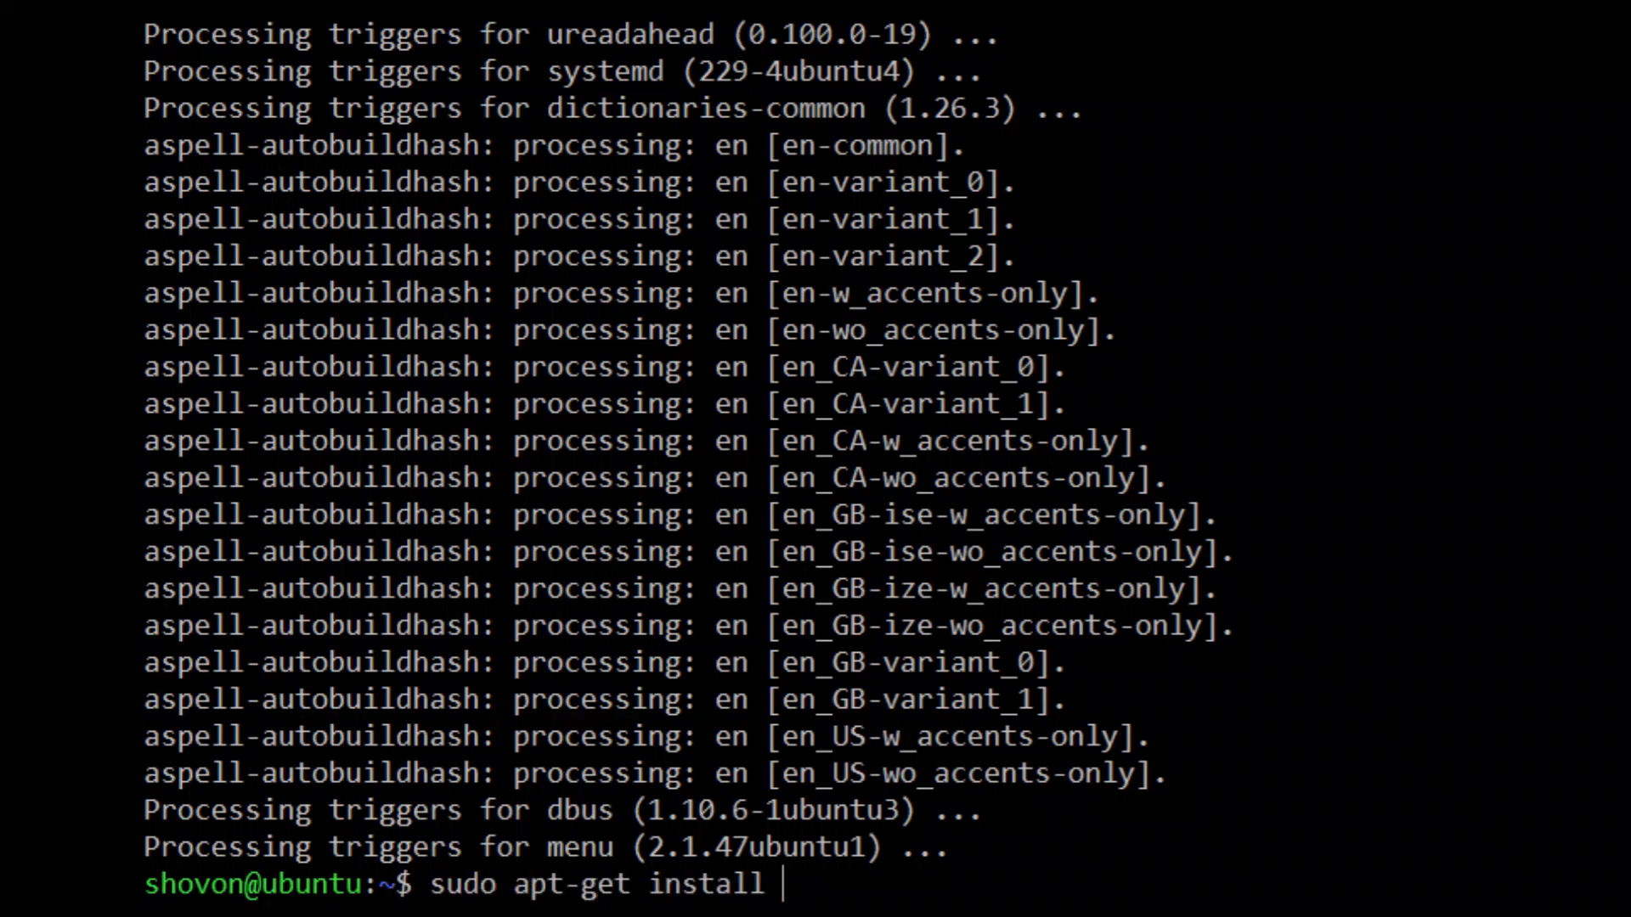
type("vnc4server")
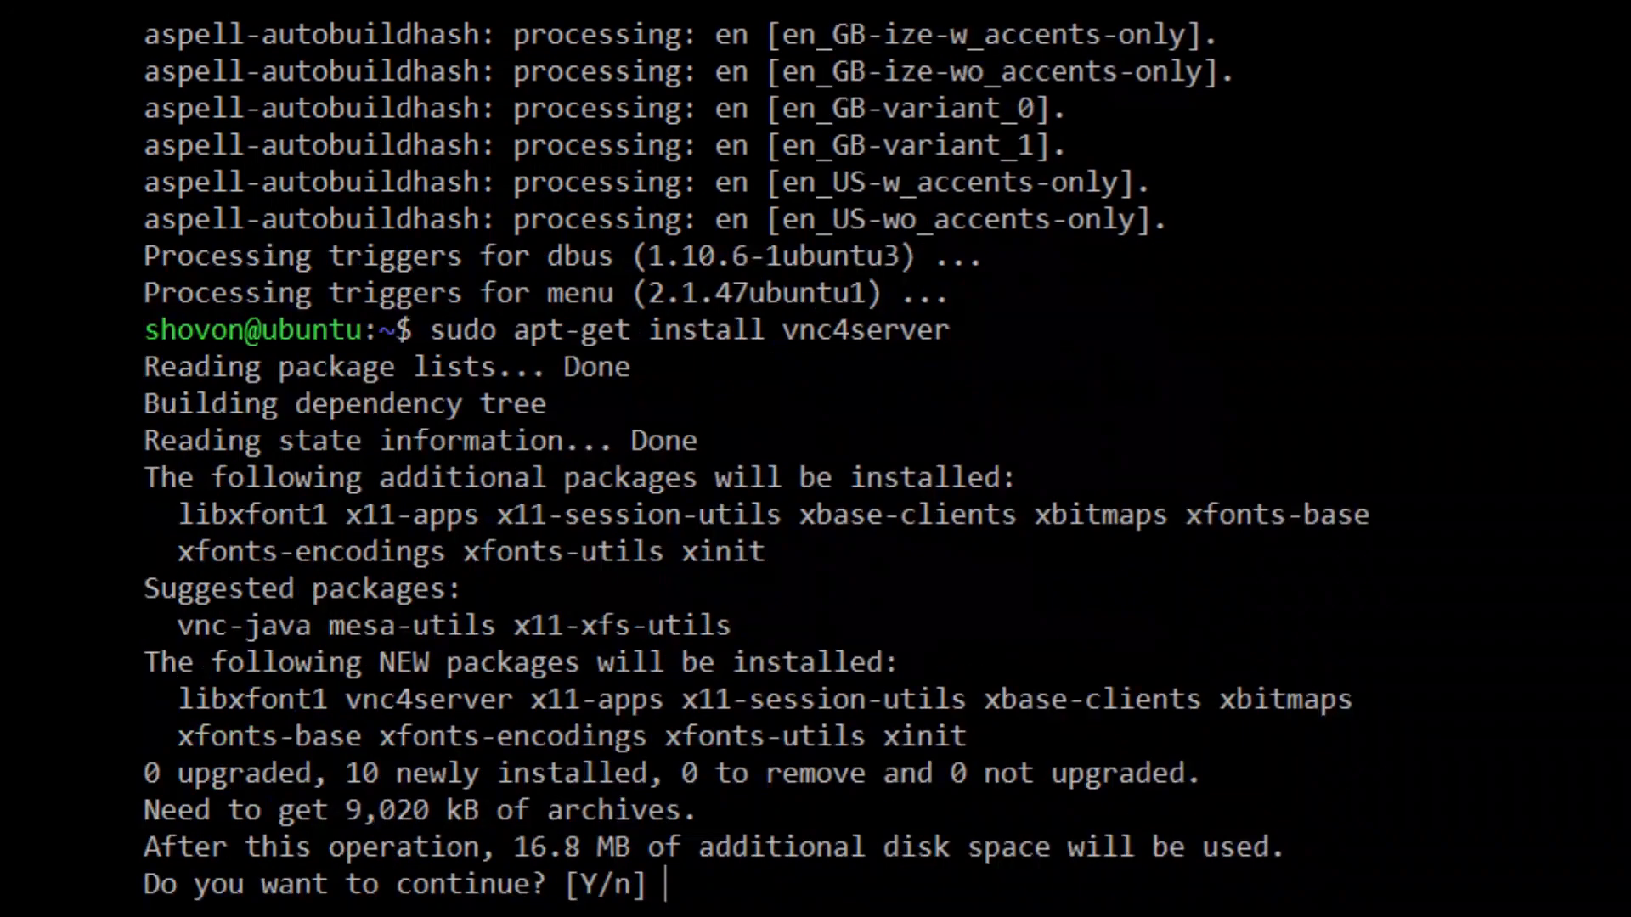
type("y")
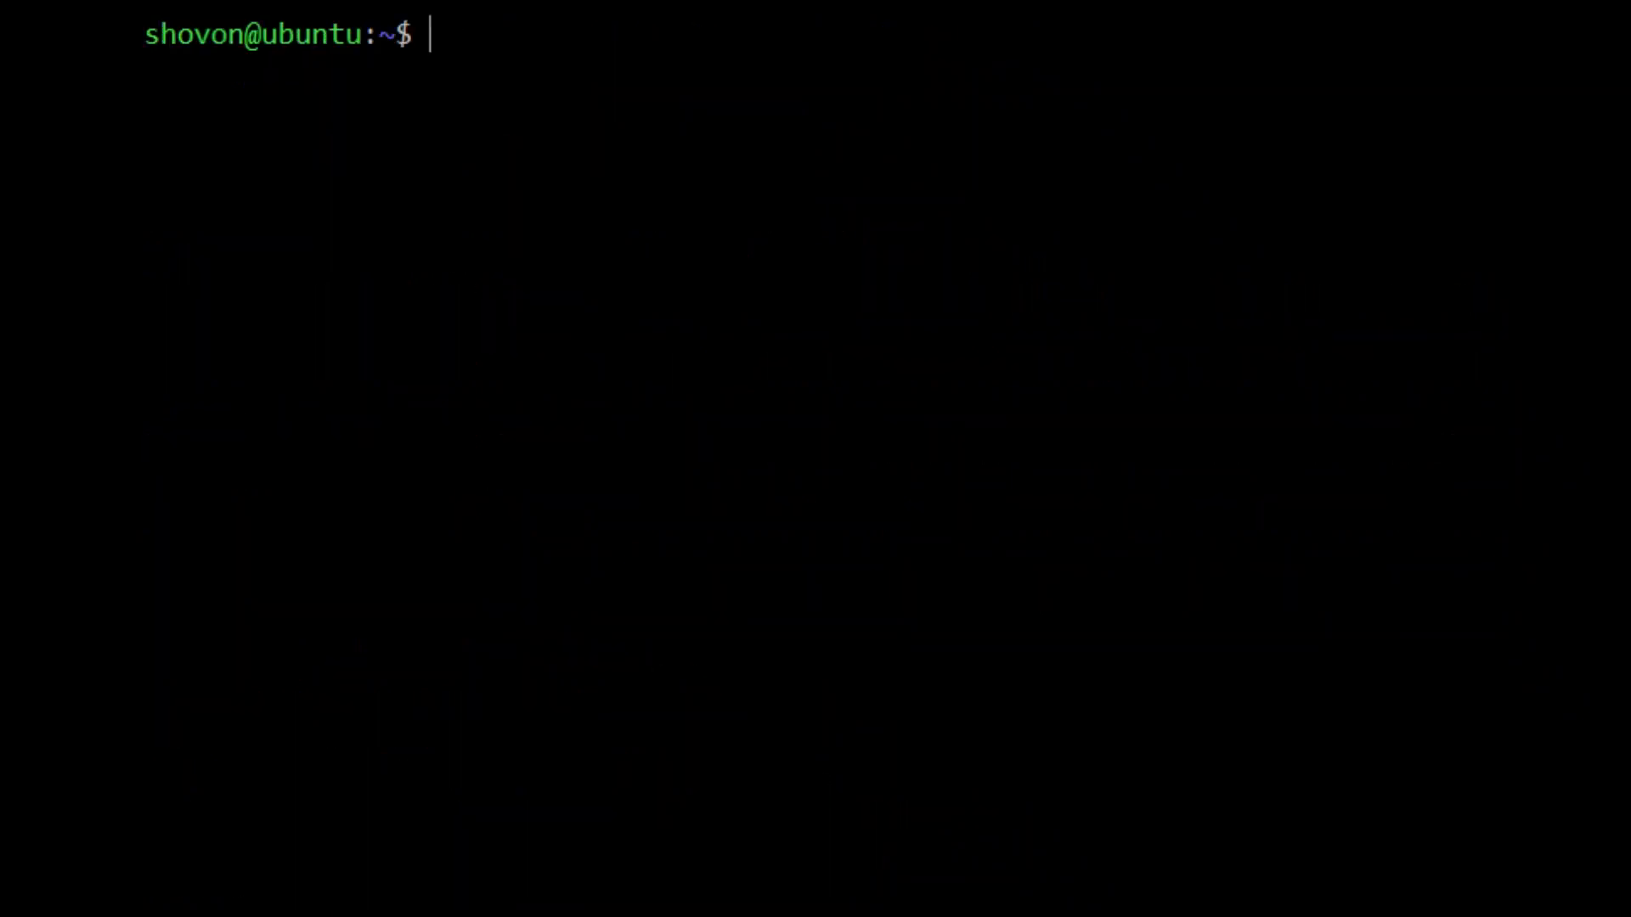
Set a VNC access password with vncpasswd.
type("vnc")
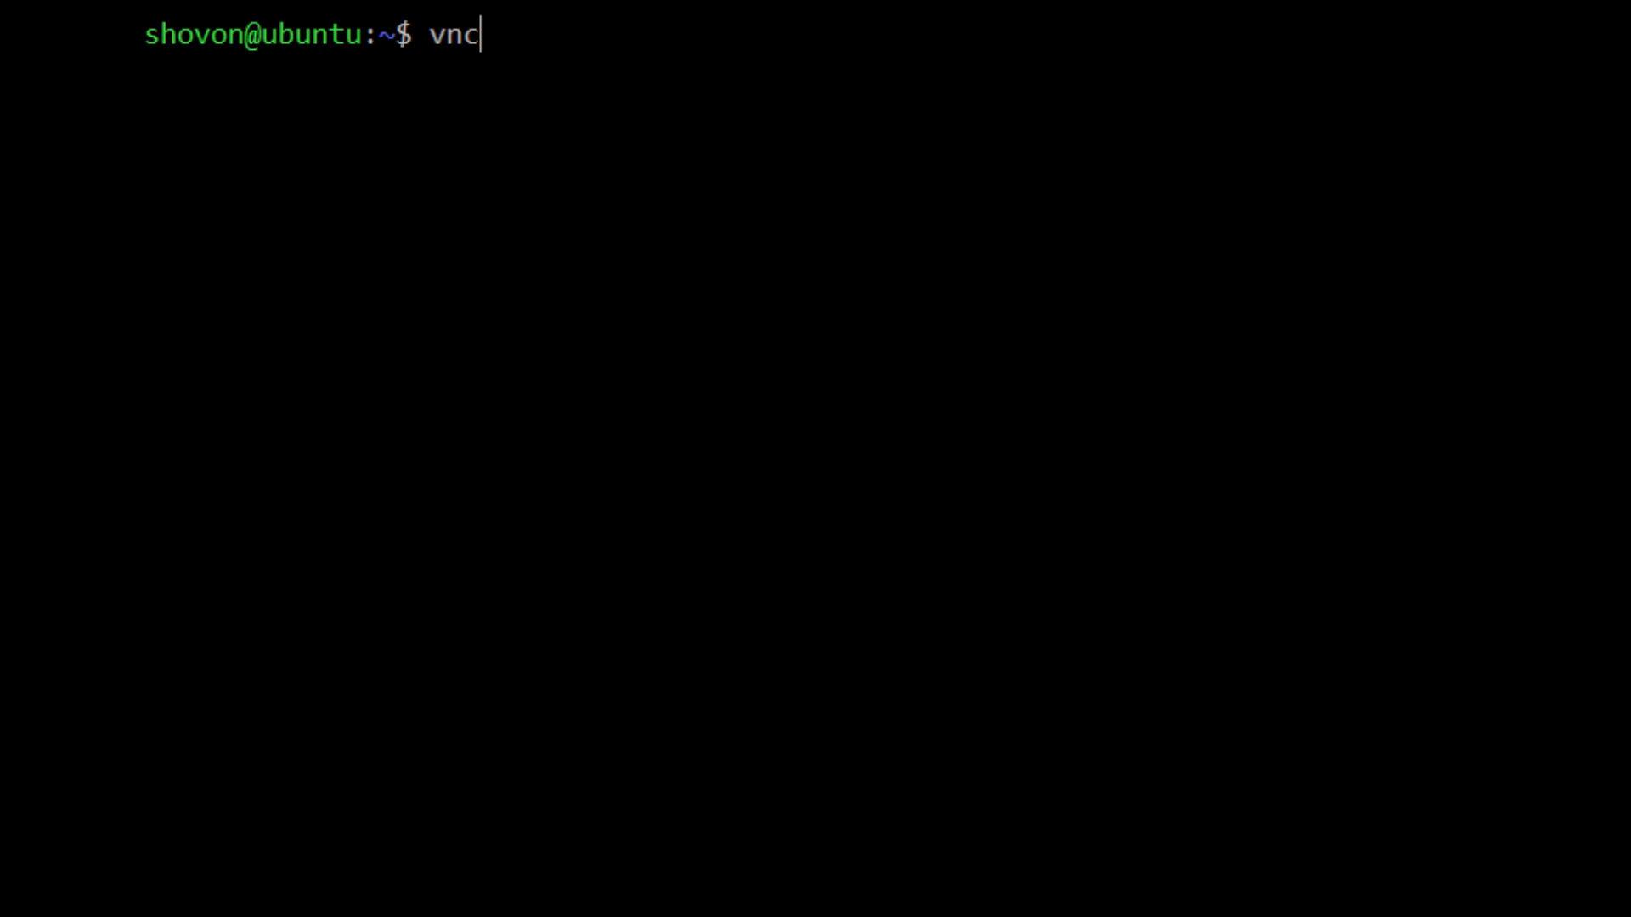
type("passwd")
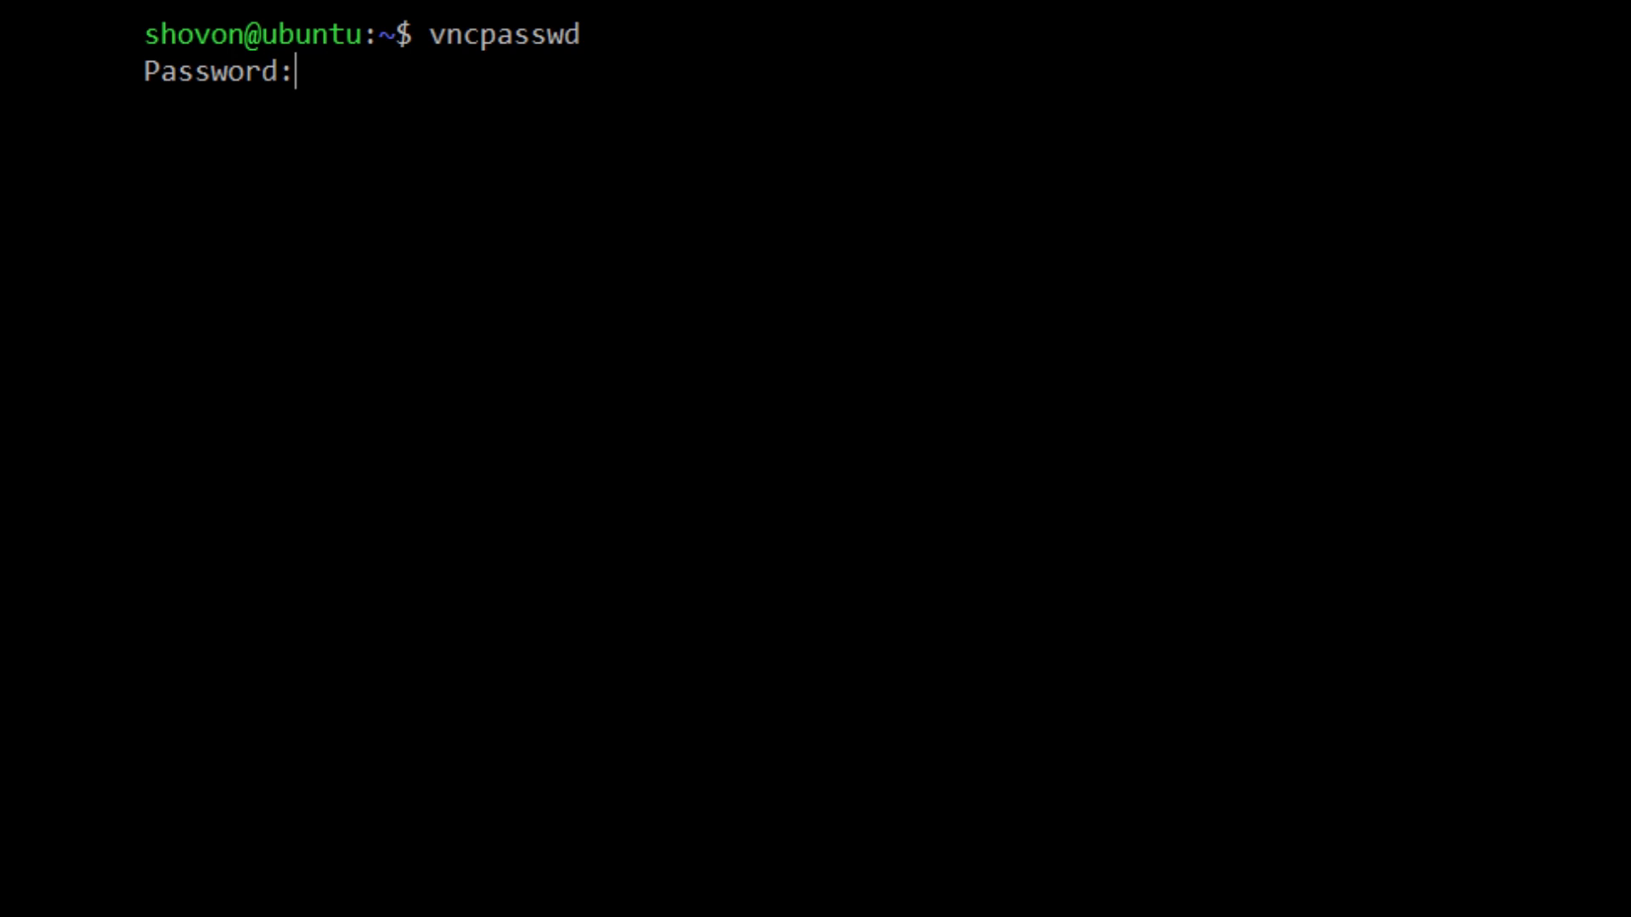
key("Enter")
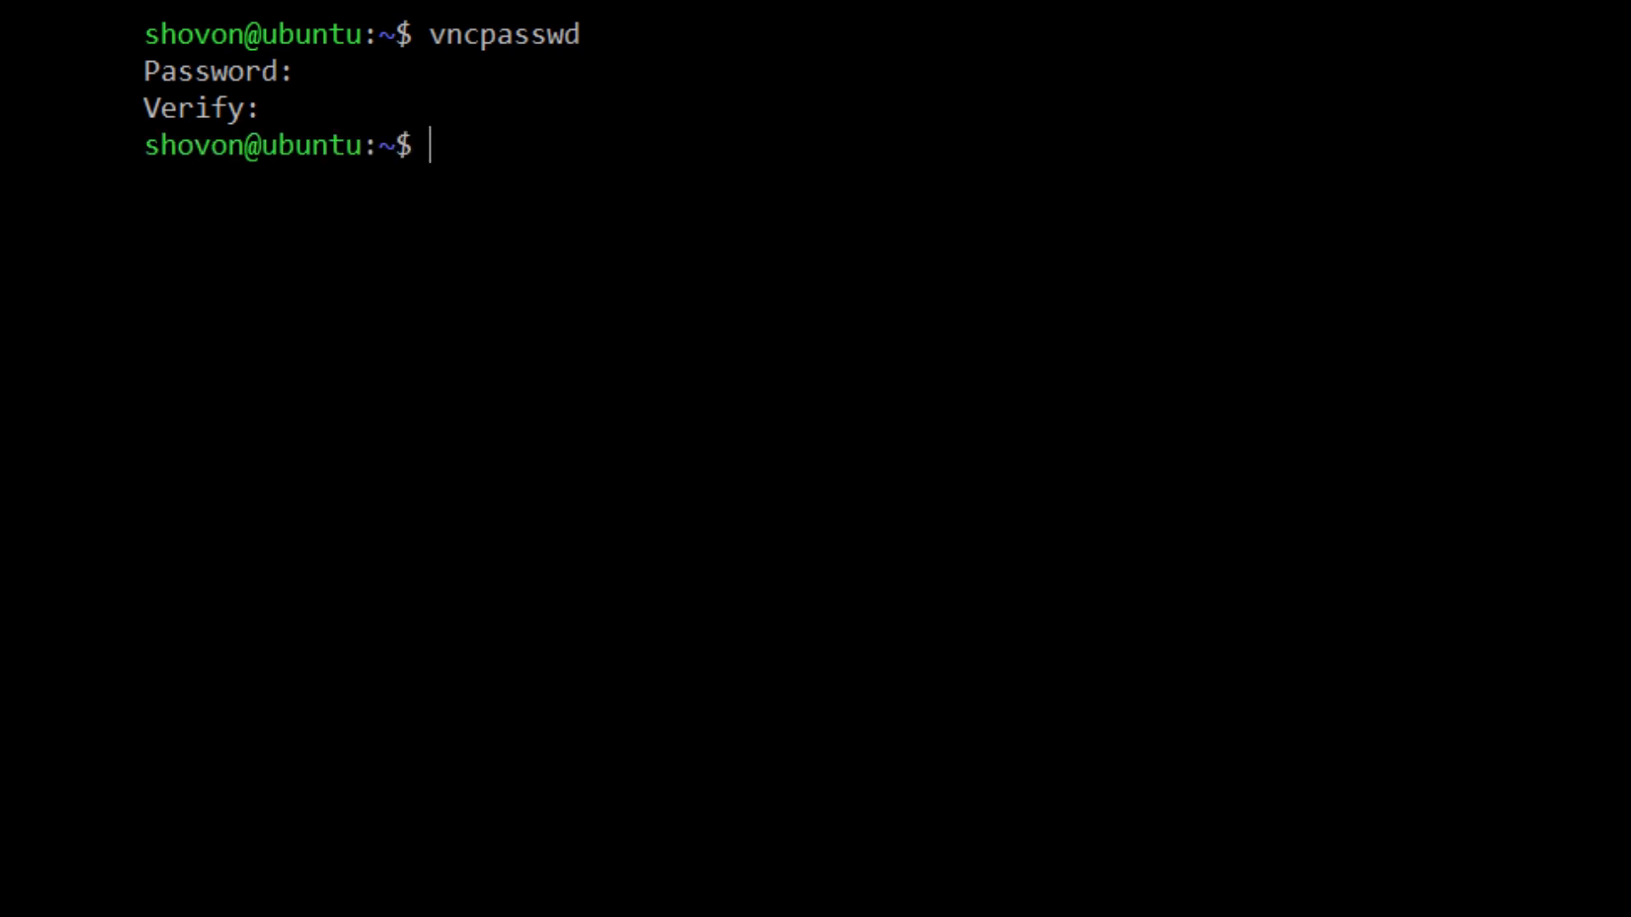
Start a VNC desktop on display :1, generating the default xstartup script.
type("vnc")
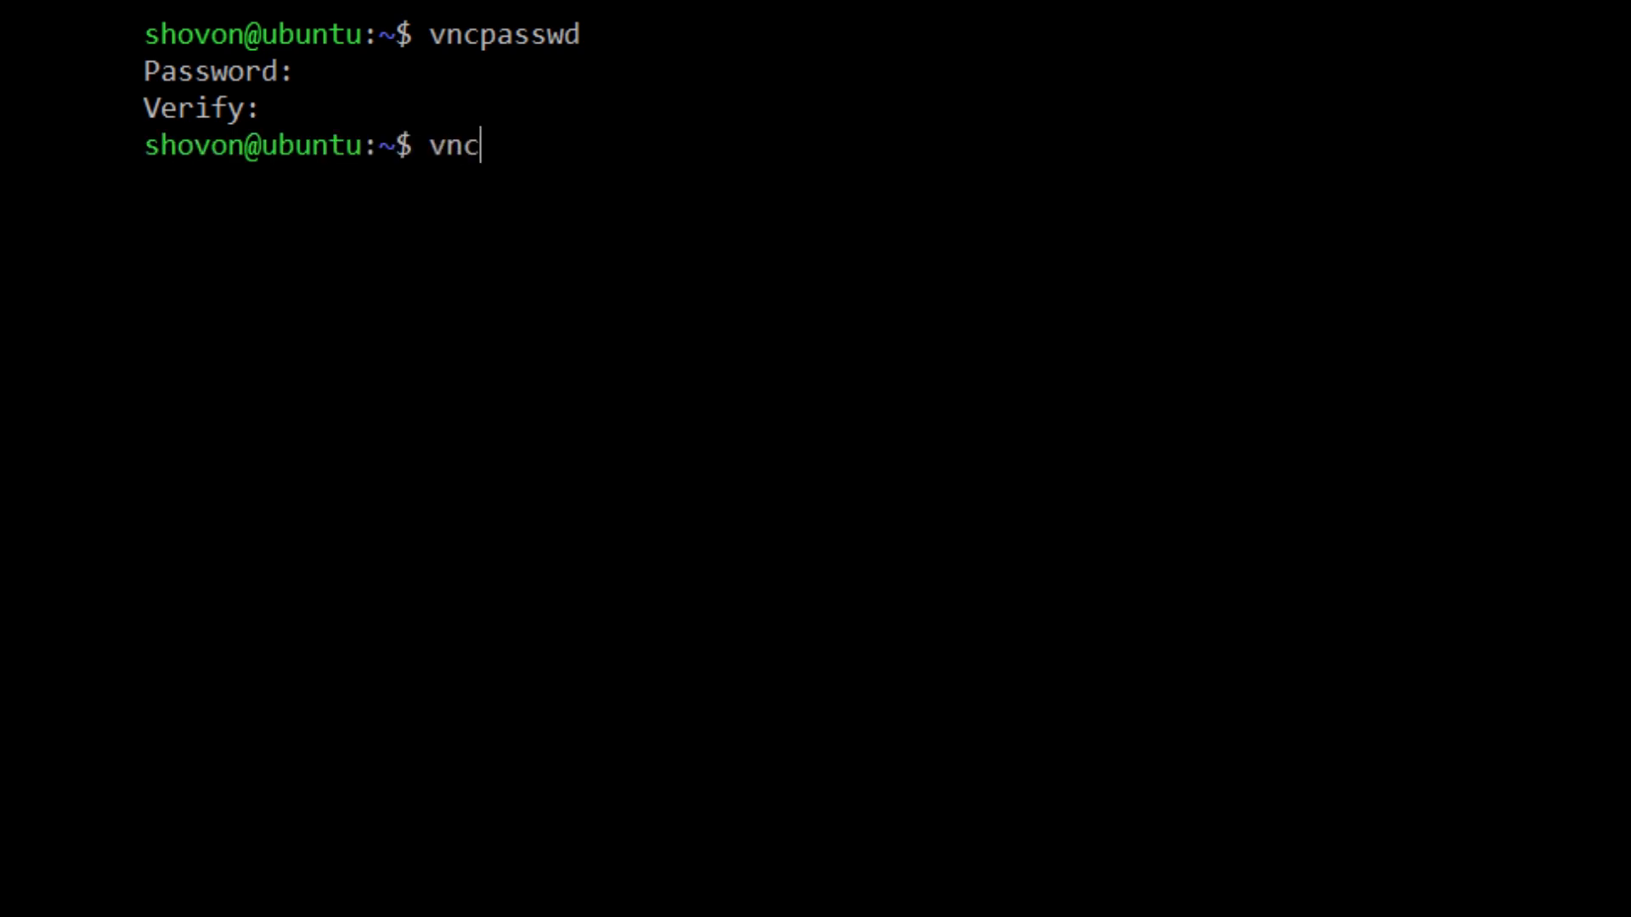
type("server")
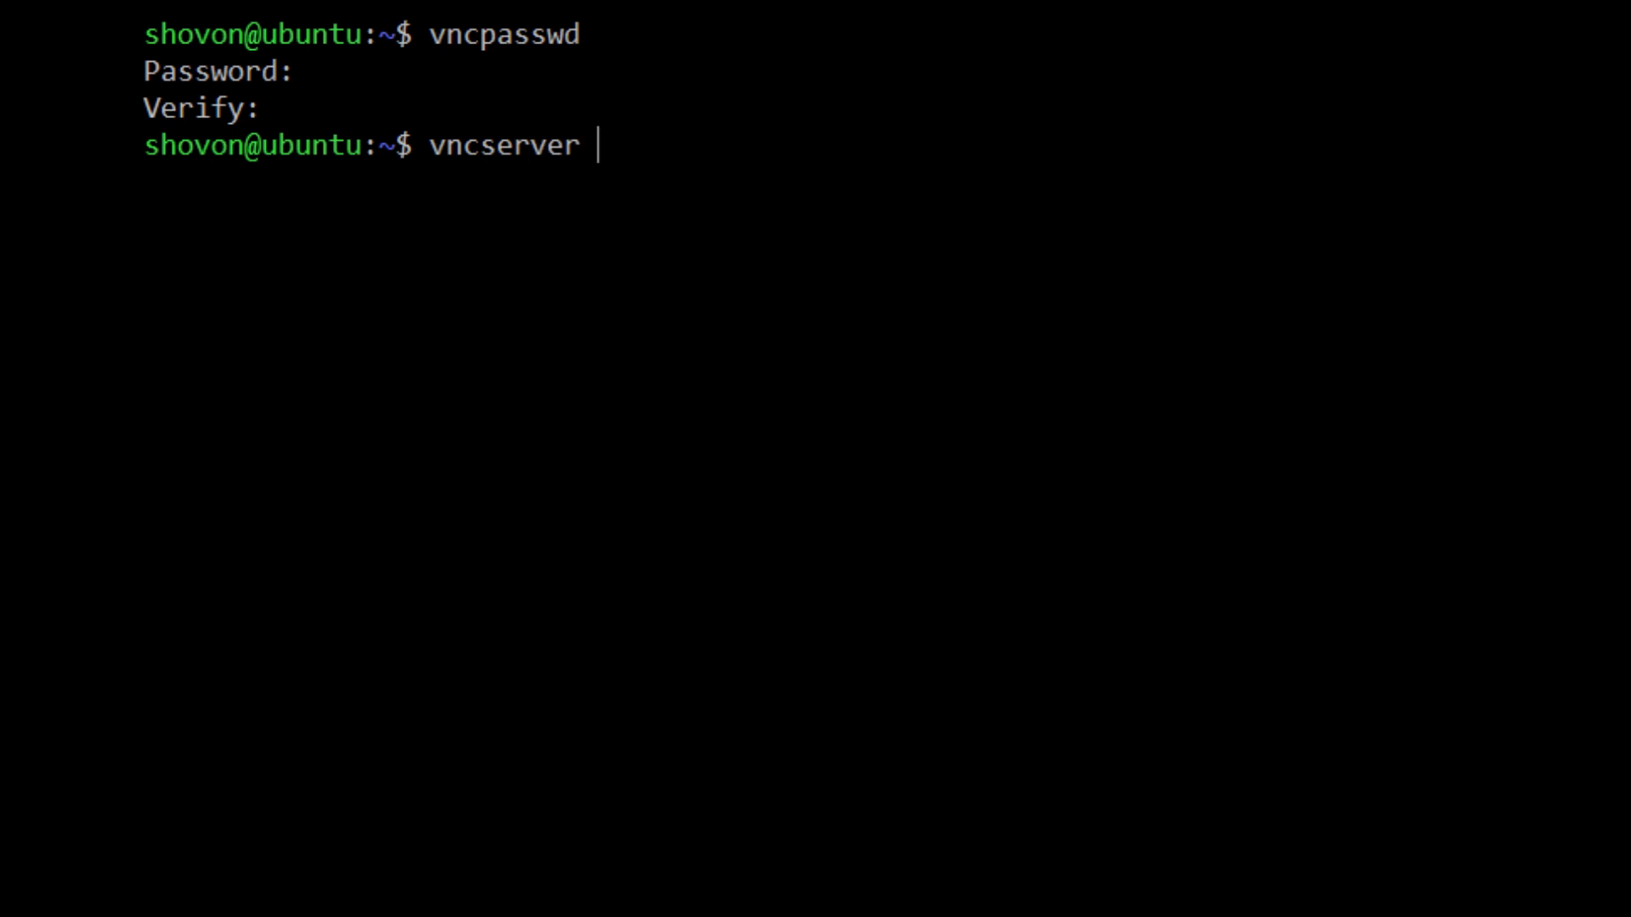
type(":1")
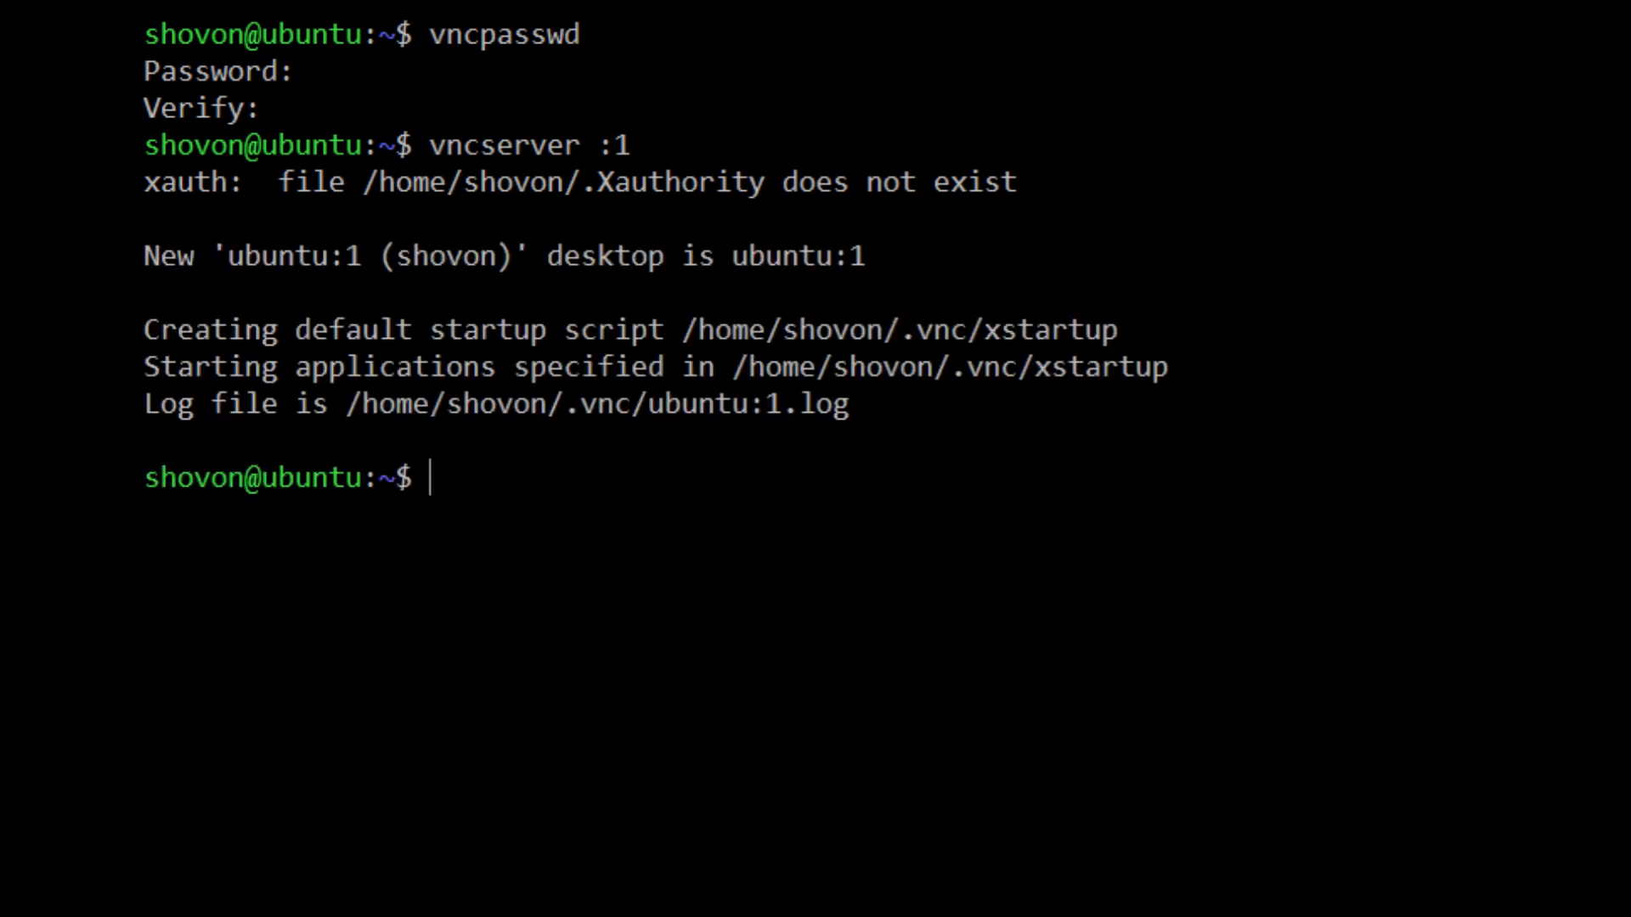
Stop the VNC server on display :1 with vncserver -kill :1.
type("vnc")
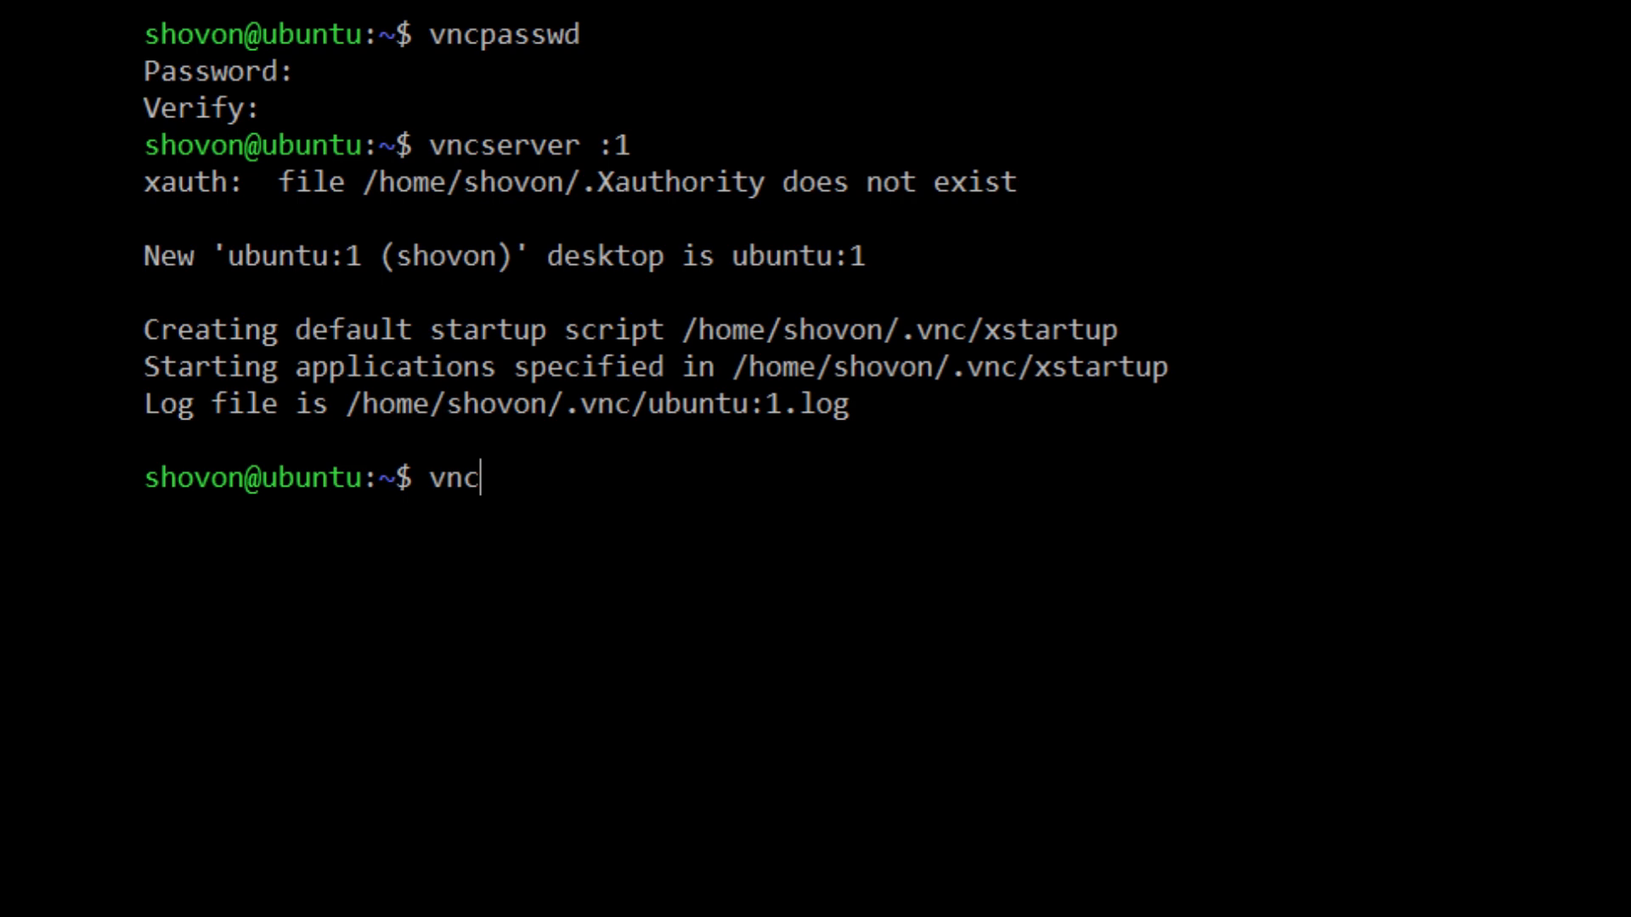
type("server")
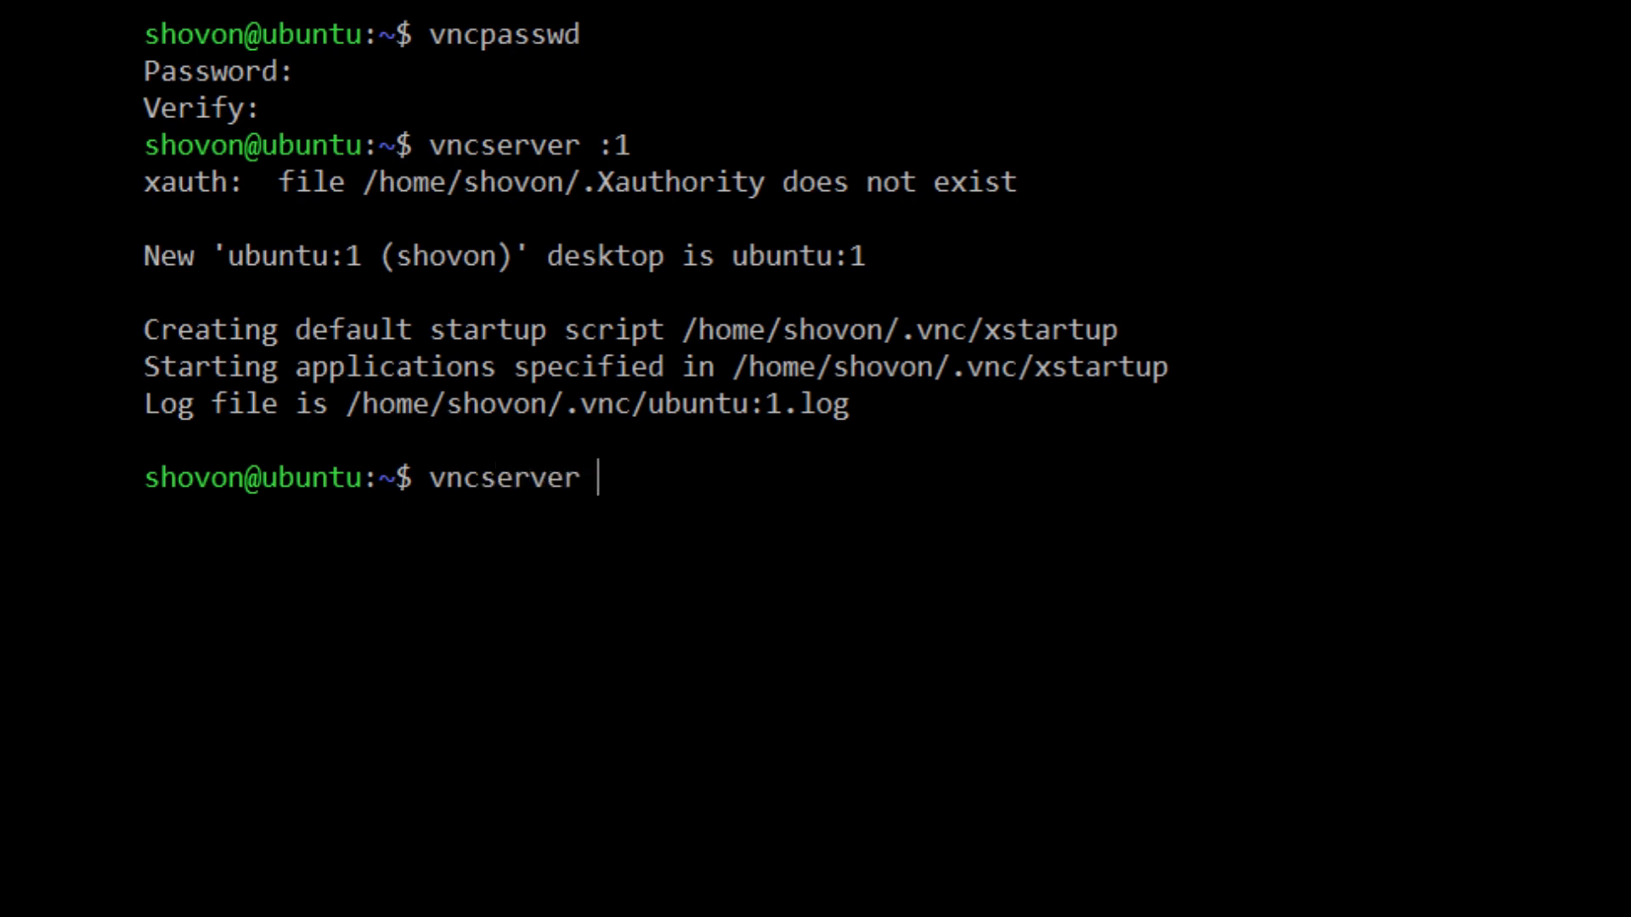
type("-kill")
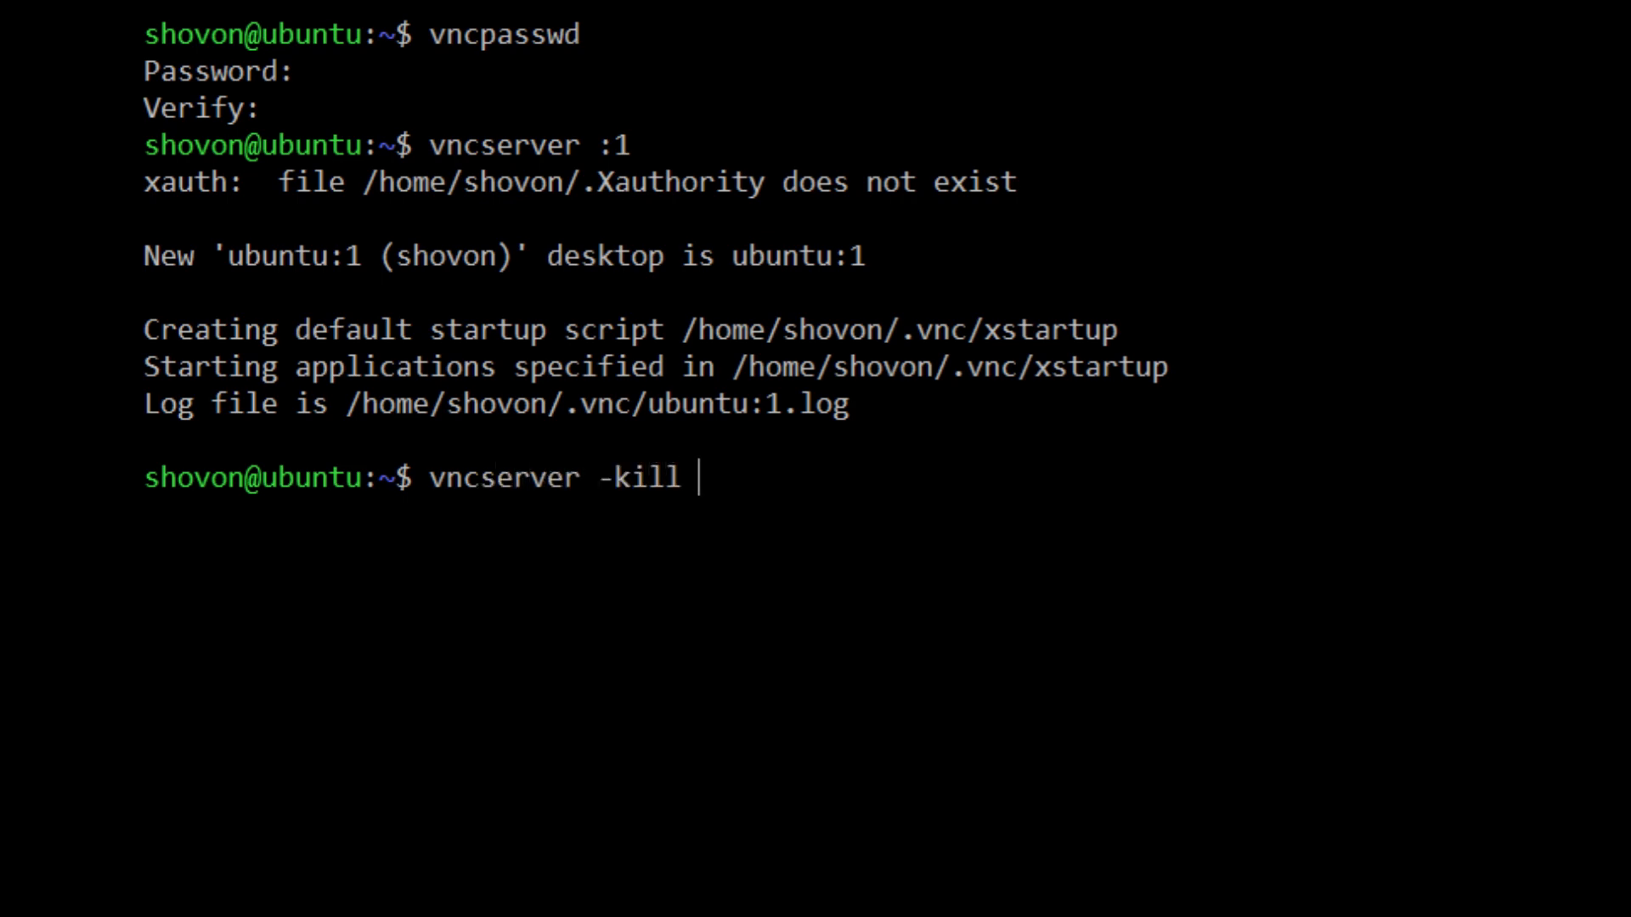
type(":1")
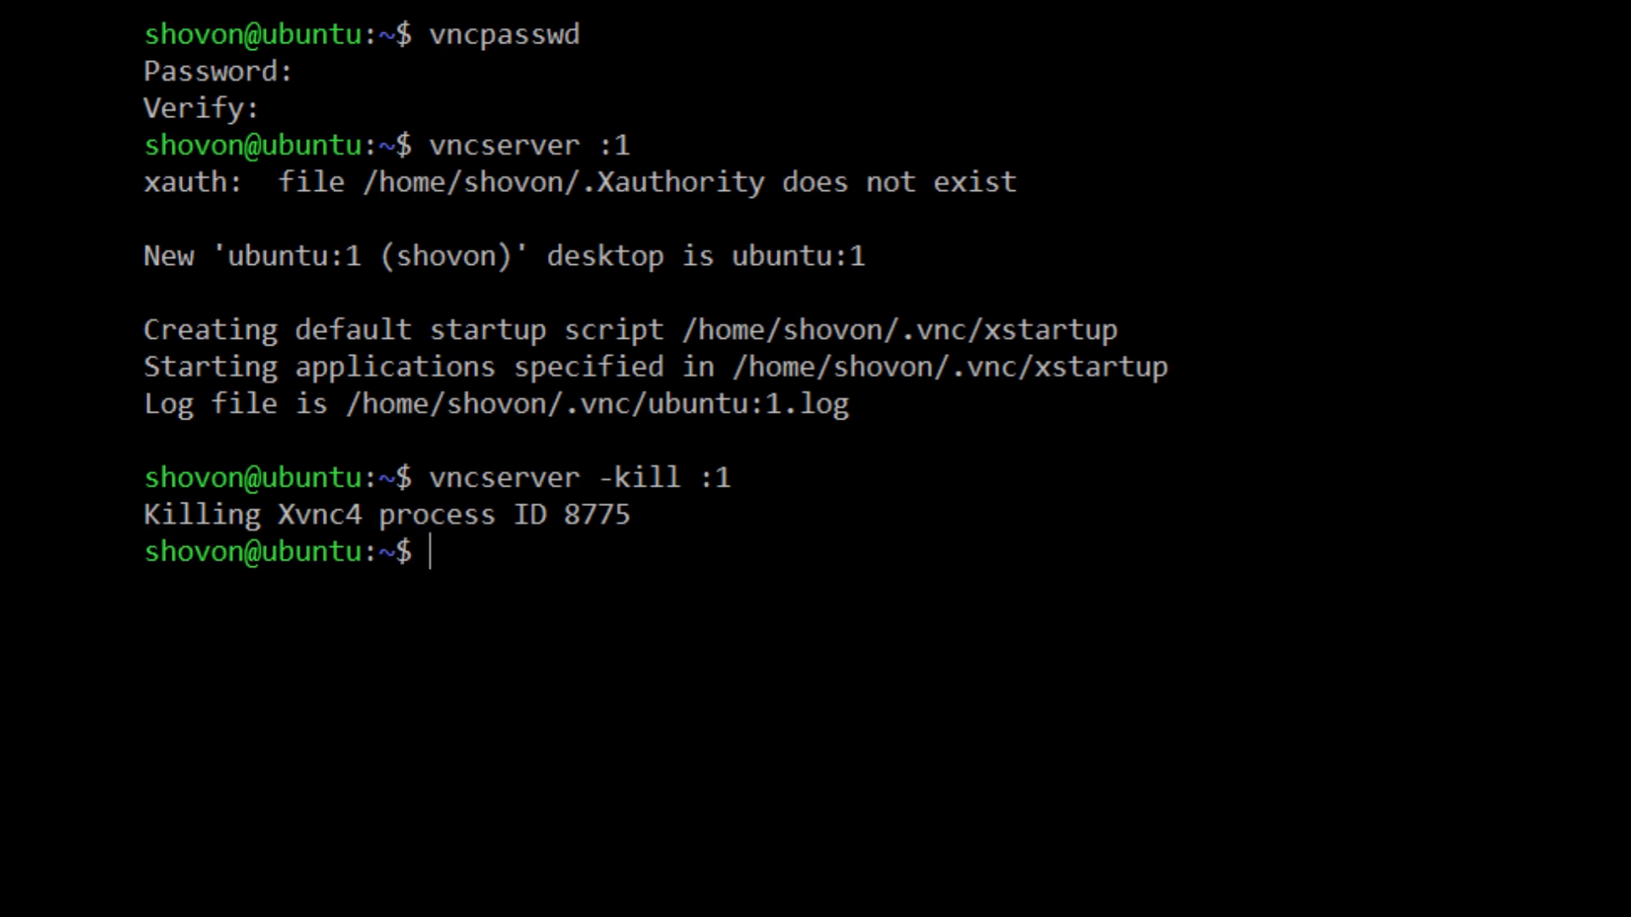
Edit $HOME/.vnc/xstartup in nano.
type("nano")
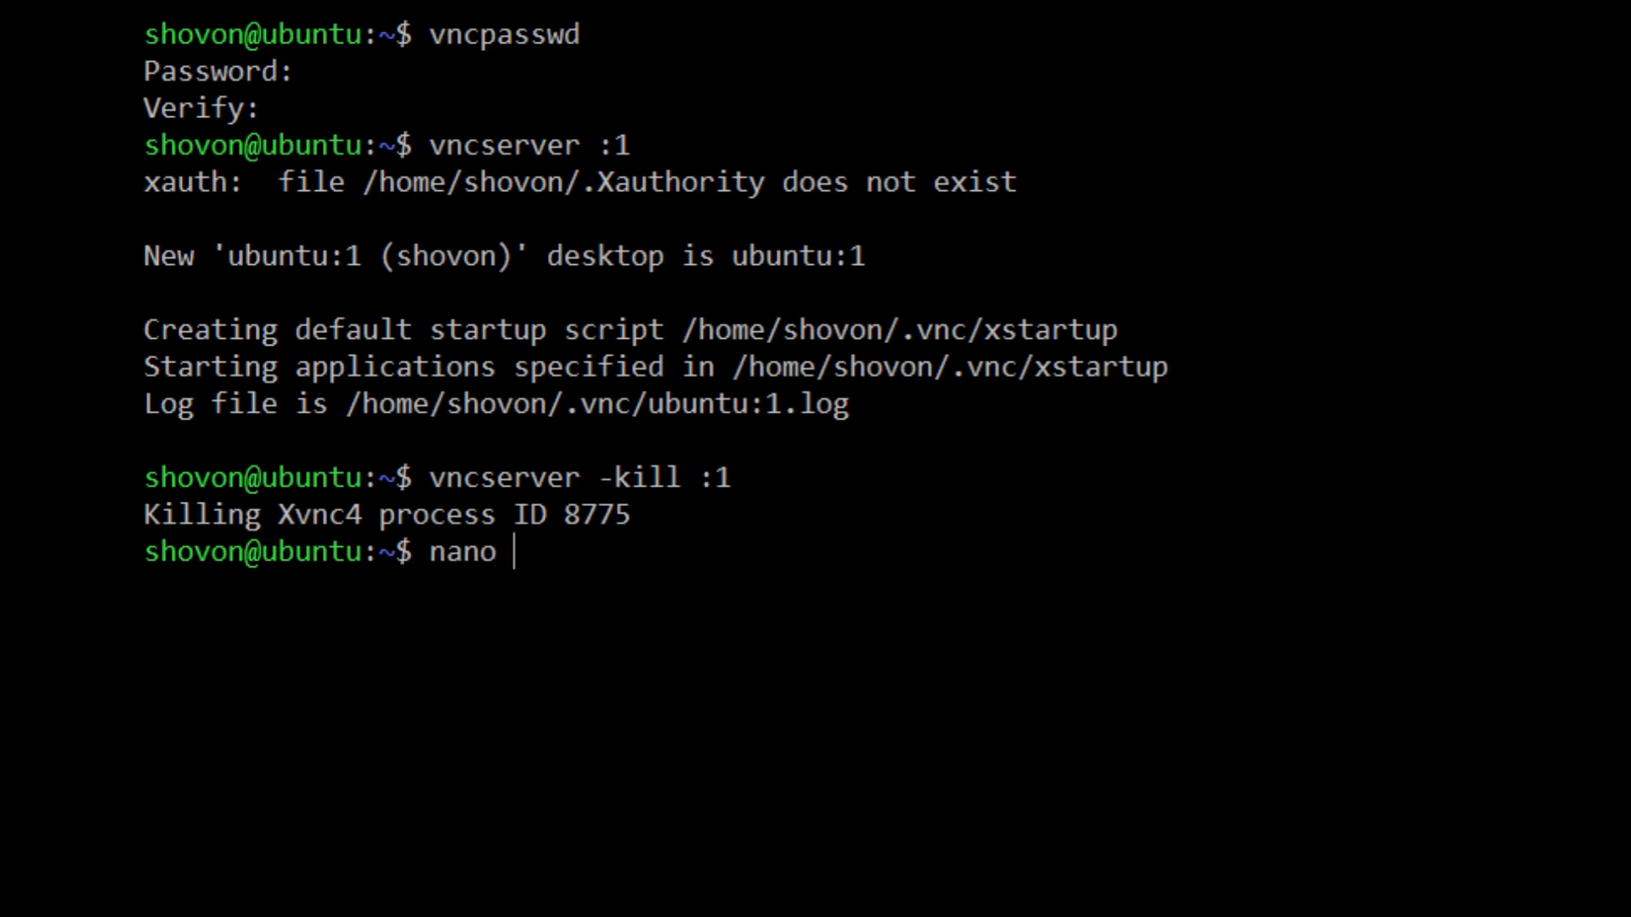
type("$HOME")
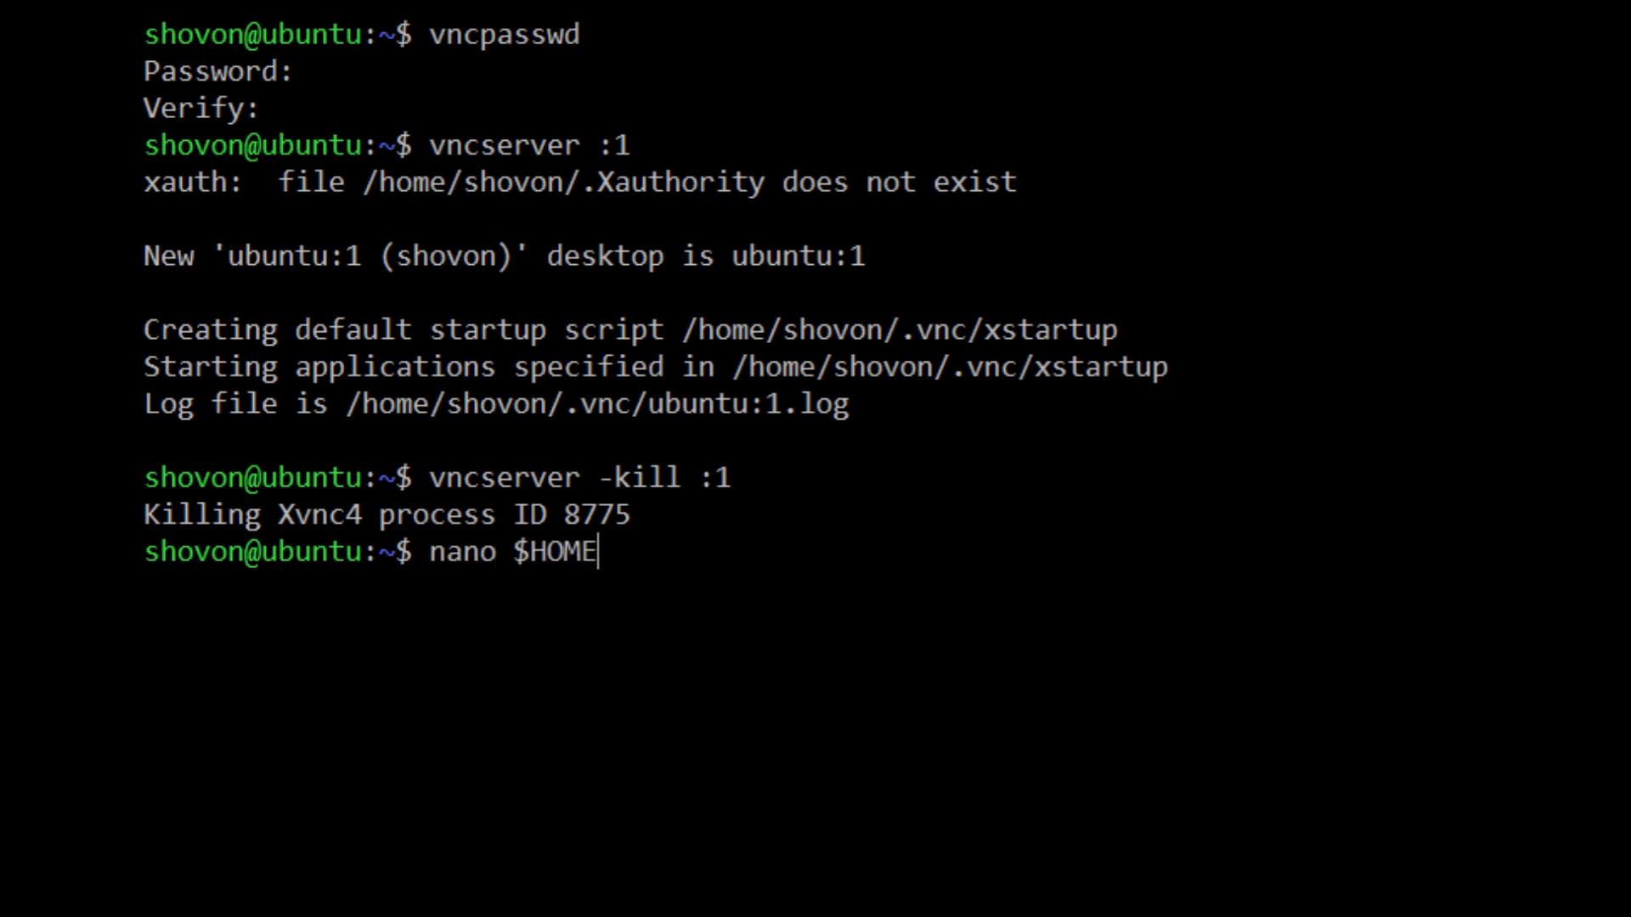
type("/.vnc/")
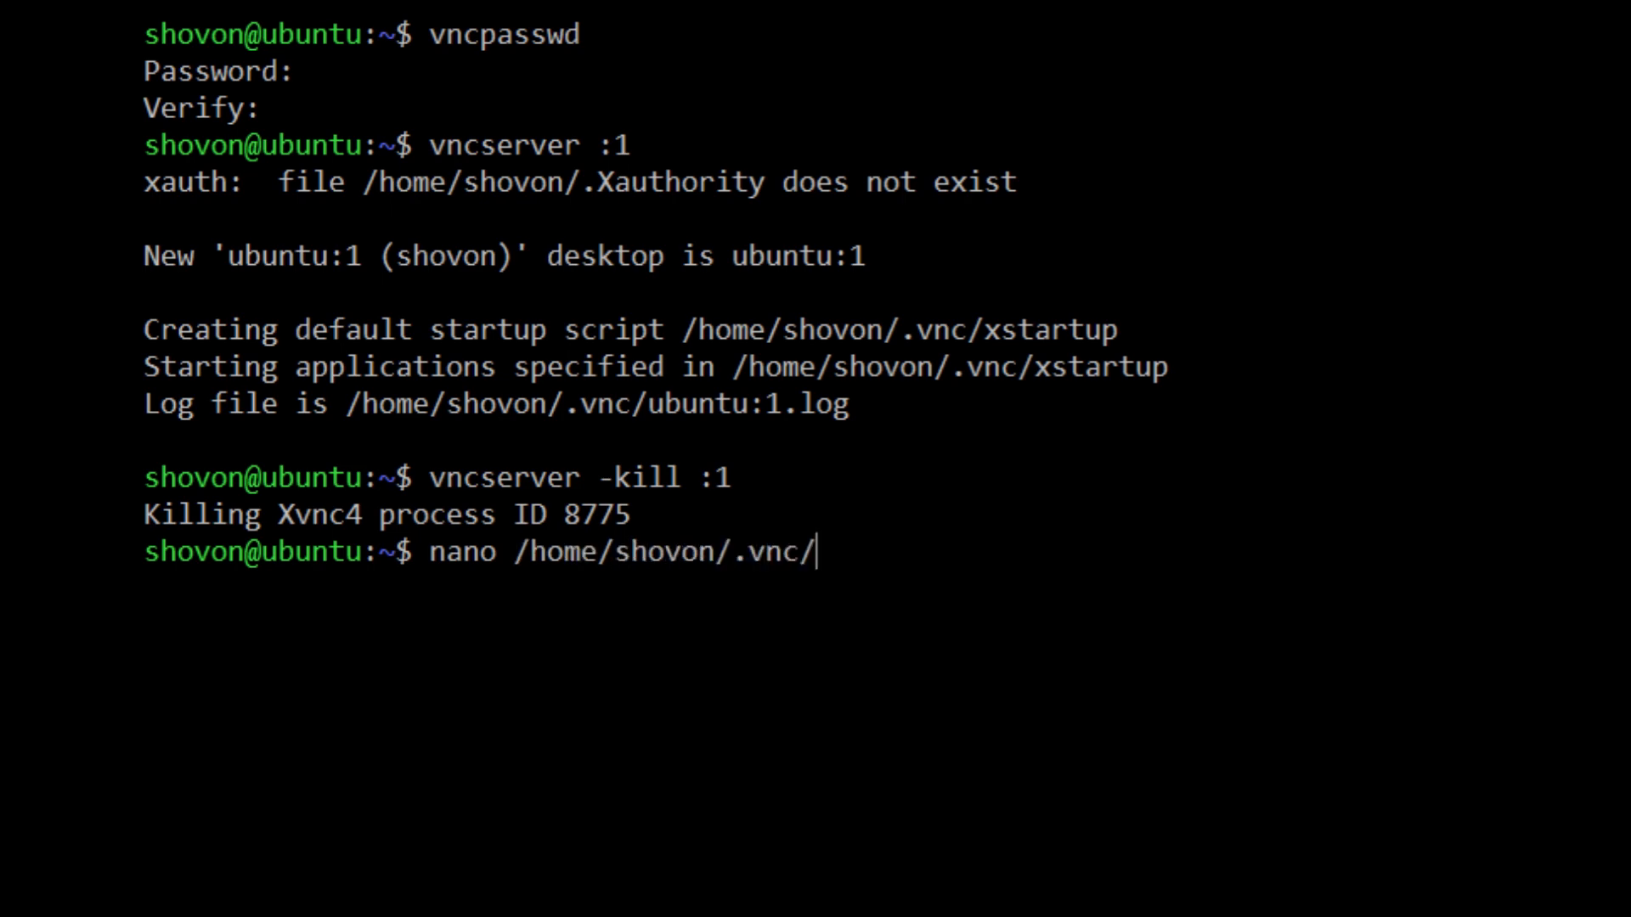
type("xstartup")
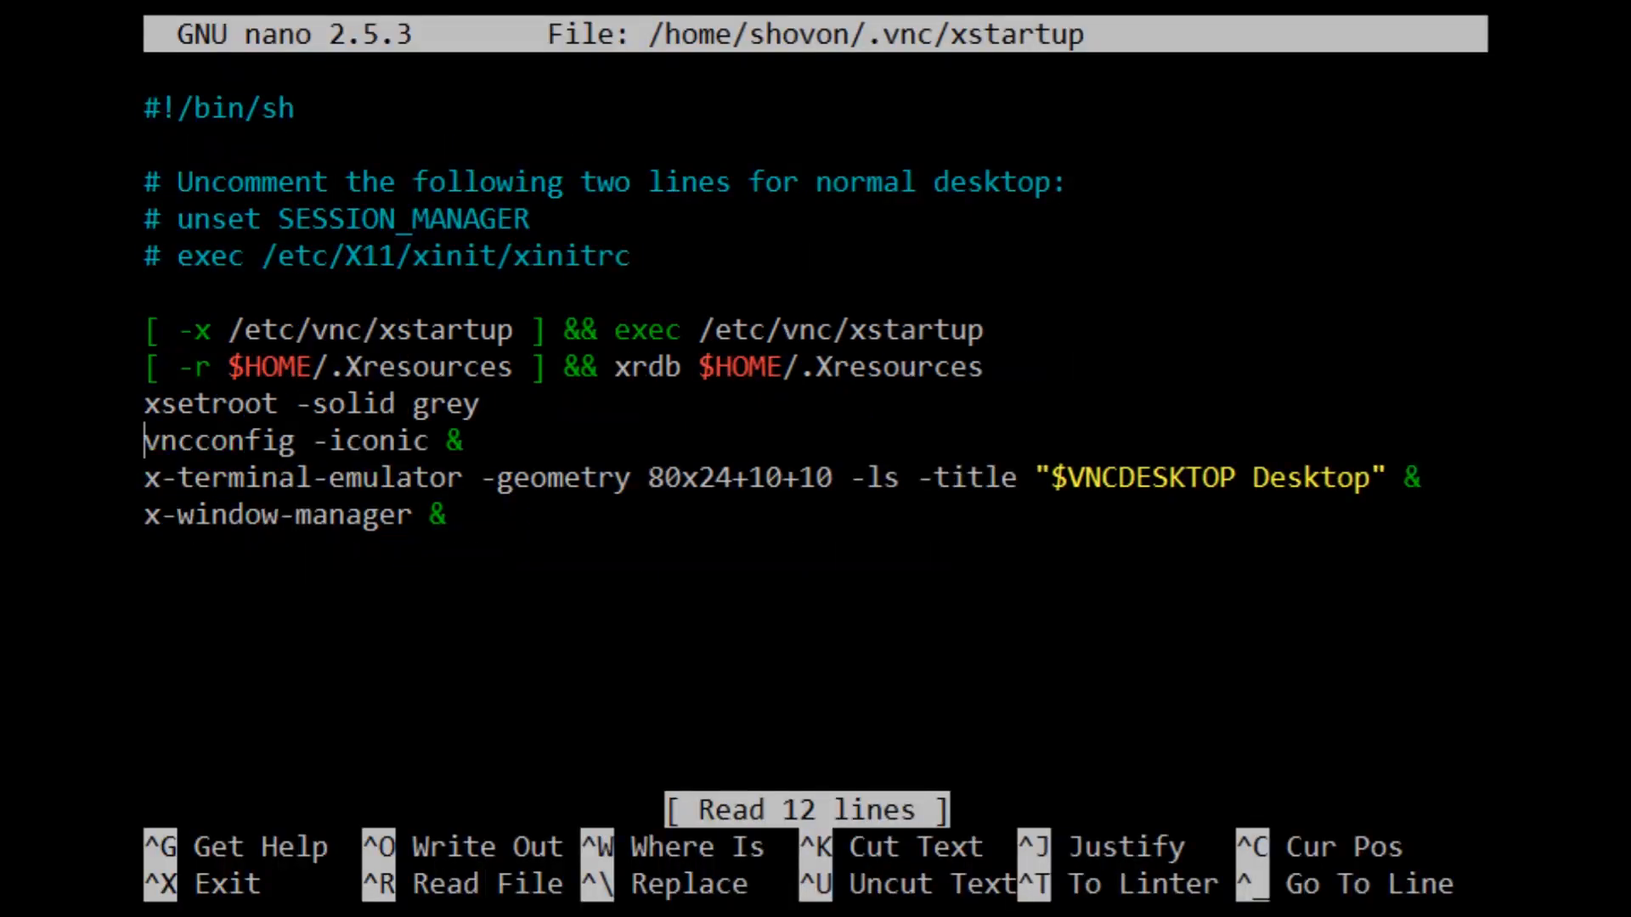
Append 'exec /usr/bin/mate-session &' as the last xstartup line, then save and exit nano.
key("Down")
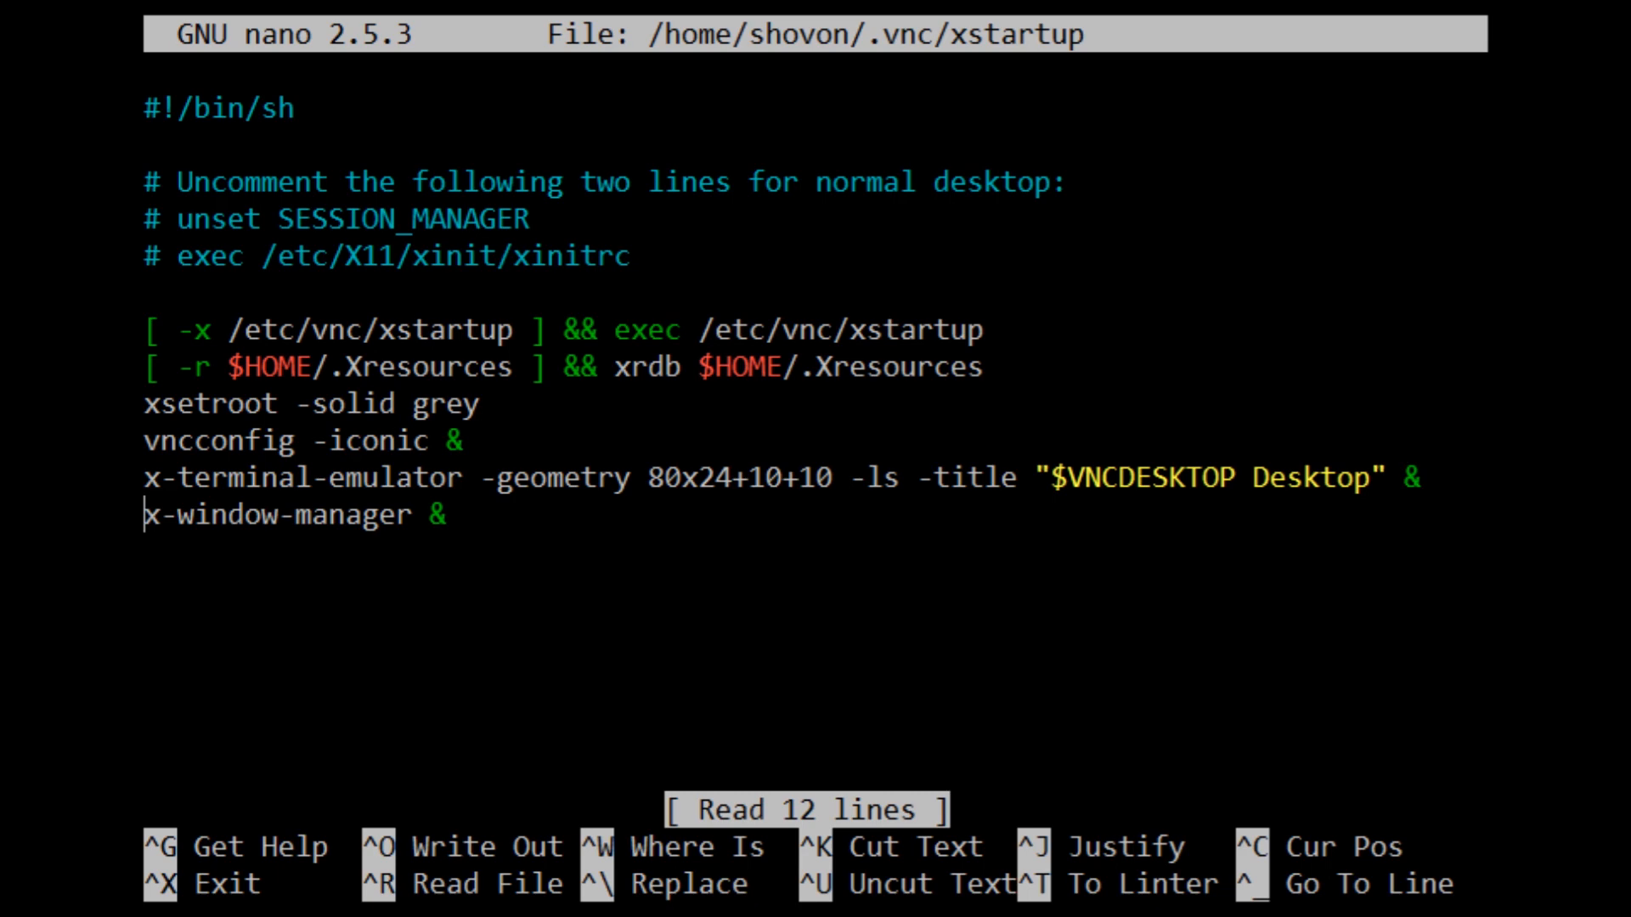
key("Enter")
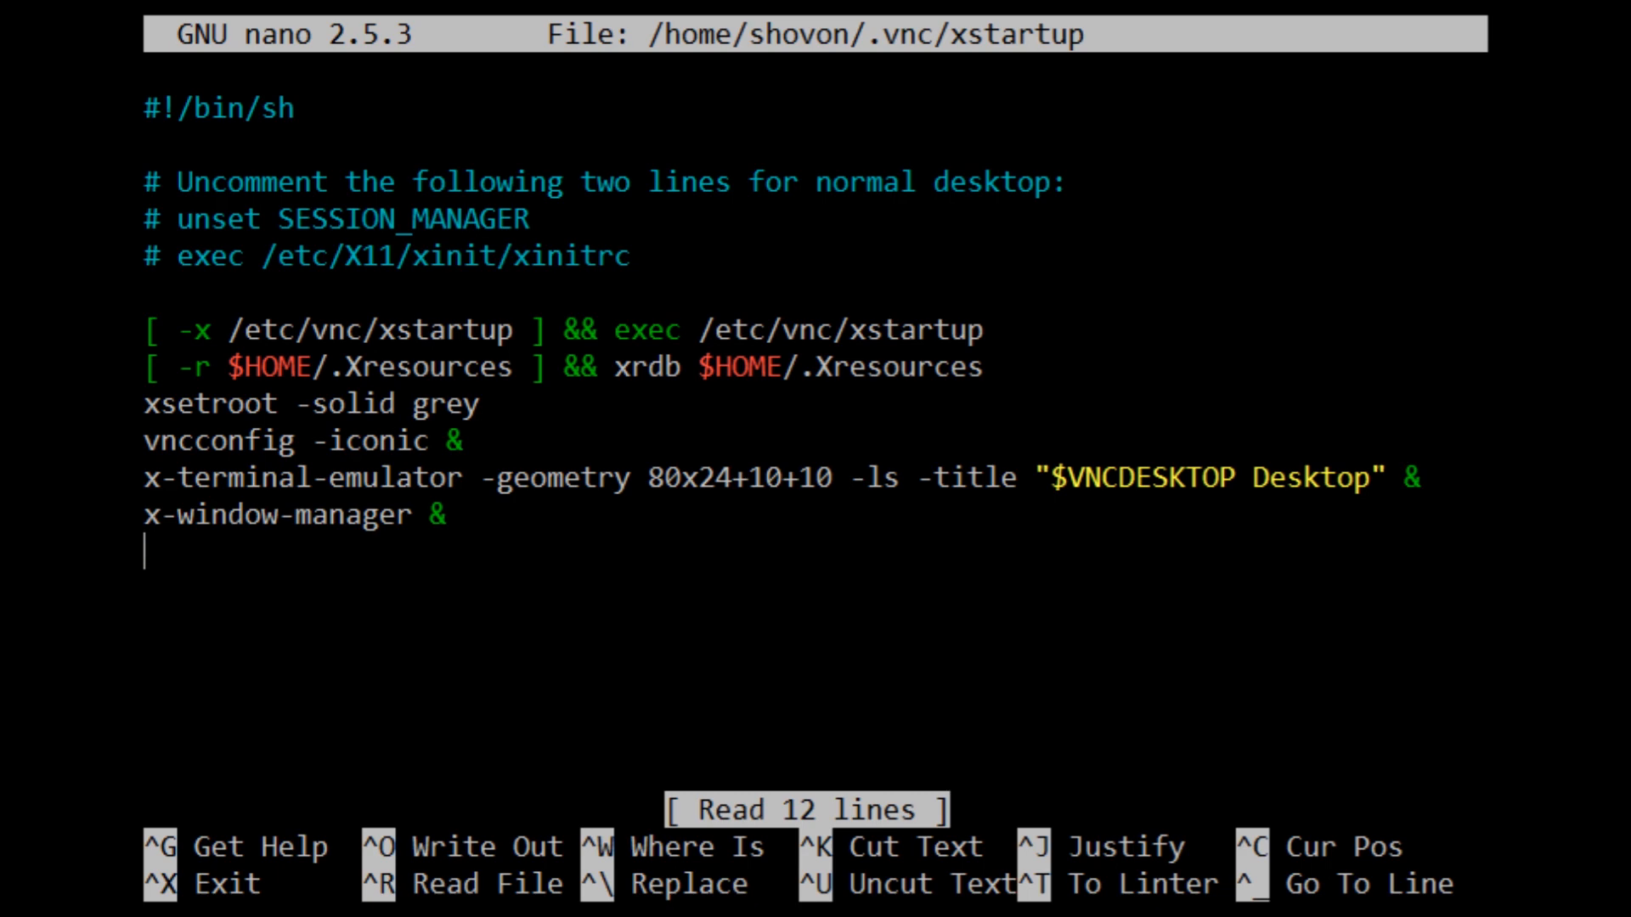
type("exec")
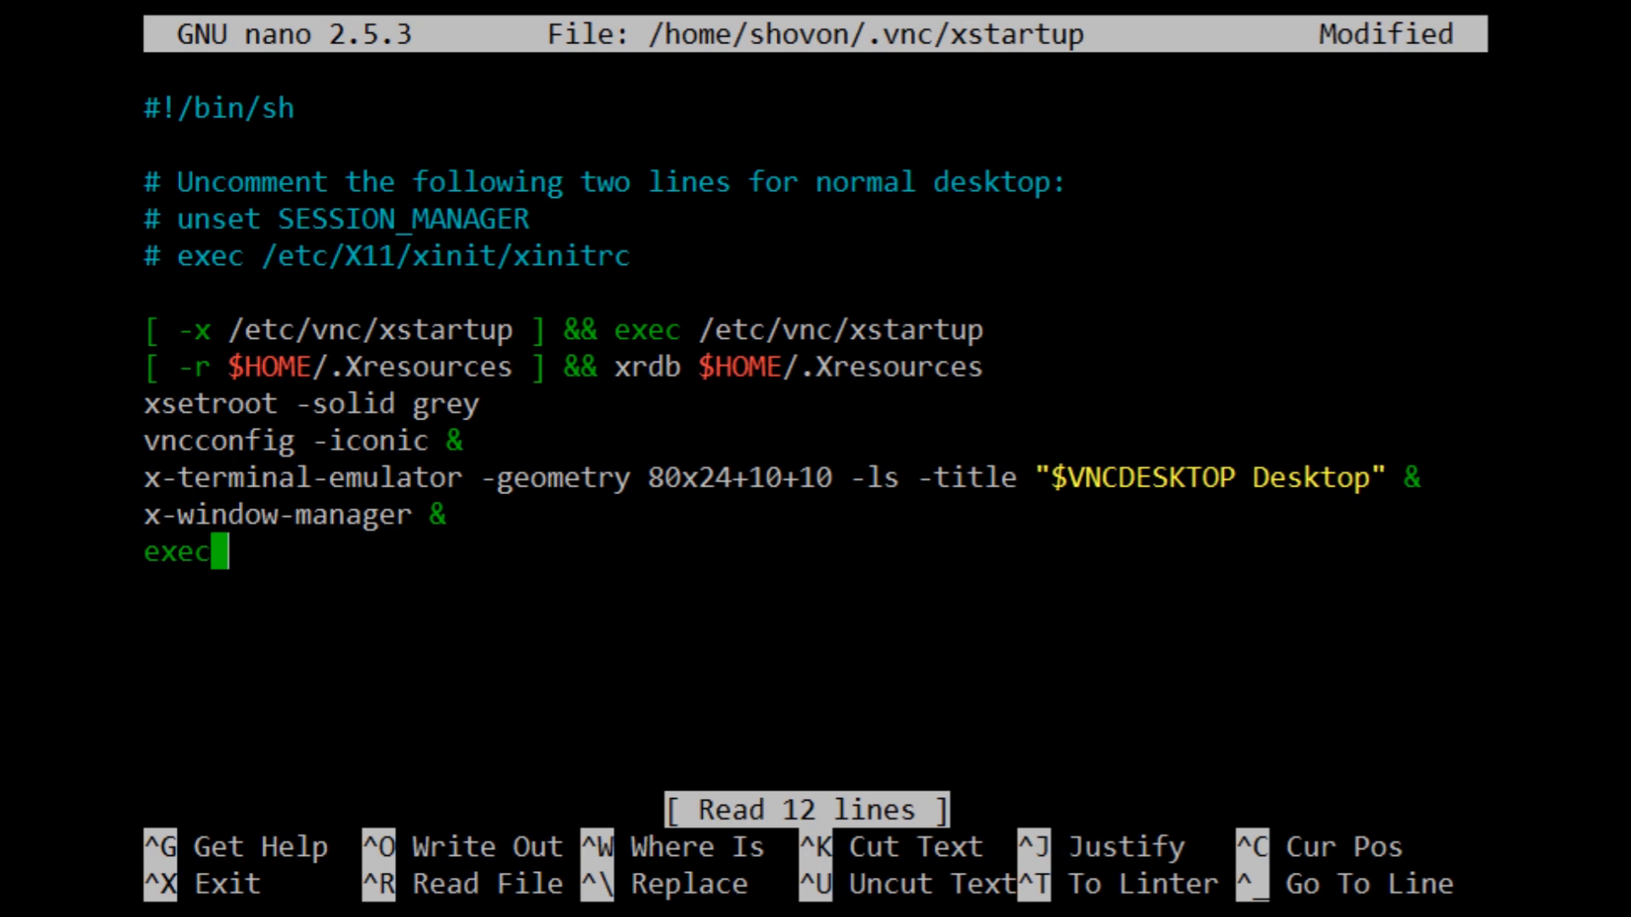
type("/us")
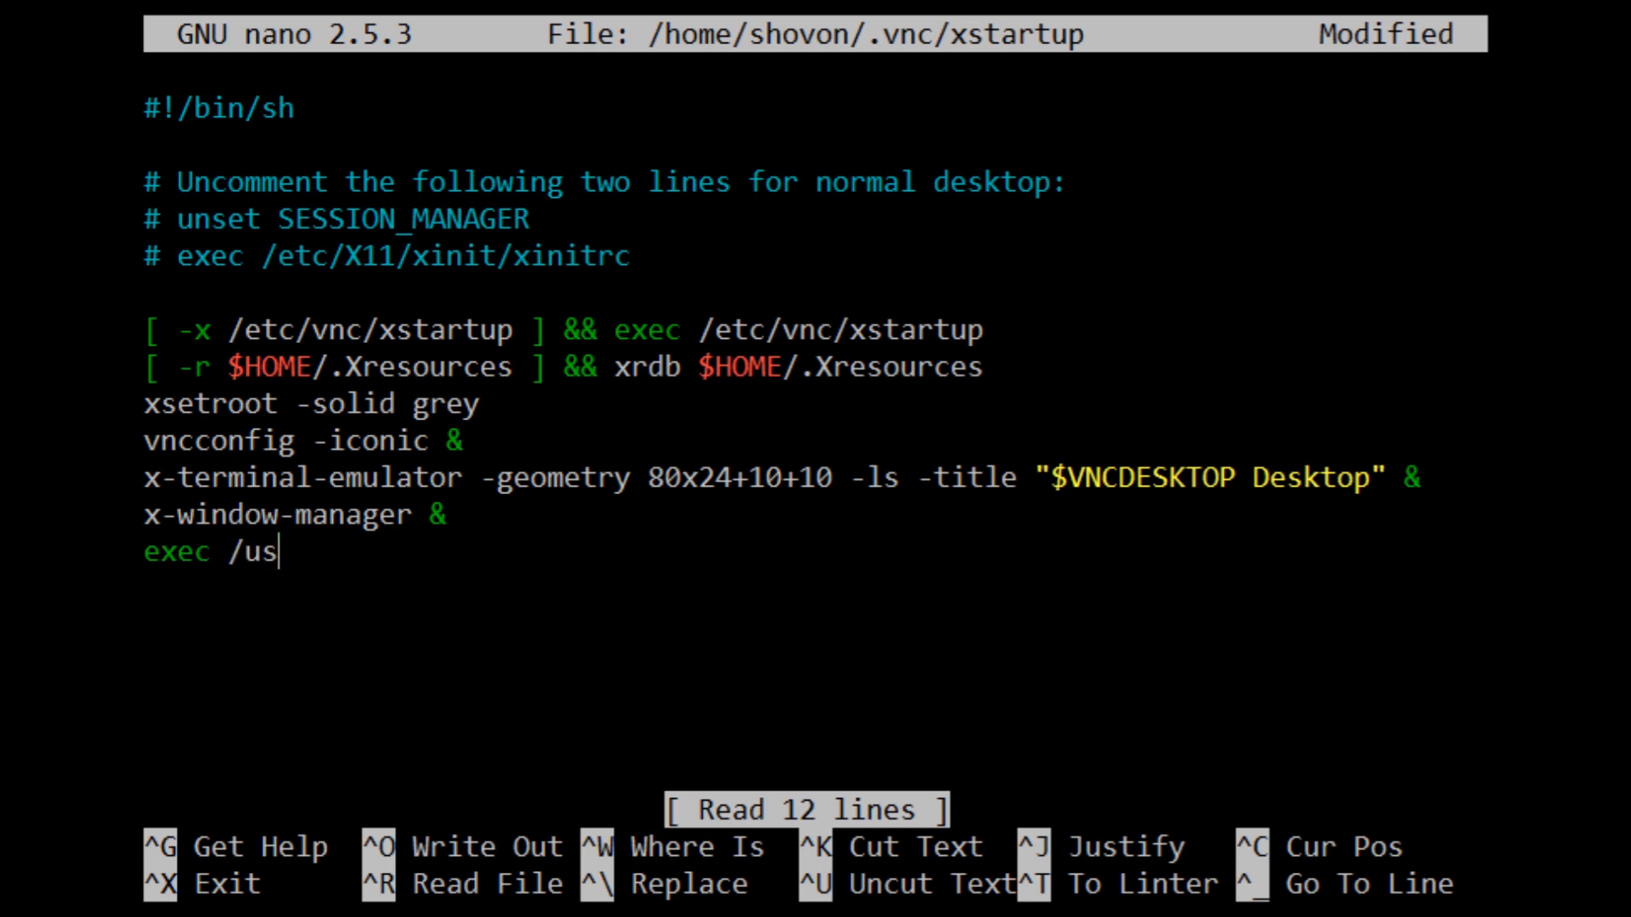
type("r/bin")
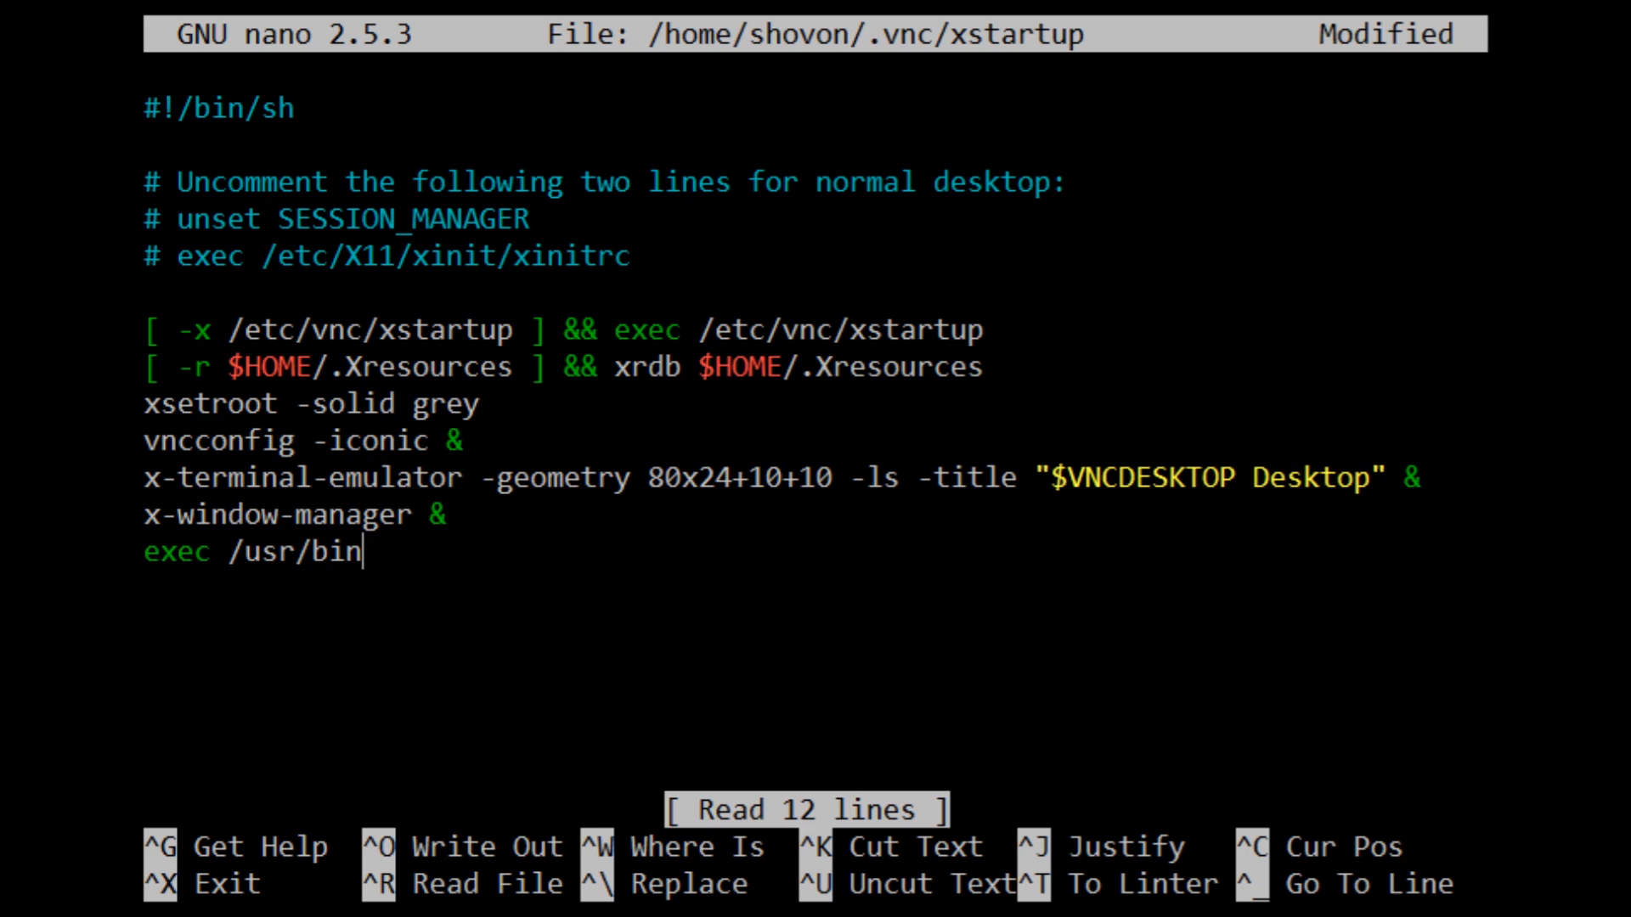
type("mate-se")
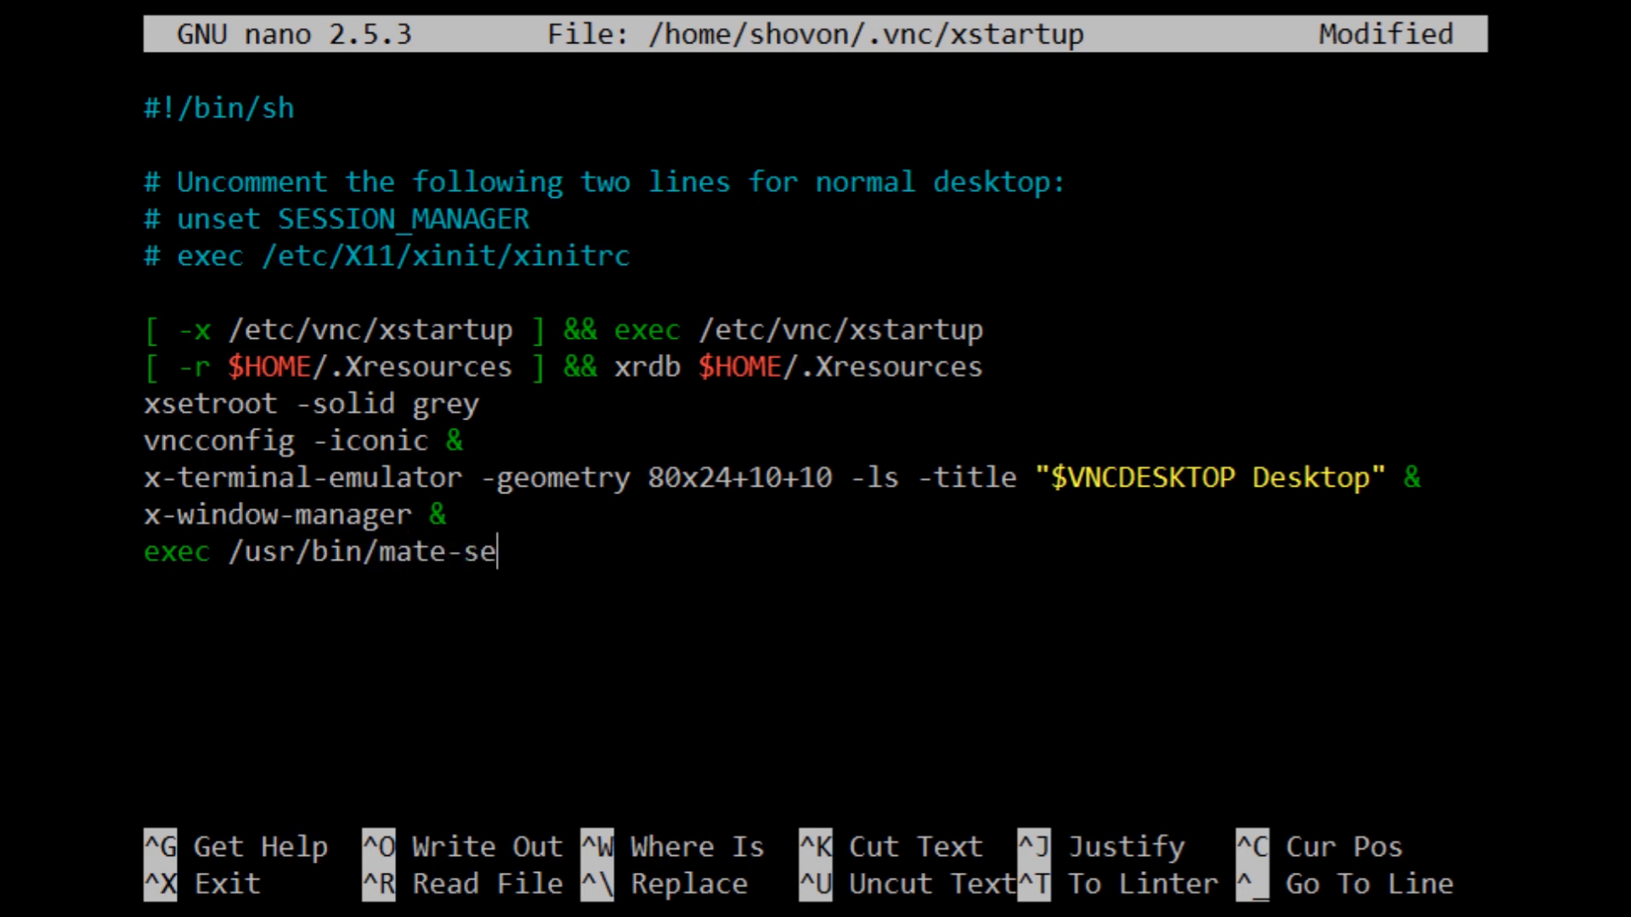
type("ssion &")
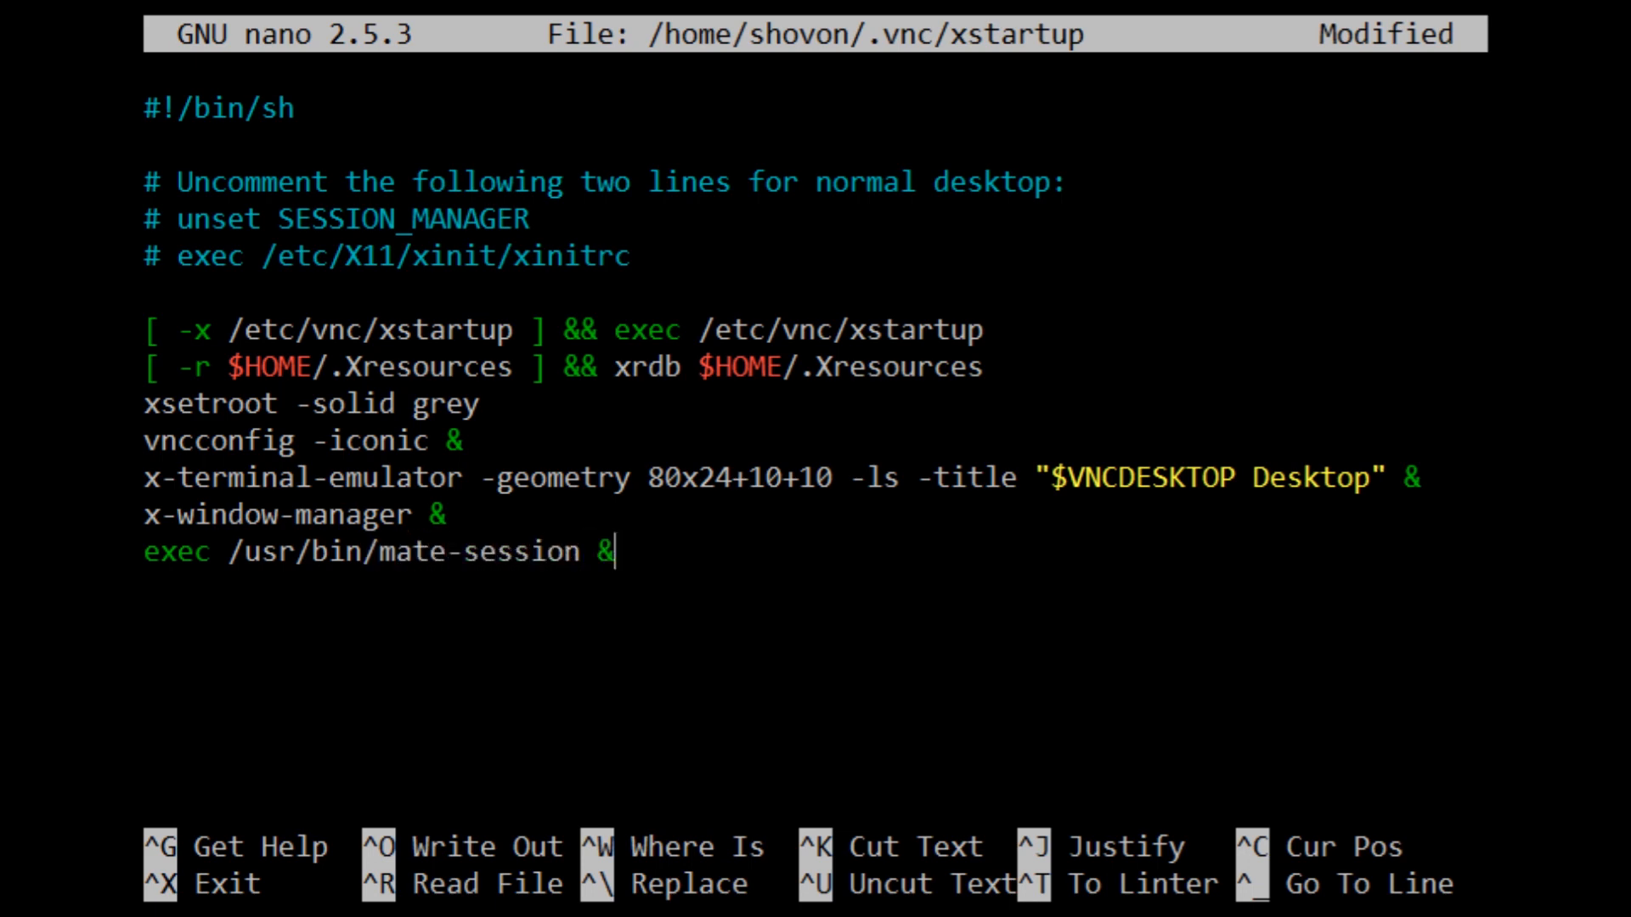
key("ctrl+x")
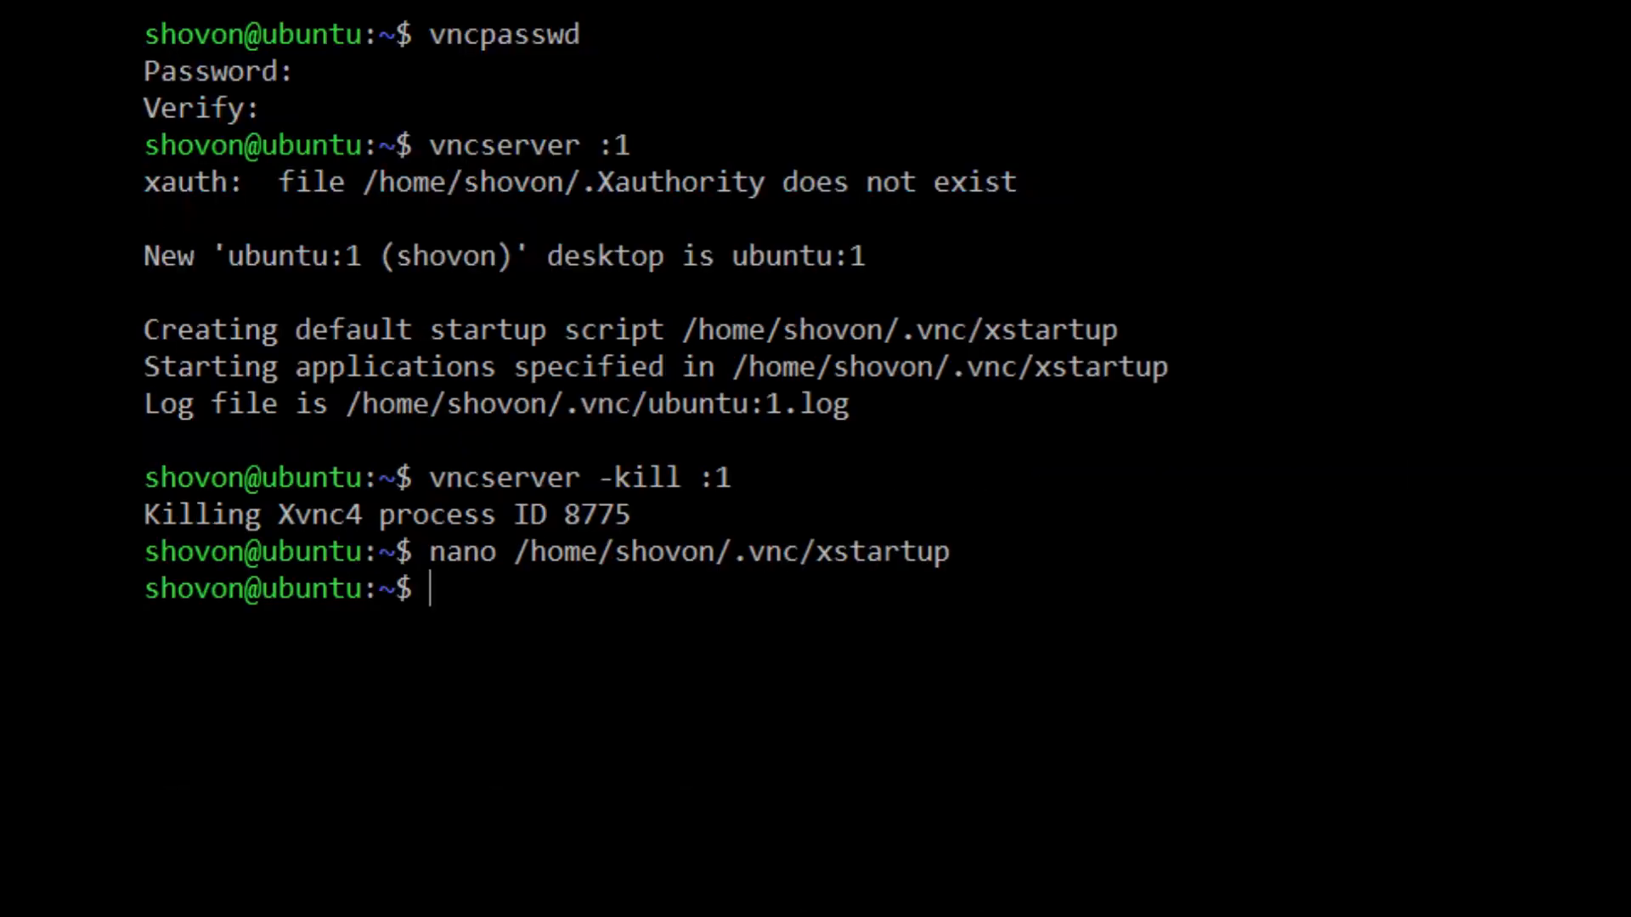
Restart vncserver :1 with the updated script, then list interfaces with ifconfig.
type("vncserver :1")
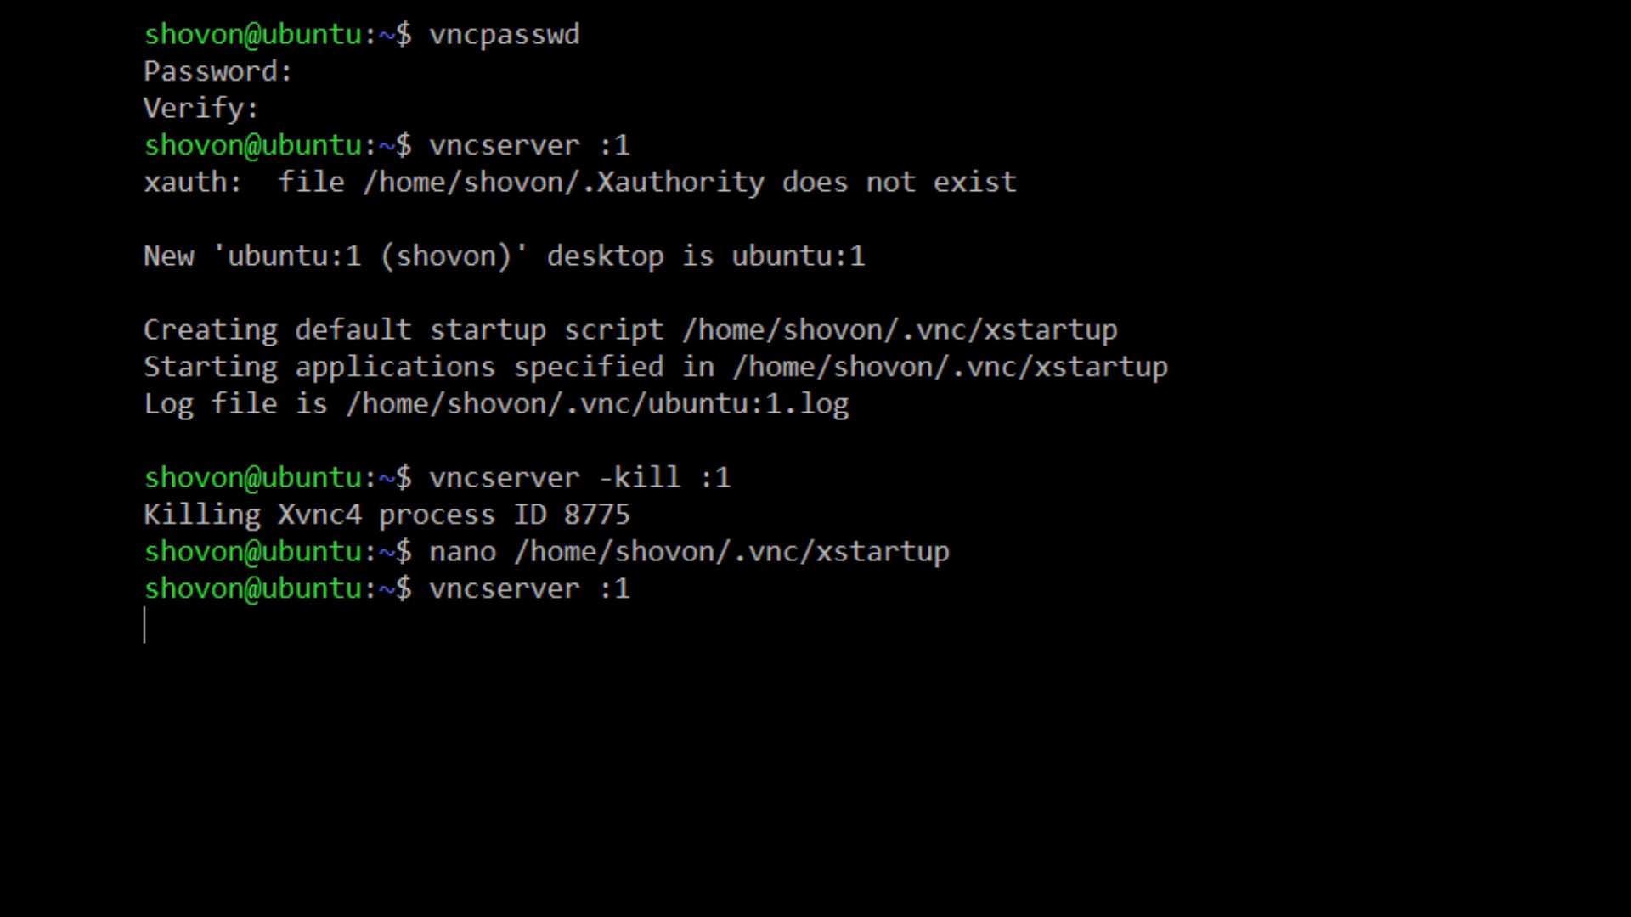
key("Return")
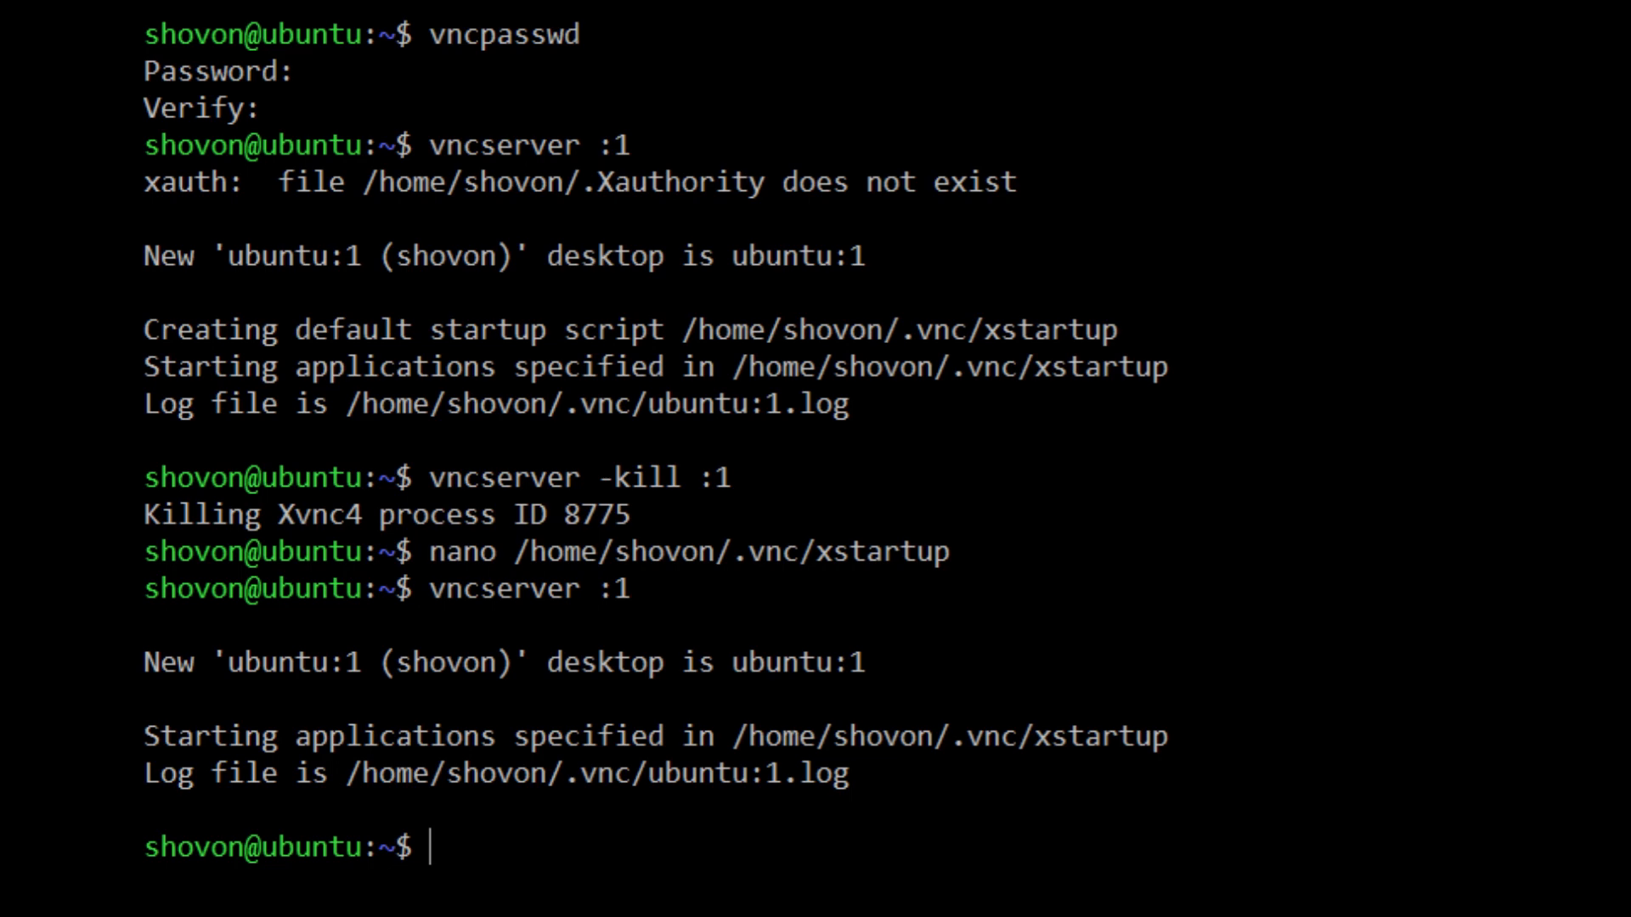
mouse_move(693, 864)
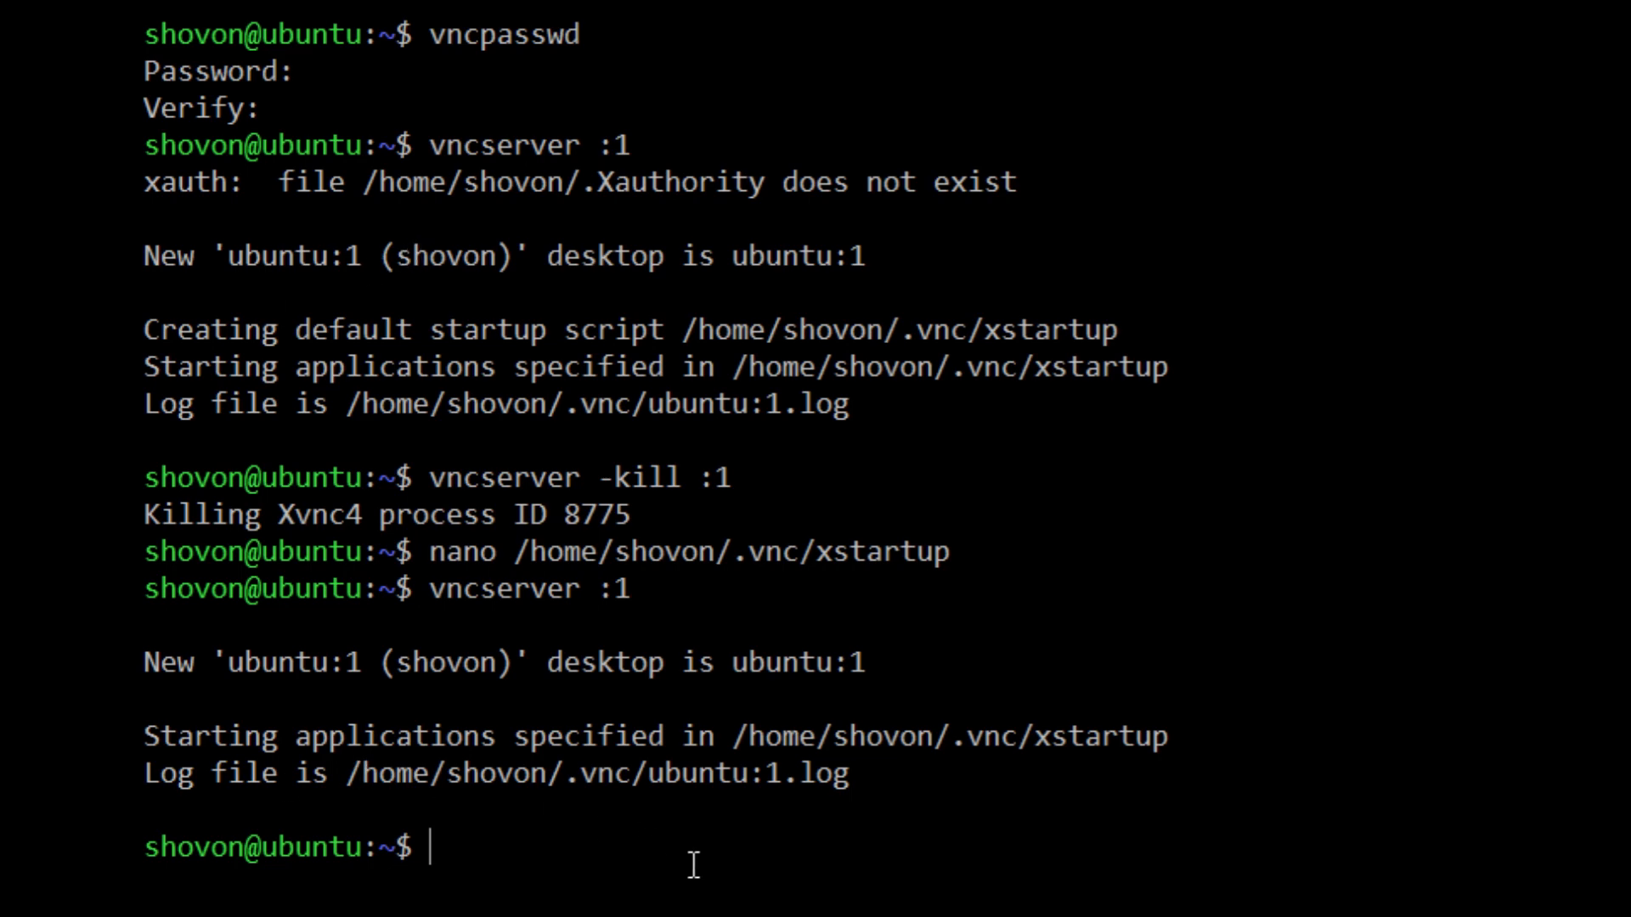
type("ifconfig")
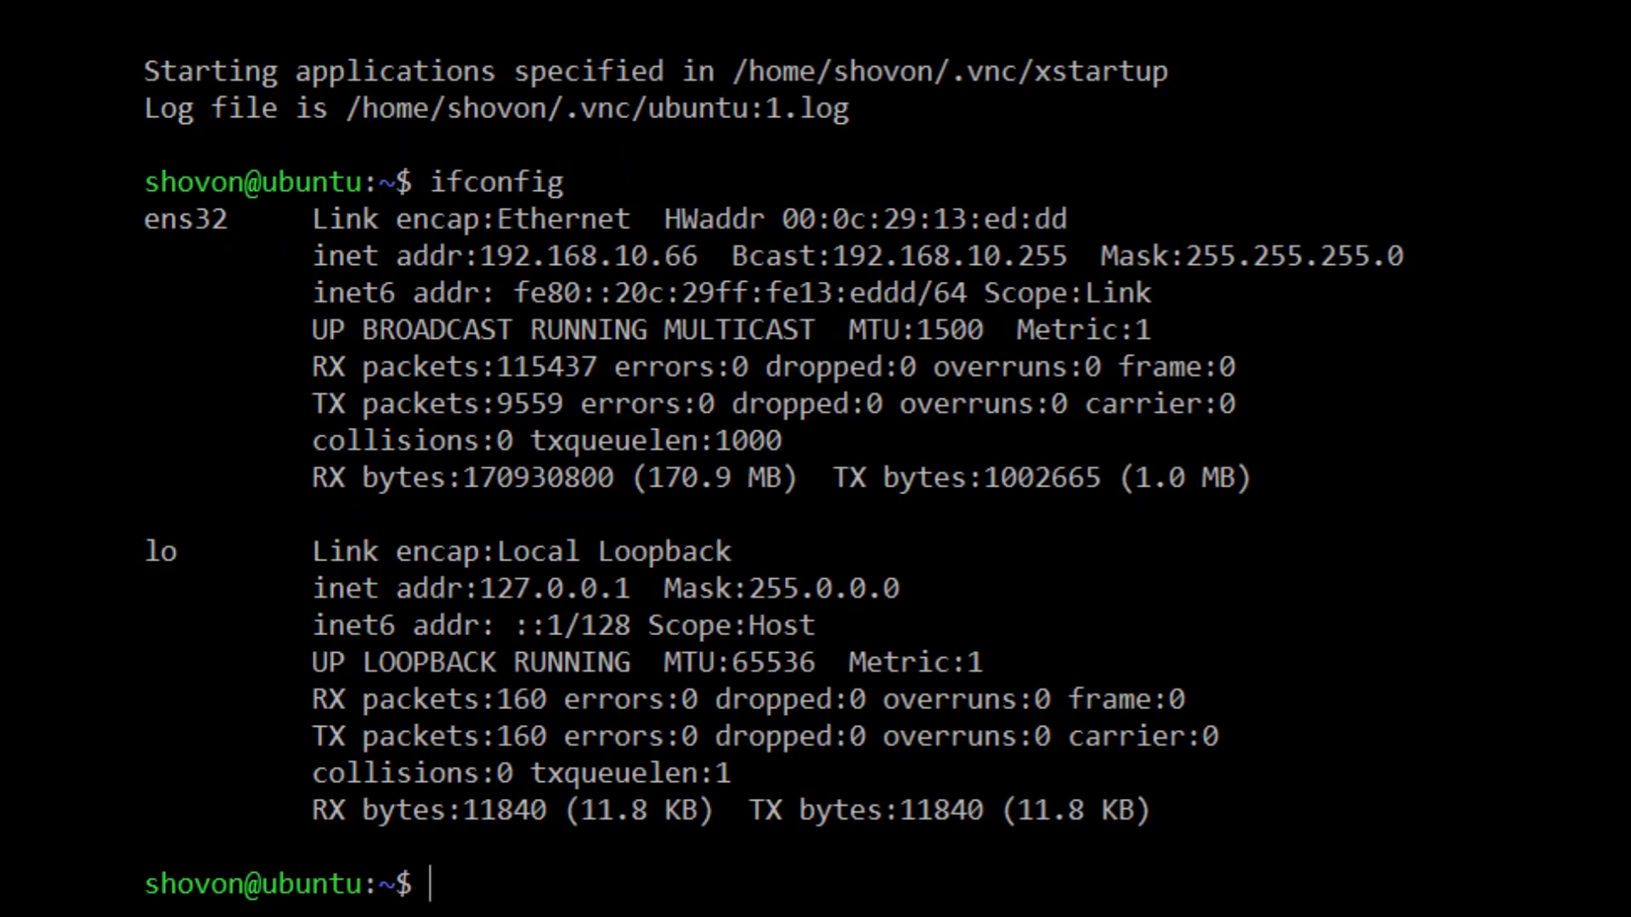
mouse_move(472, 255)
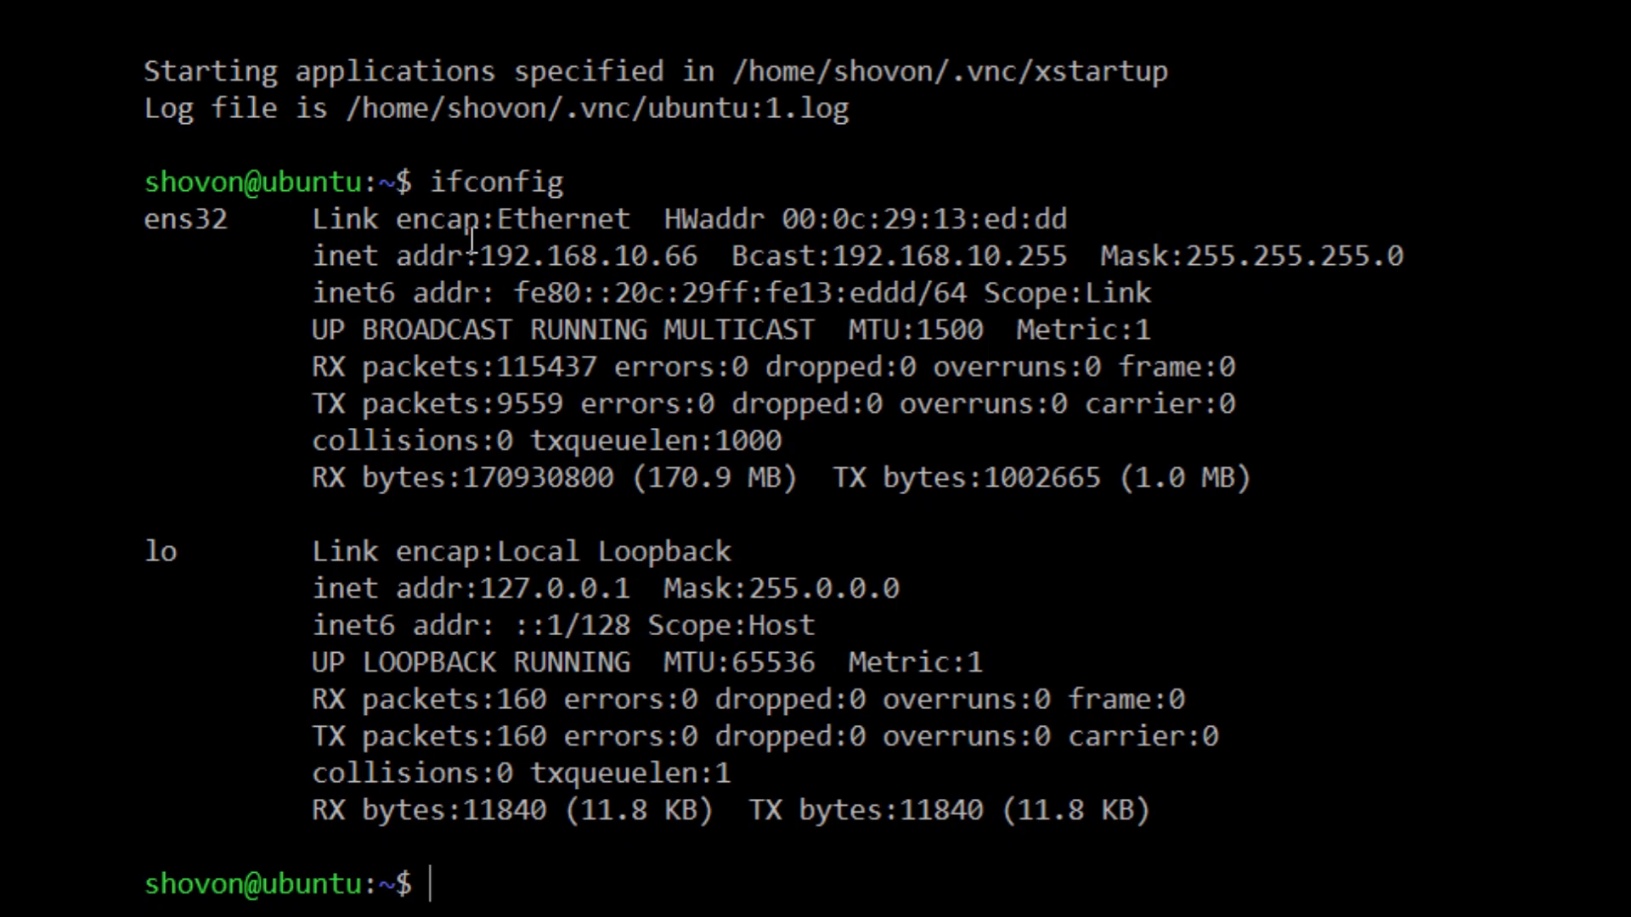
Select the address 192.168.10.66 in the listing and confirm it with ip addr show.
double_click(580, 255)
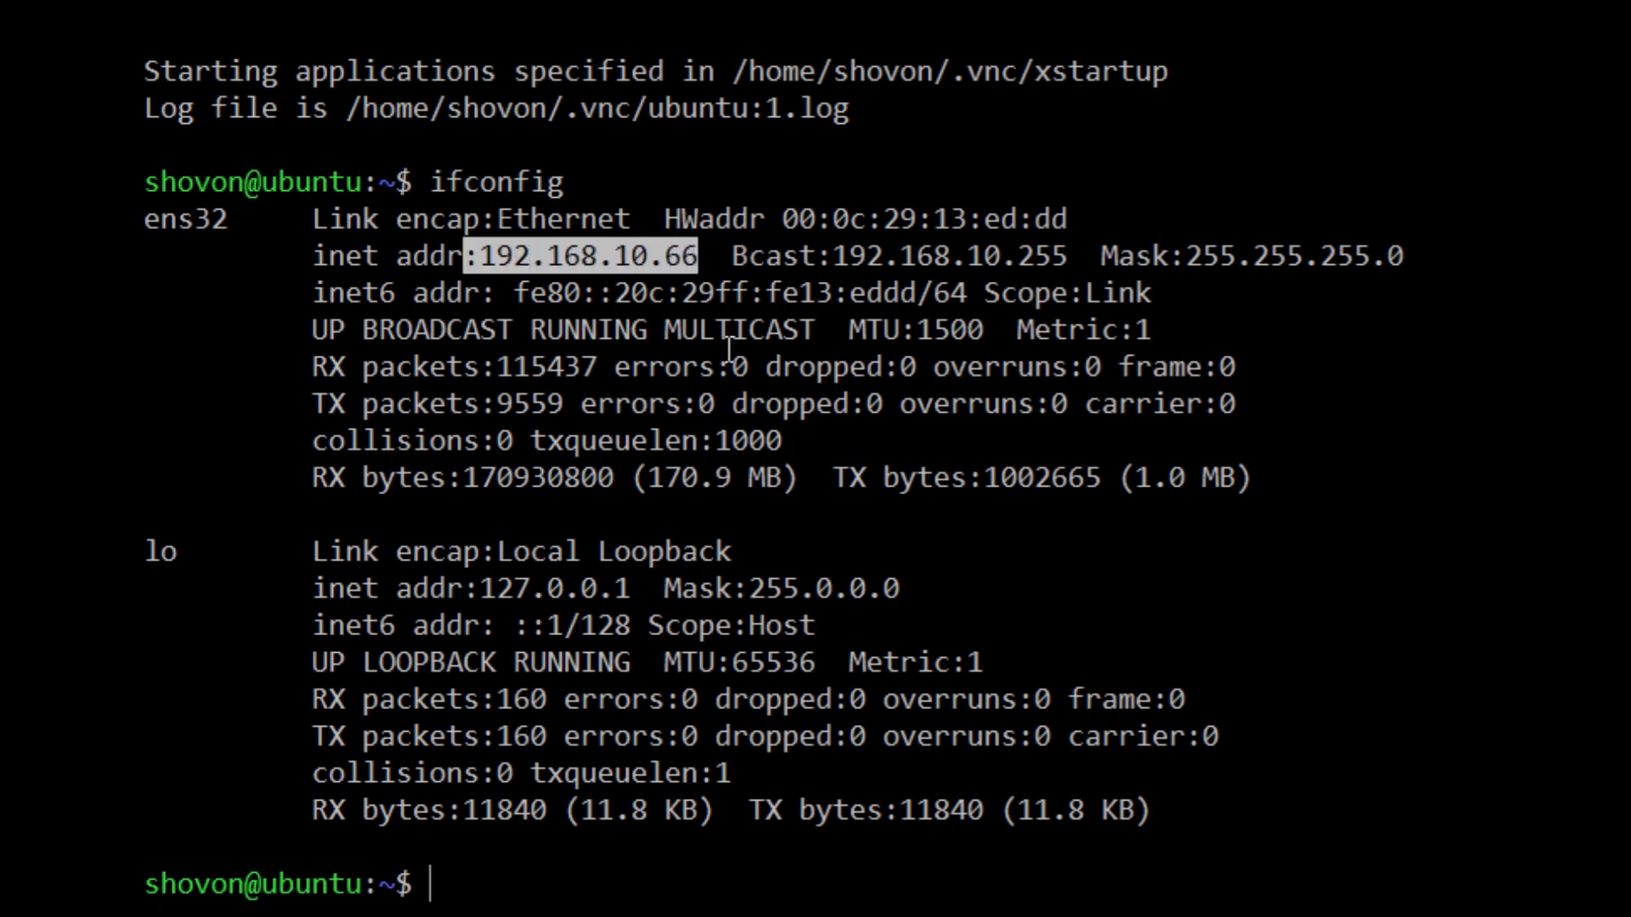
type("p")
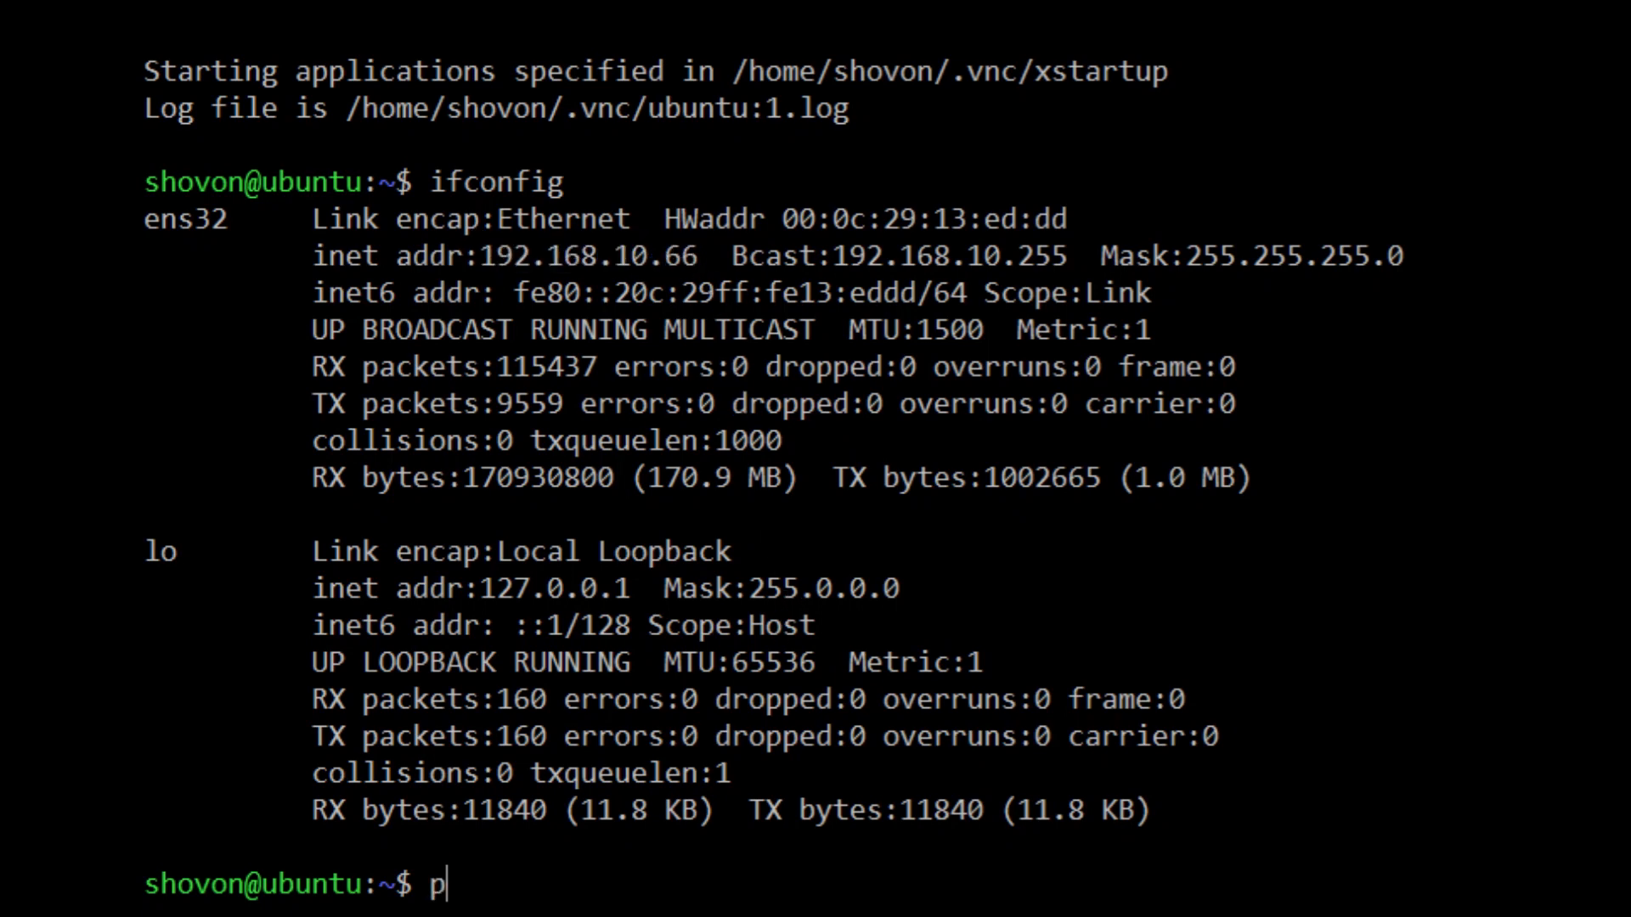
type("ip addr show")
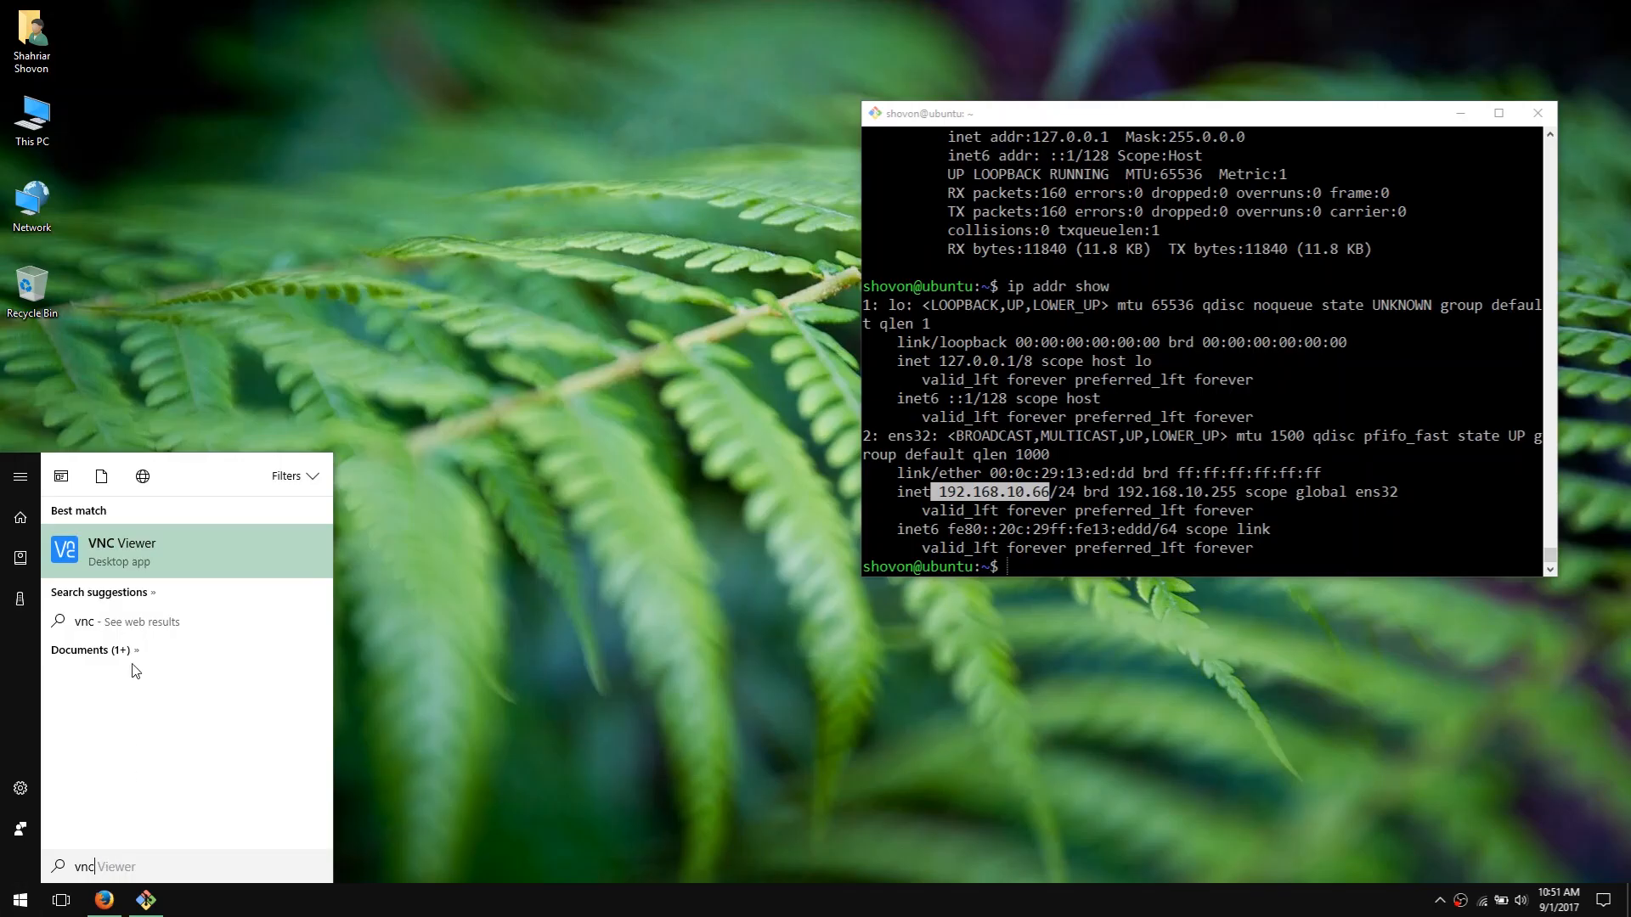
Launch VNC Viewer on Windows and begin entering the server address.
left_click(122, 551)
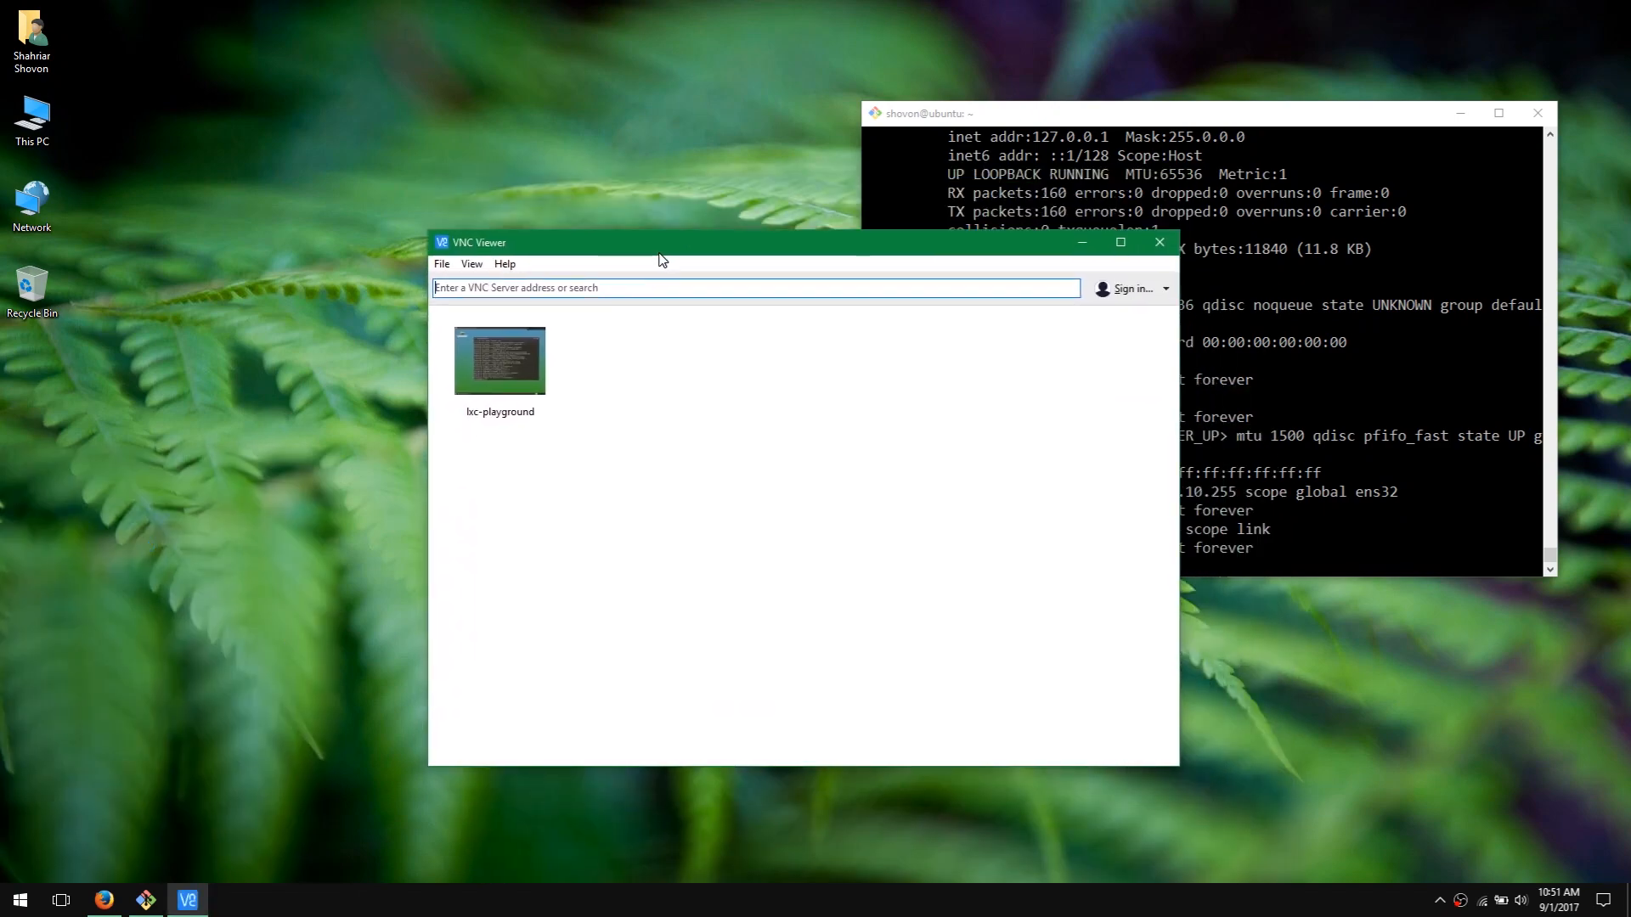
type("192.168.10.66:1")
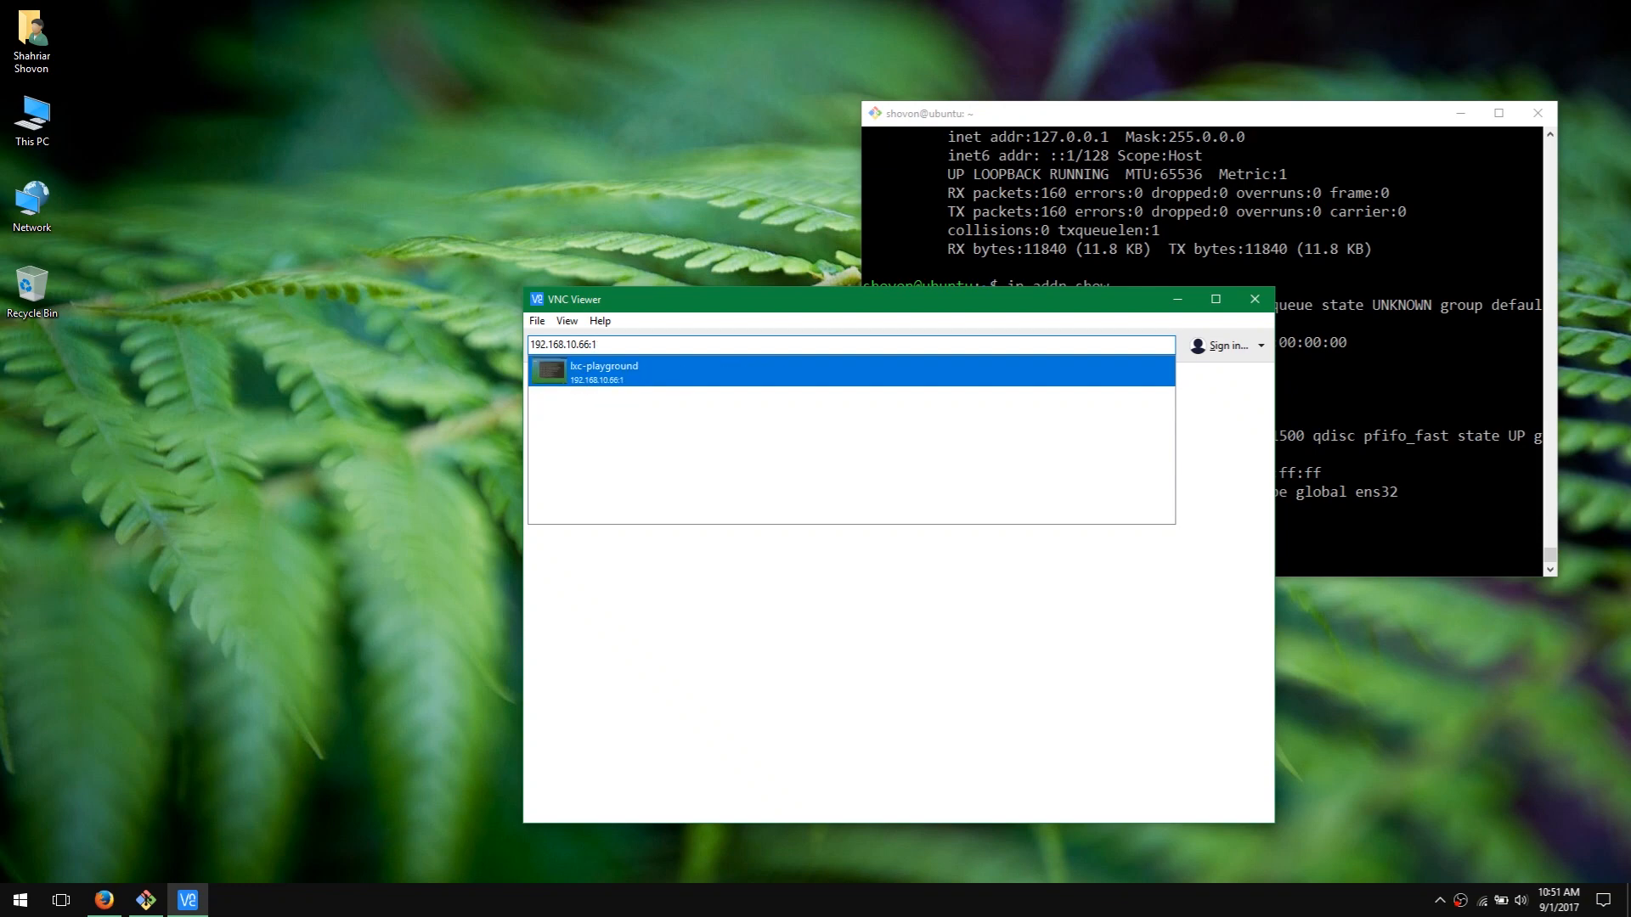
Connect to 192.168.10.66:1 (lxc-playground) and dismiss the unencrypted connection warning.
double_click(604, 372)
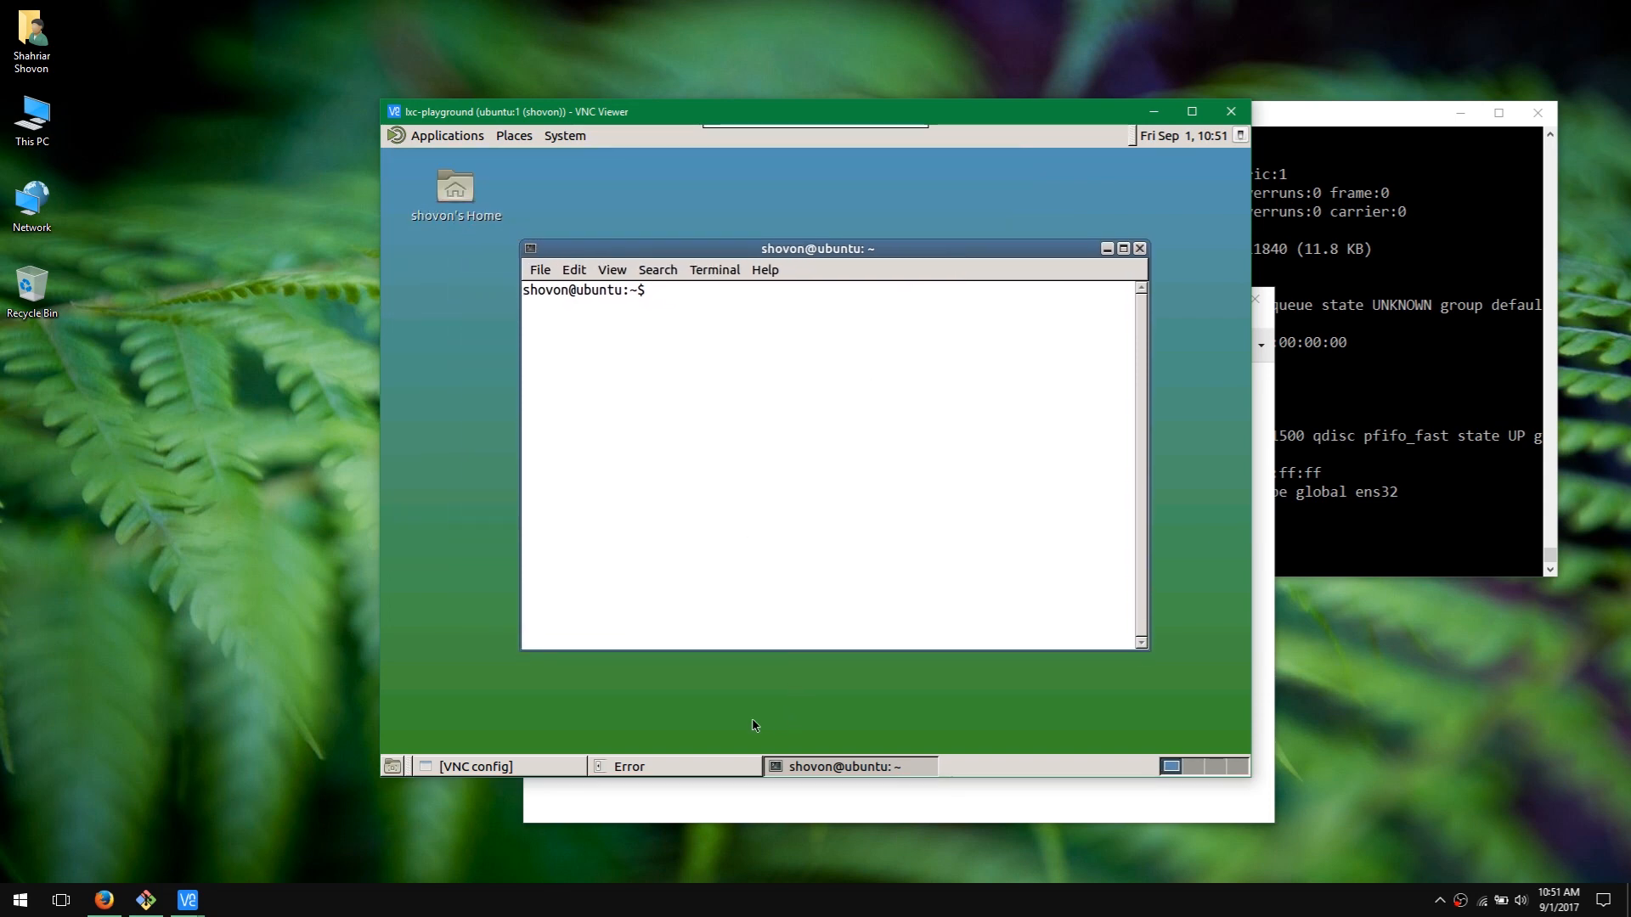
mouse_move(931, 123)
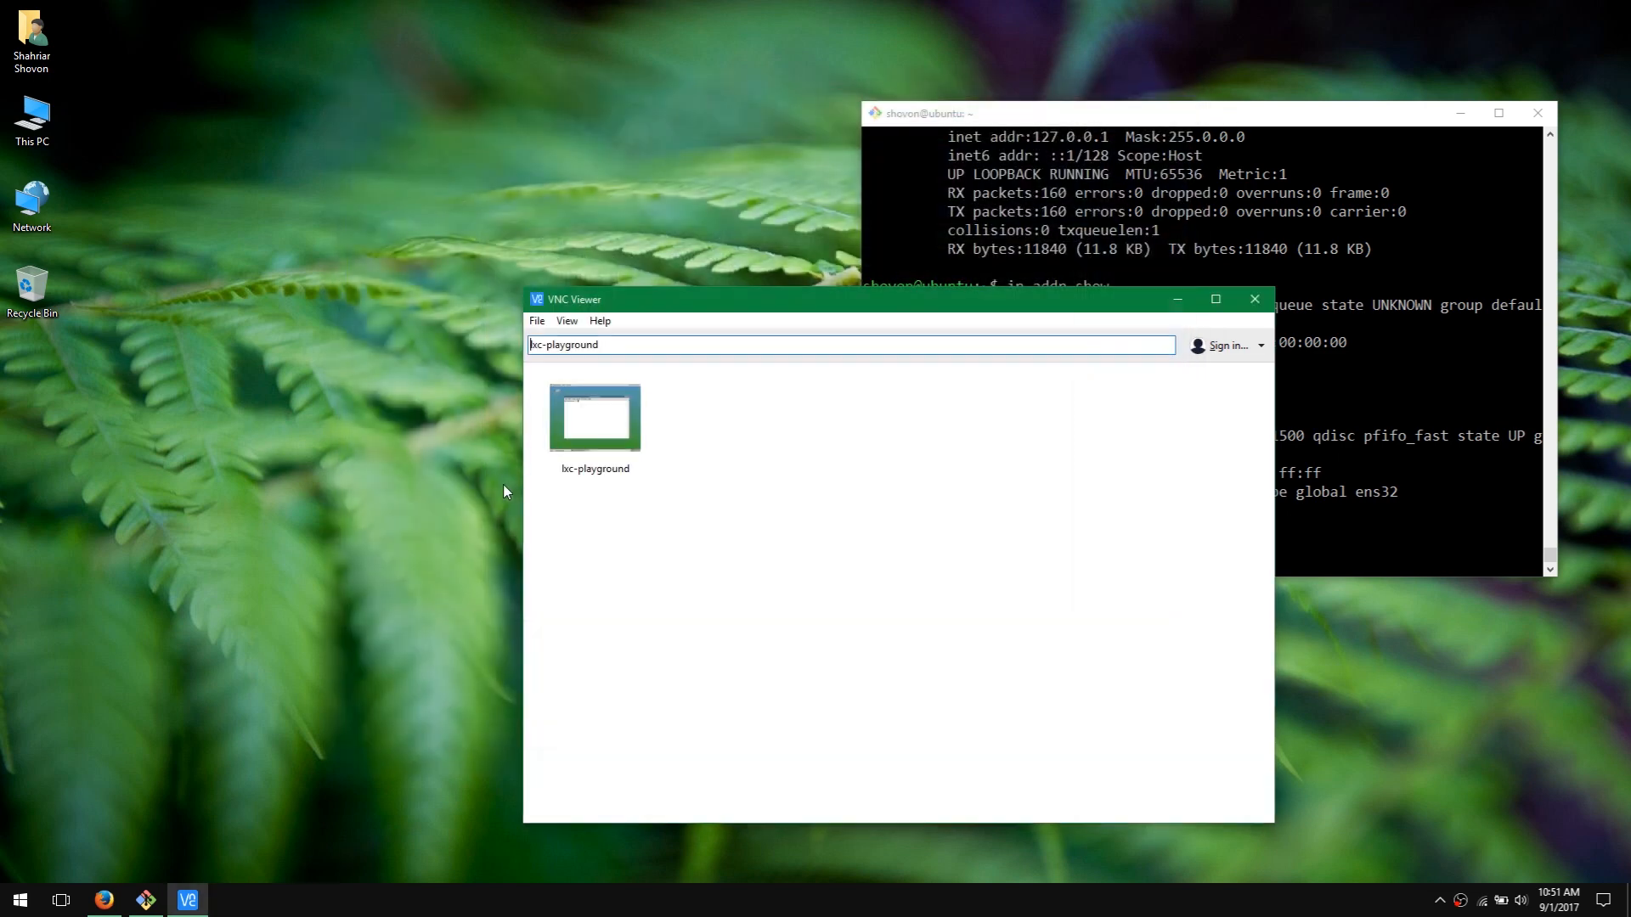
double_click(595, 418)
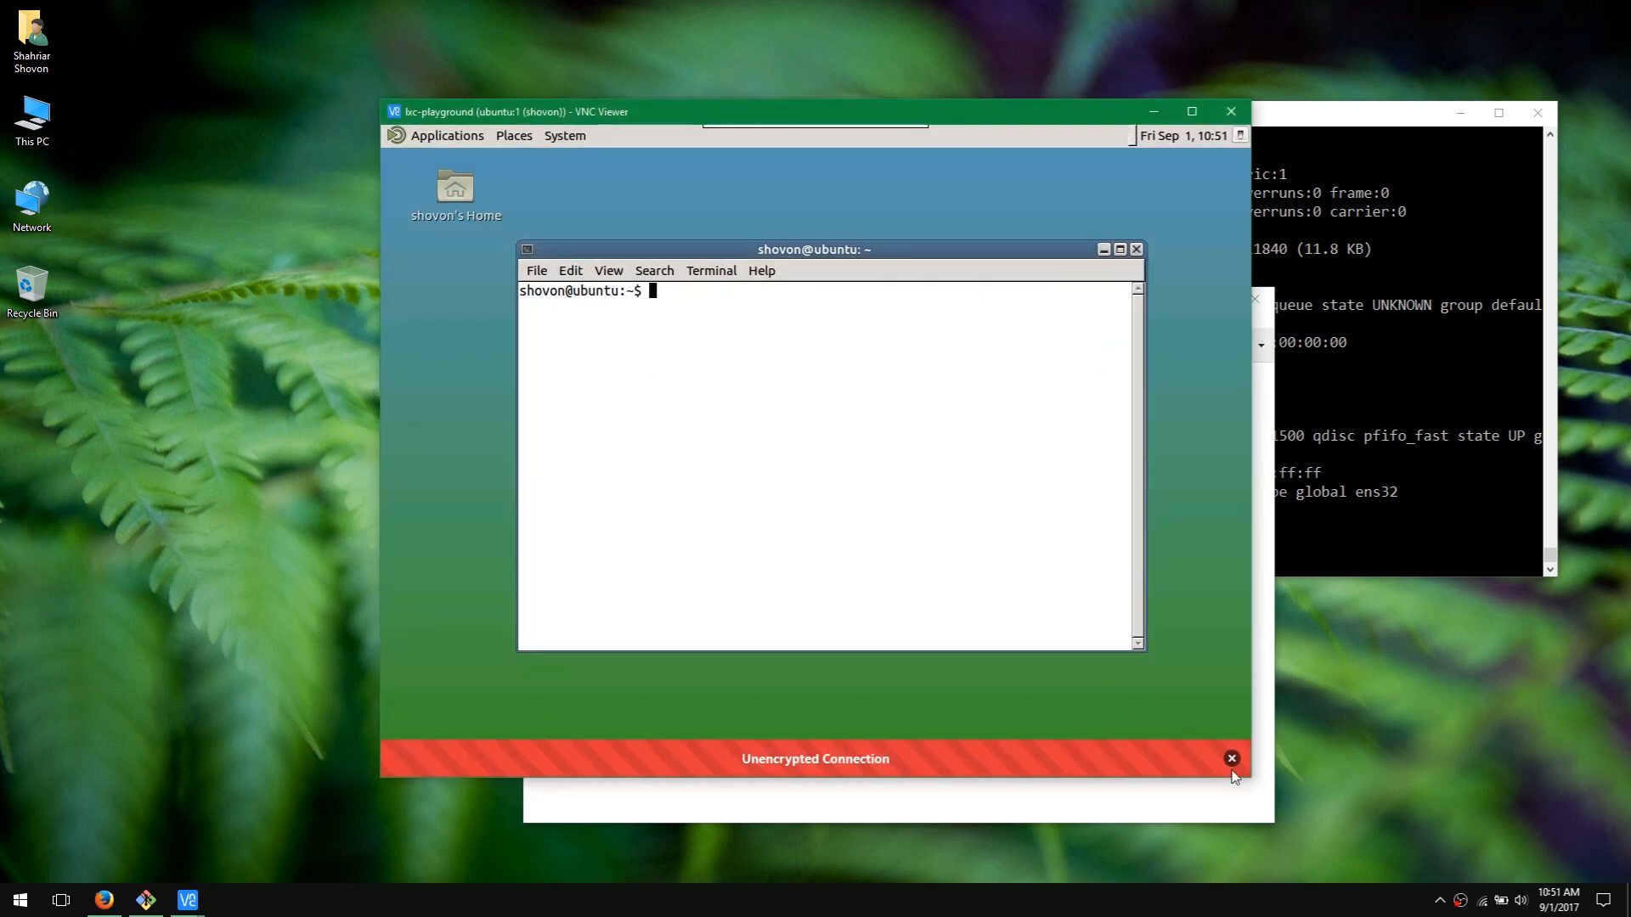
left_click(1230, 758)
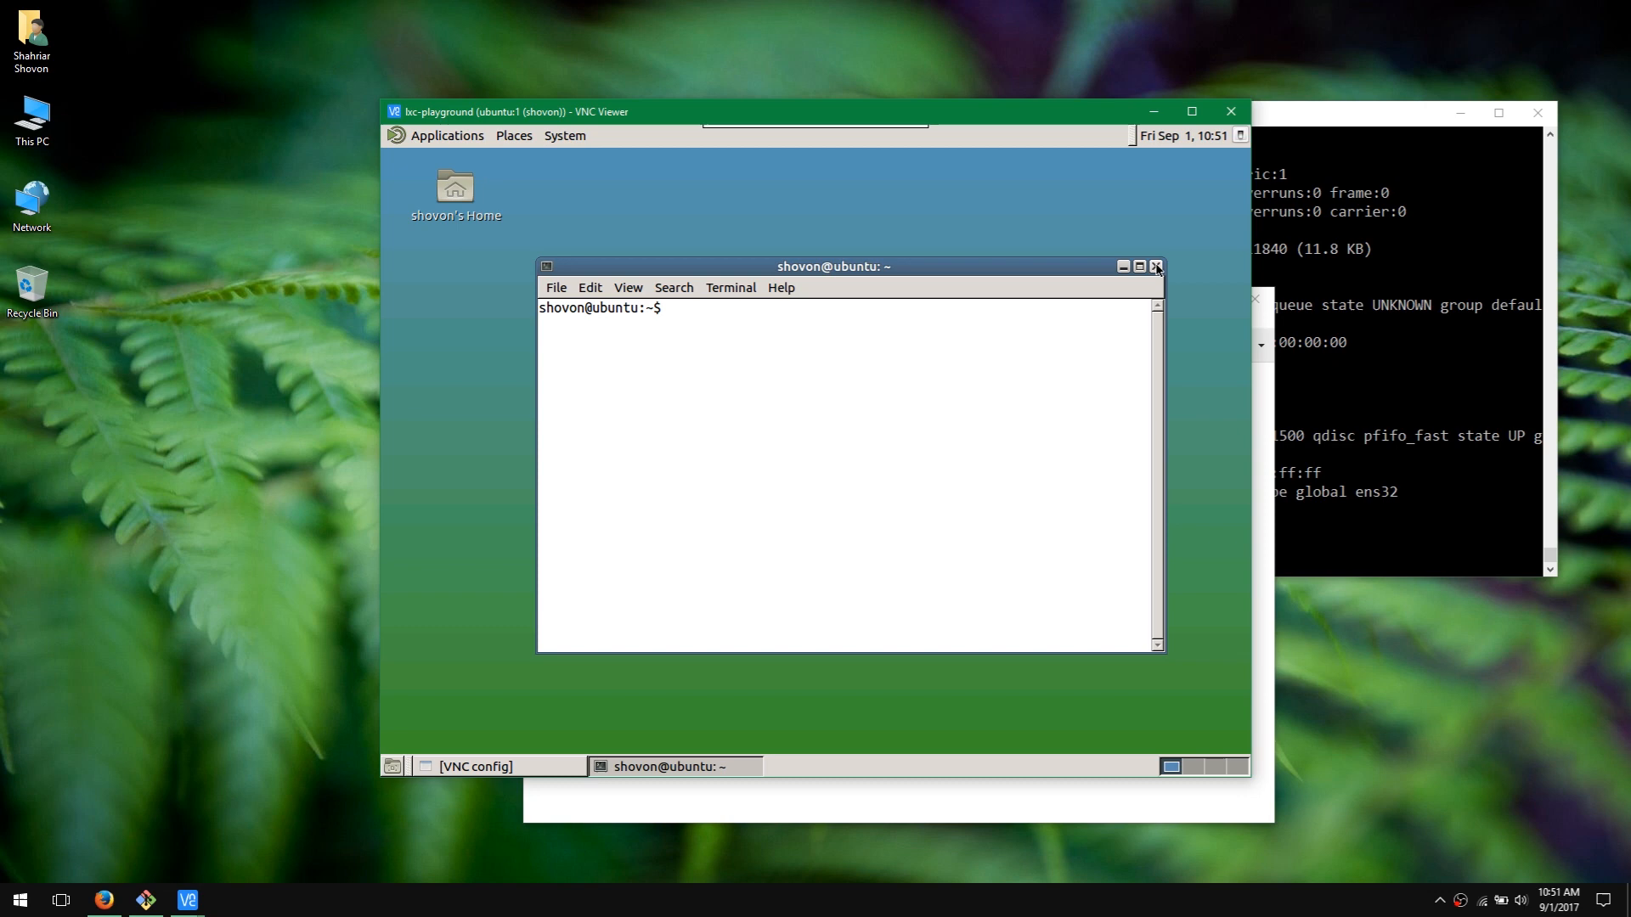
mouse_move(1156, 266)
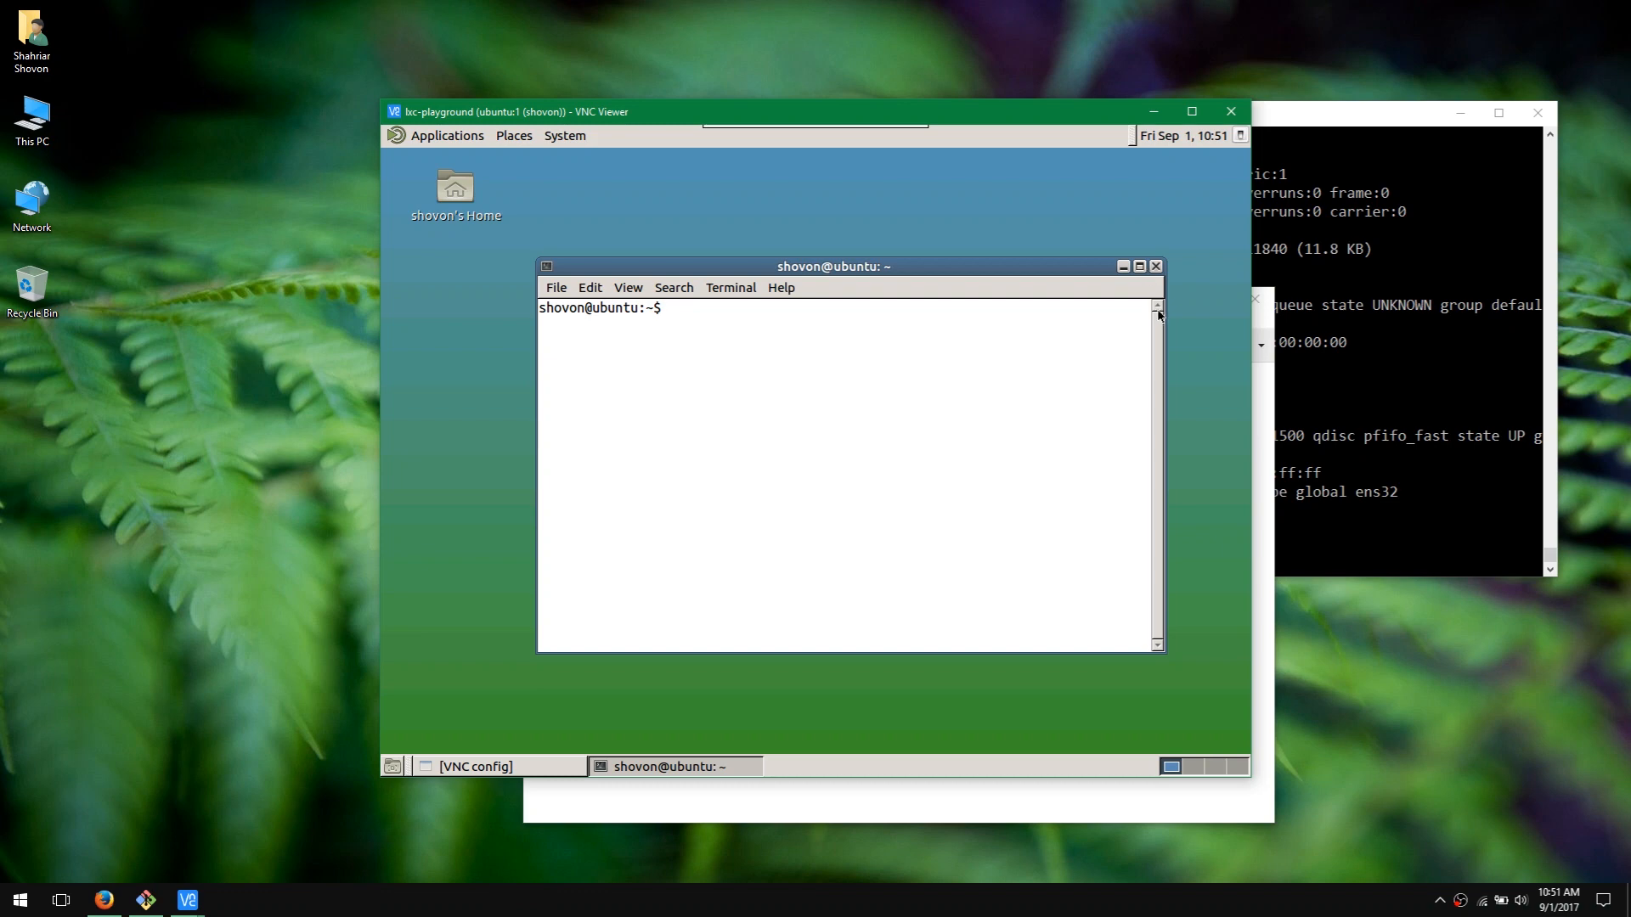
mouse_move(1191, 279)
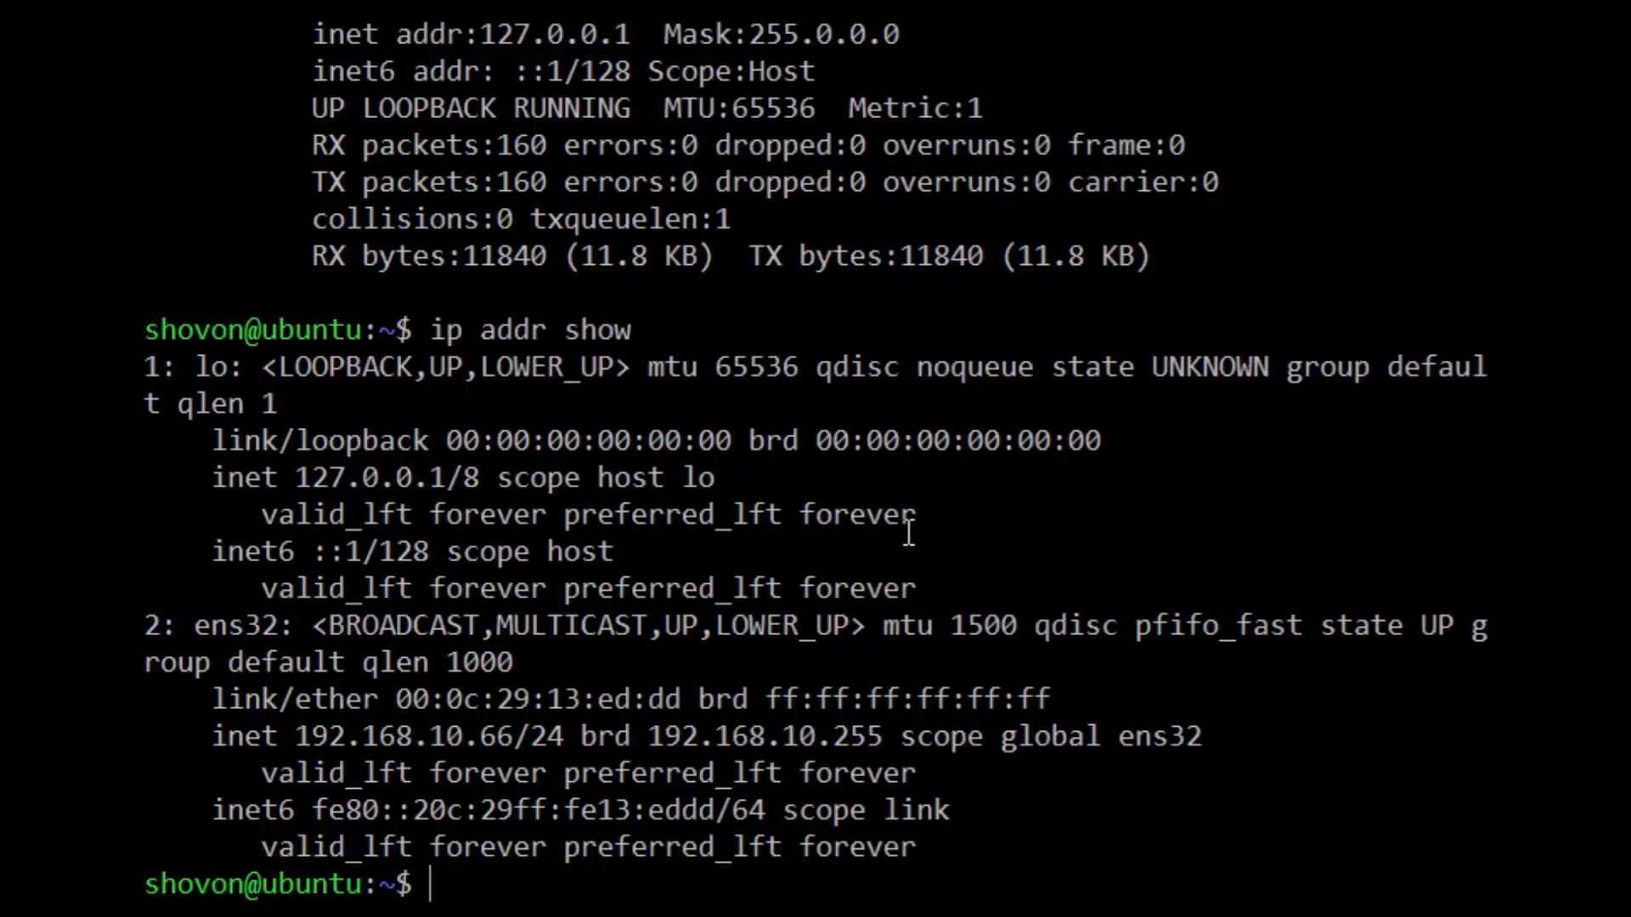
Kill the running VNC session on display :1 with vncserver -kill :1.
type("vn")
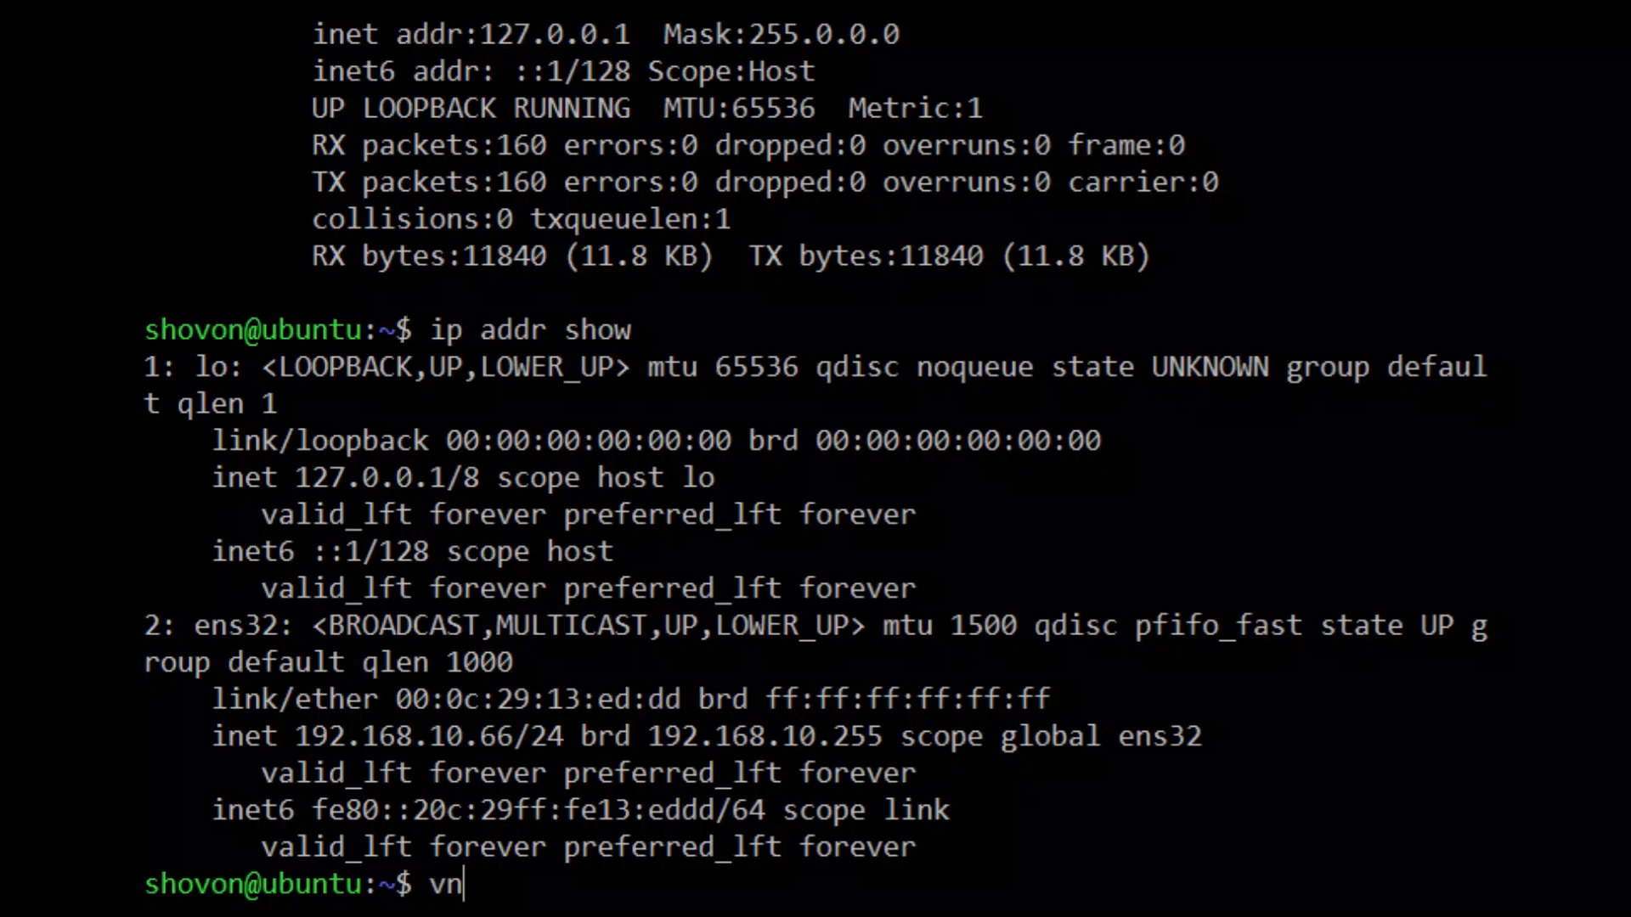
type("cser")
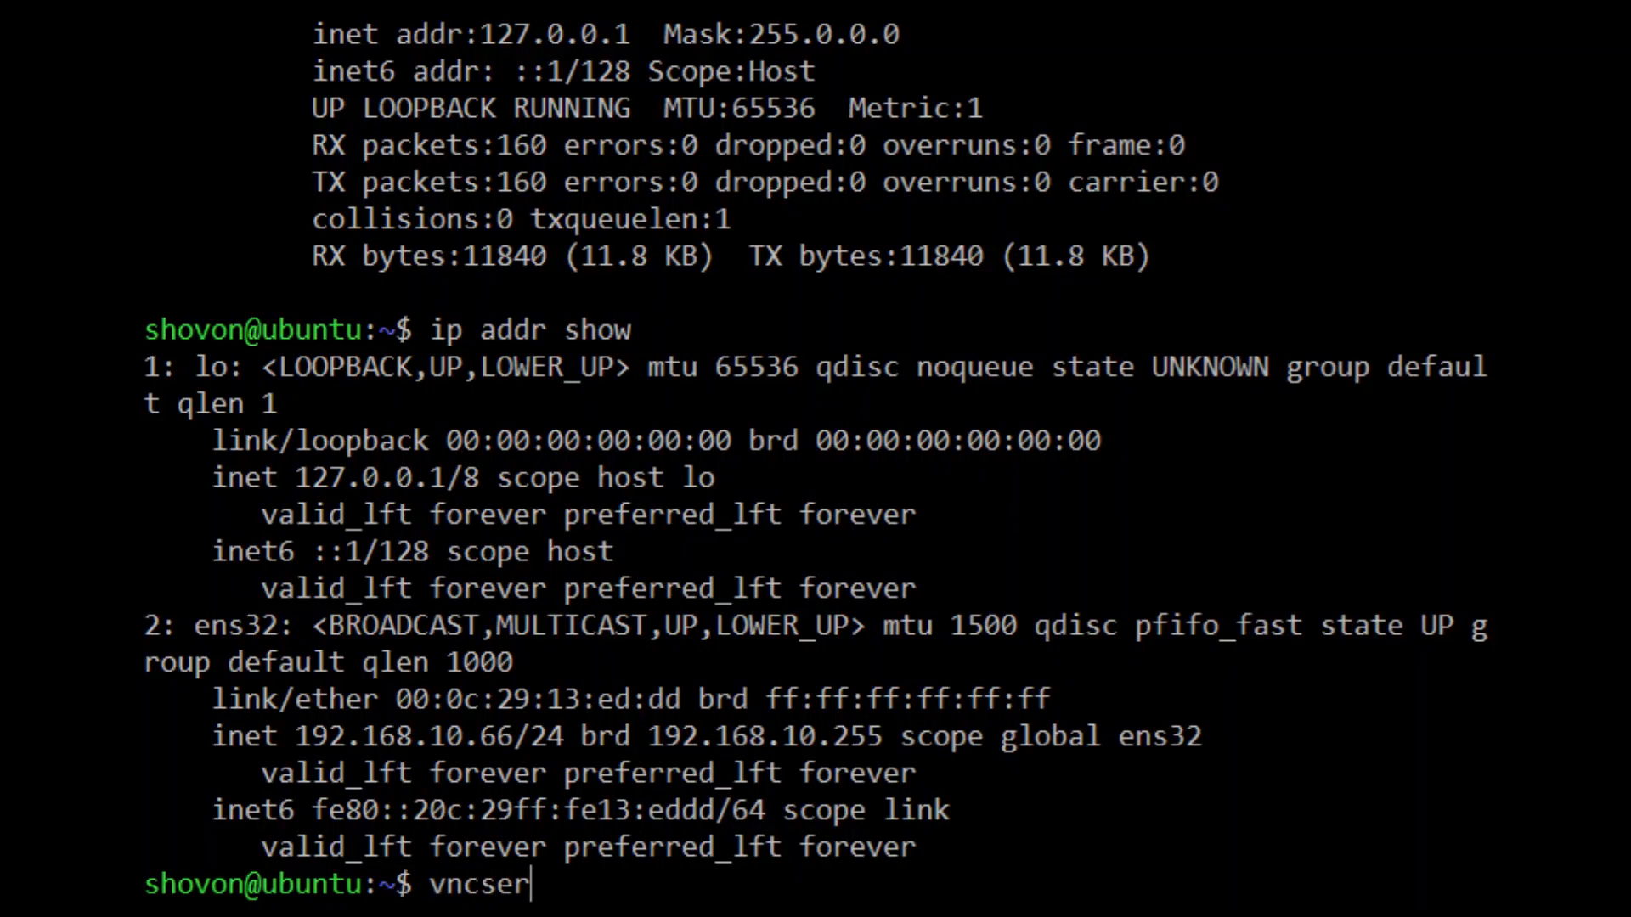
type("ver -kill :1")
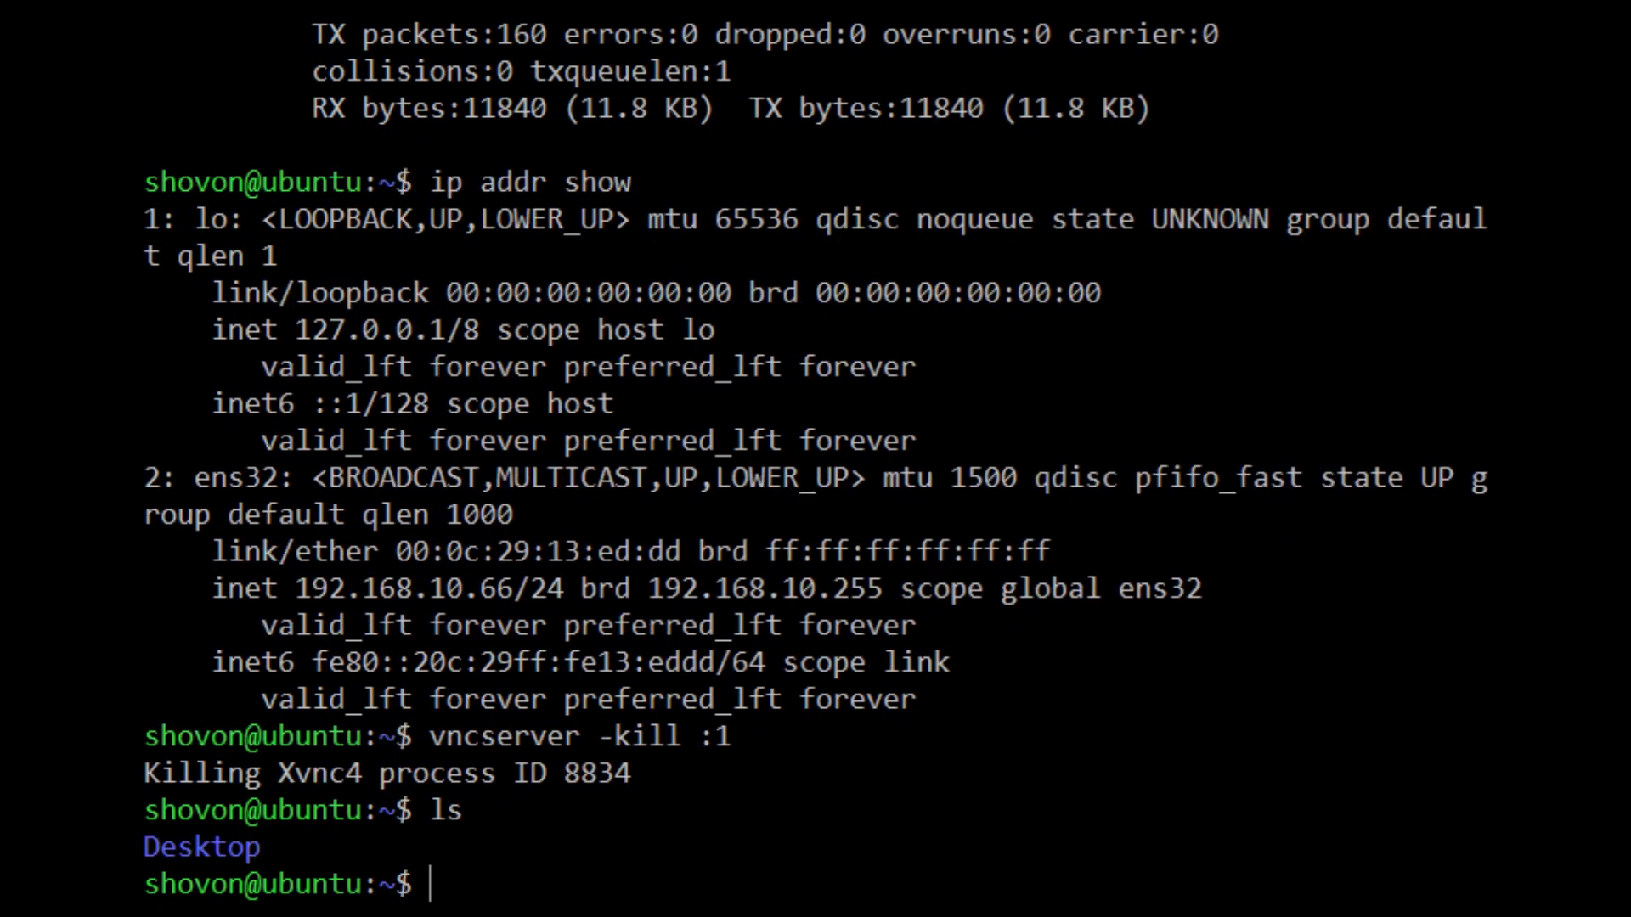
Edit .vnc/xstartup in nano, commenting a line with '#', and save it.
type("nan")
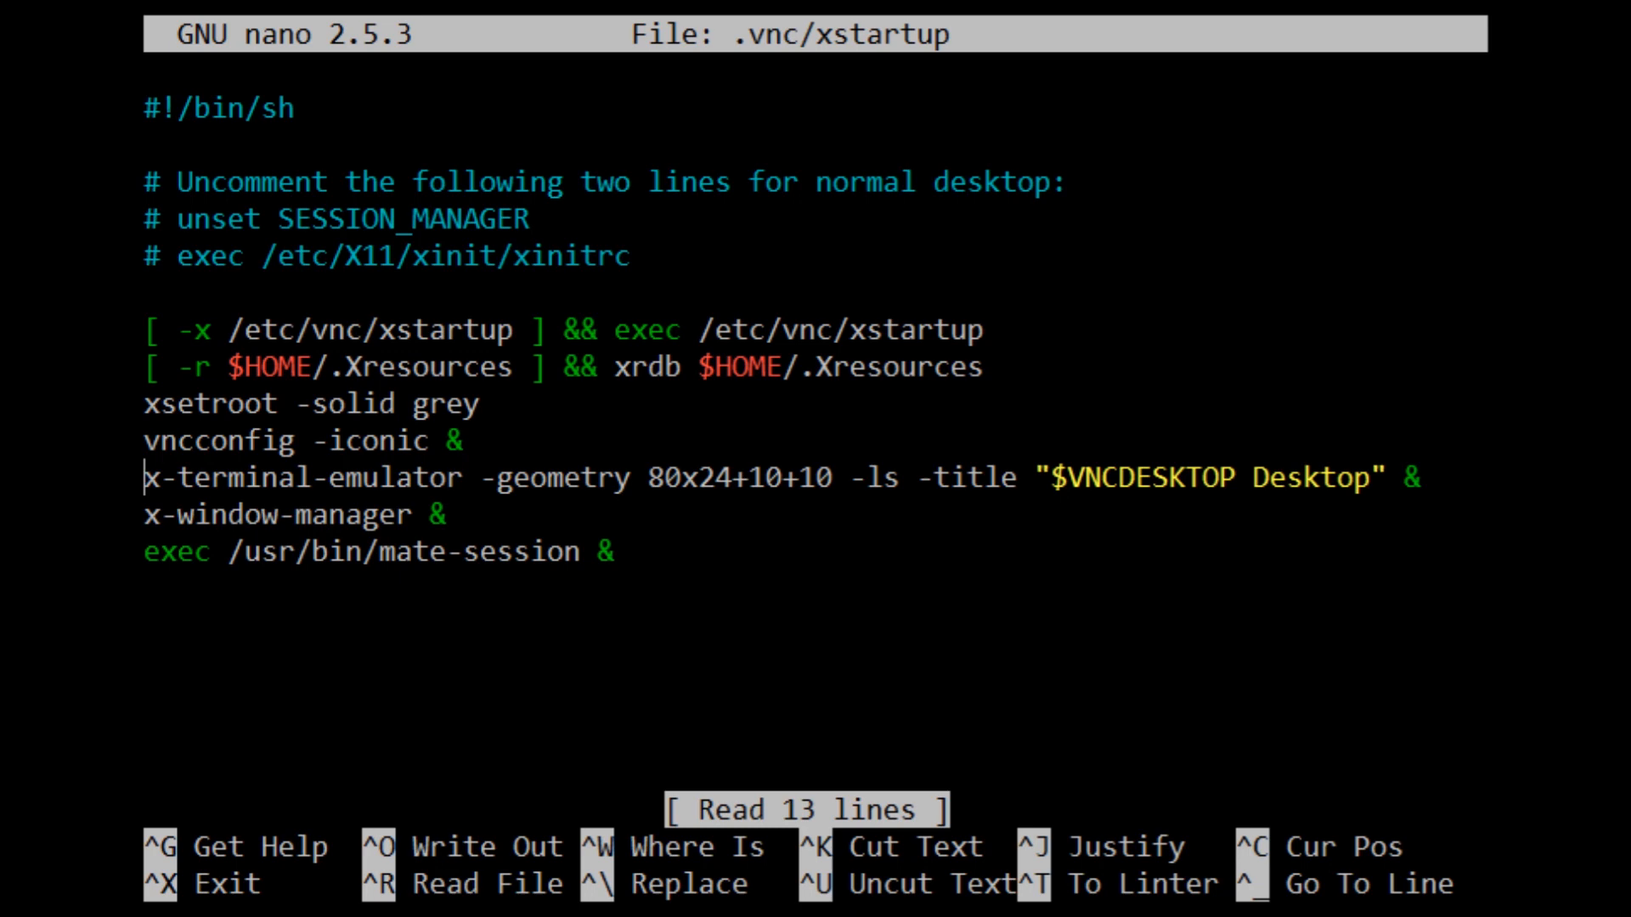
type("#")
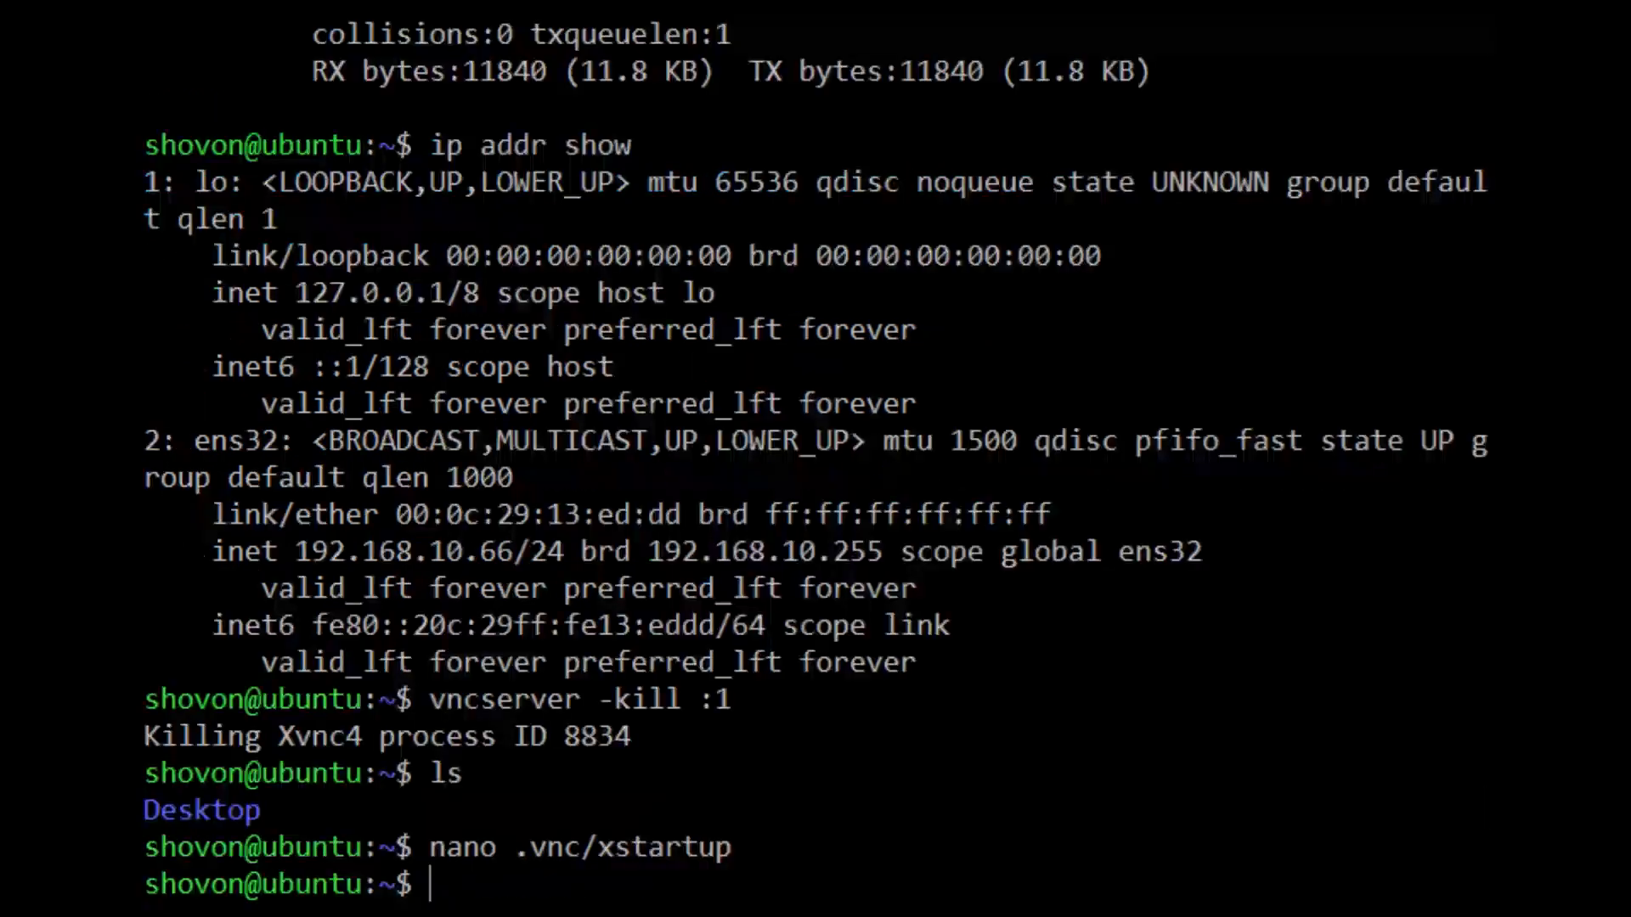
Start the VNC server again on display :1.
type("vncserver")
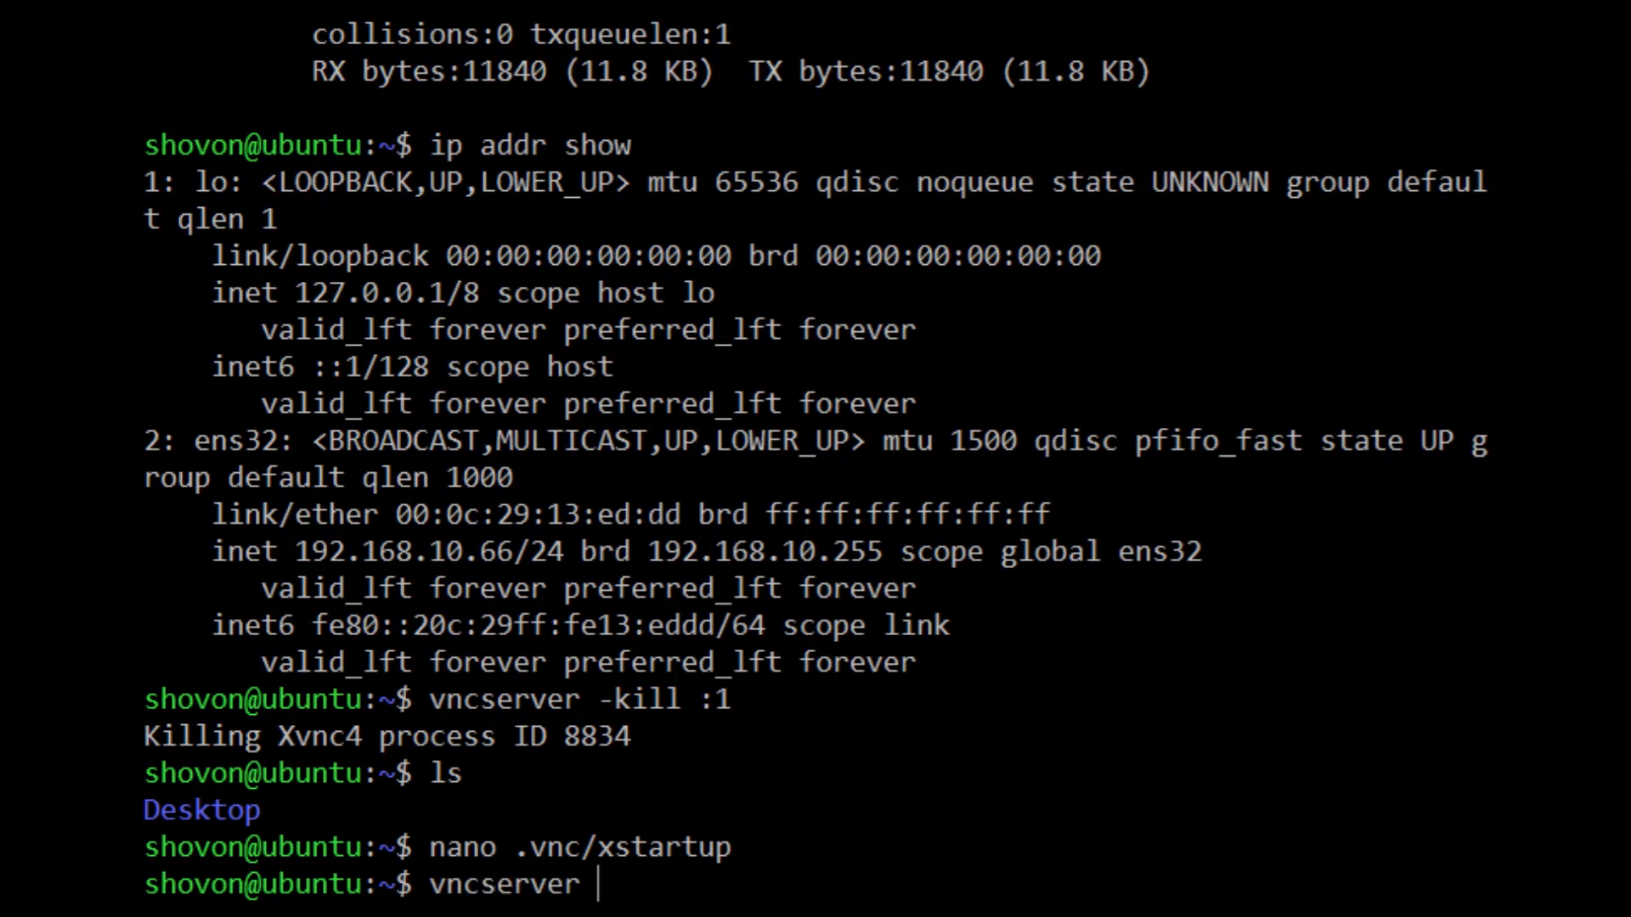
type(":1")
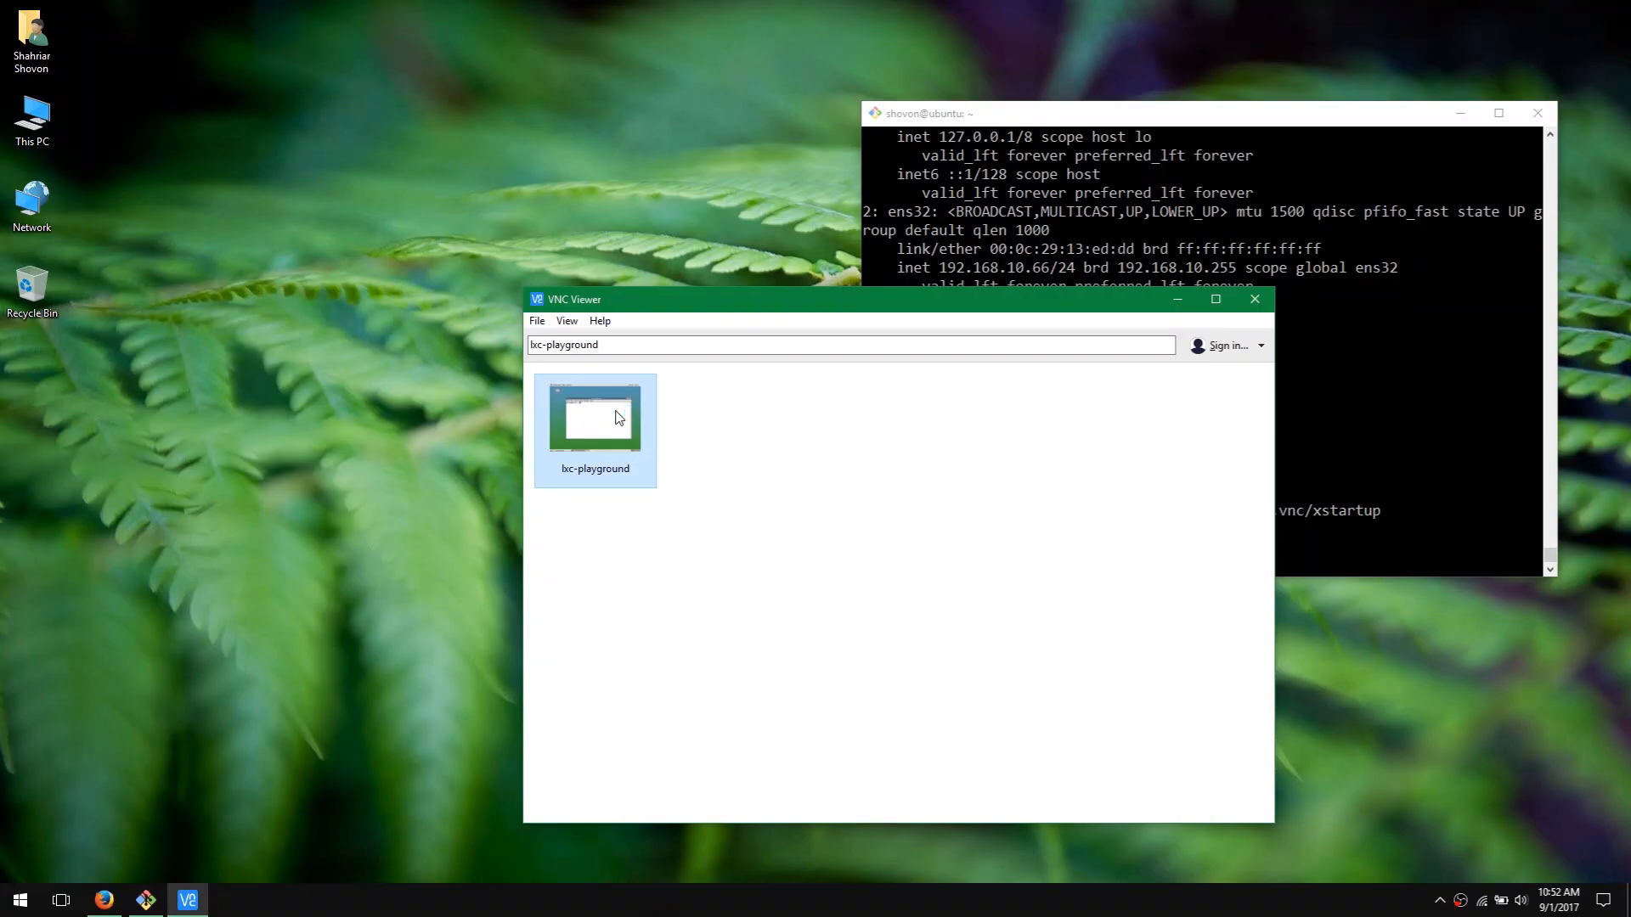
Connect to lxc-playground, dismiss the unencrypted warning, and restore the VNC config window into view.
double_click(595, 418)
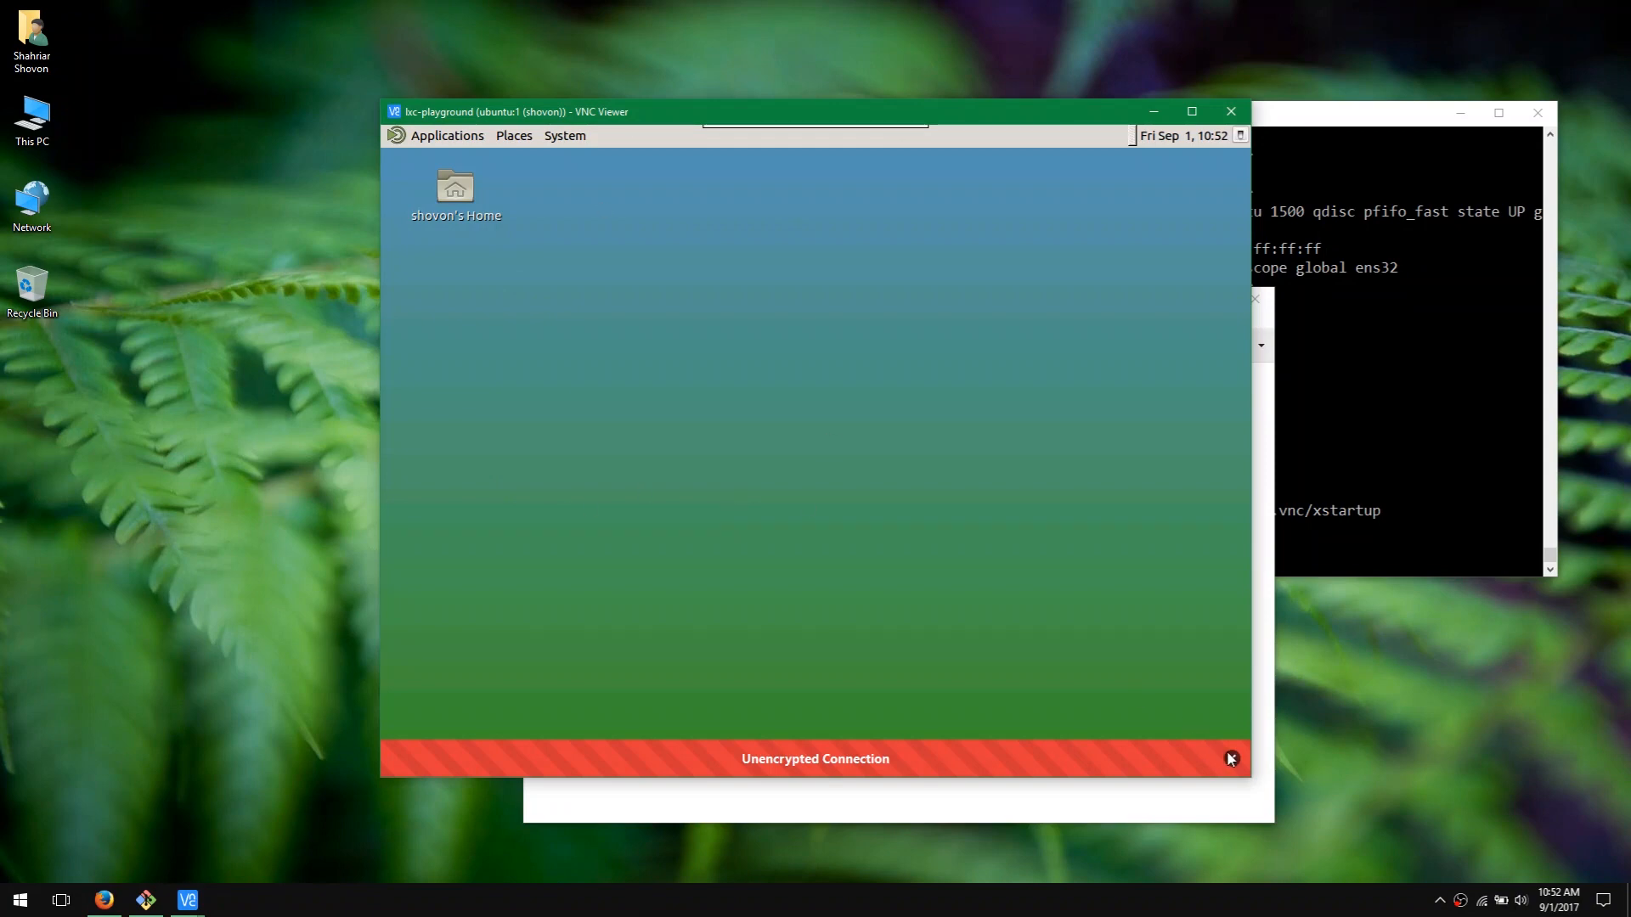
left_click(1230, 757)
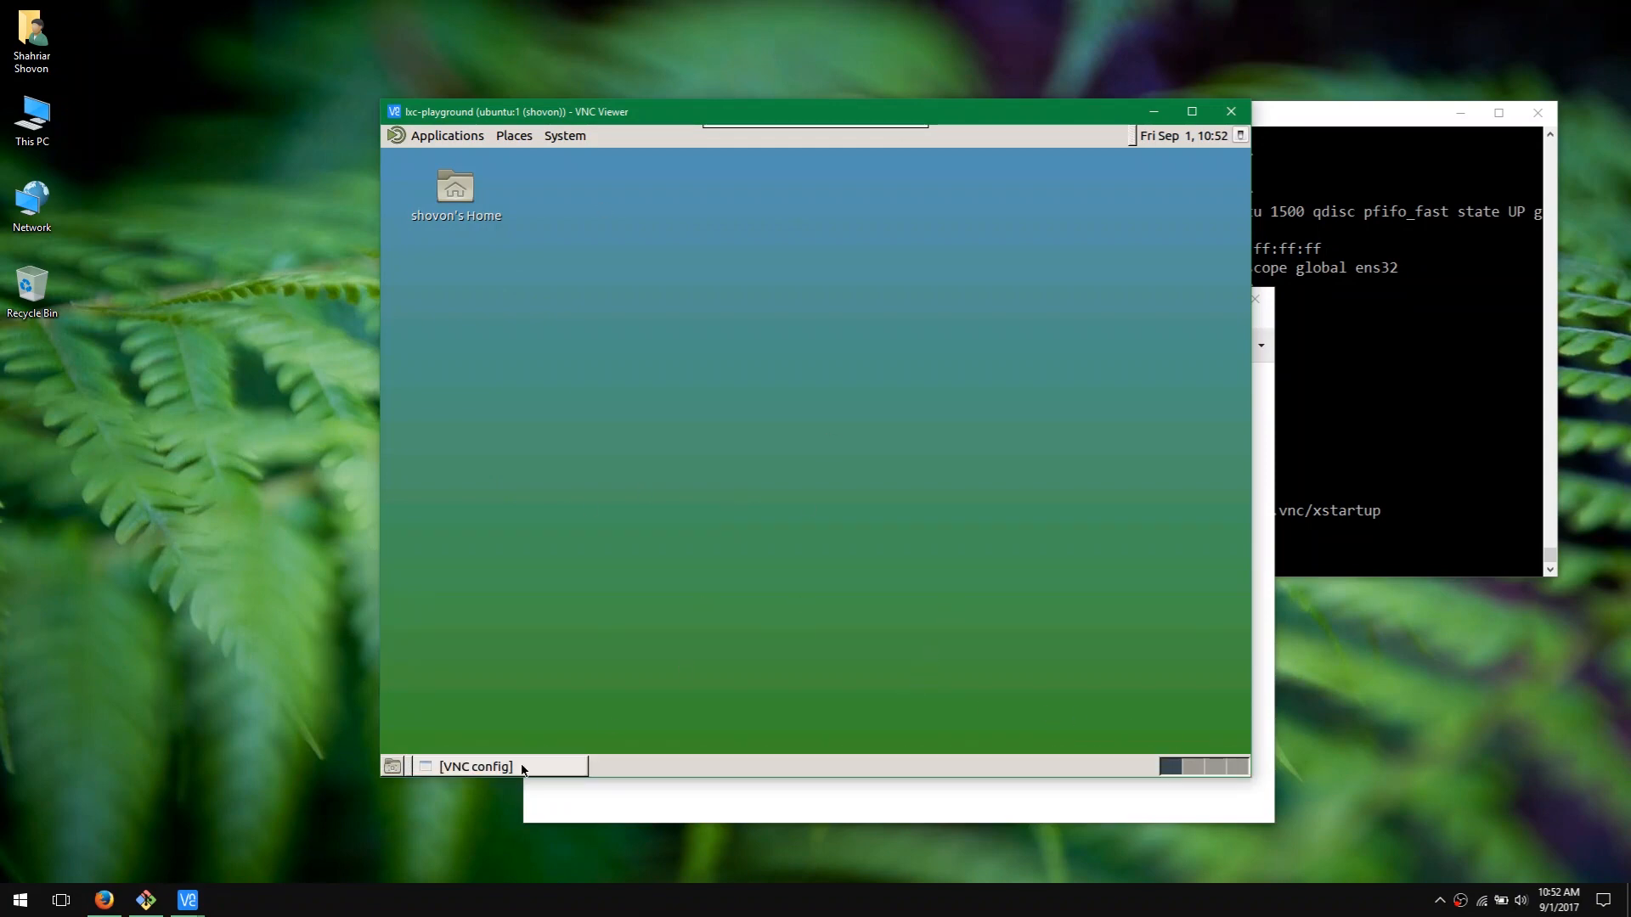
left_click(496, 767)
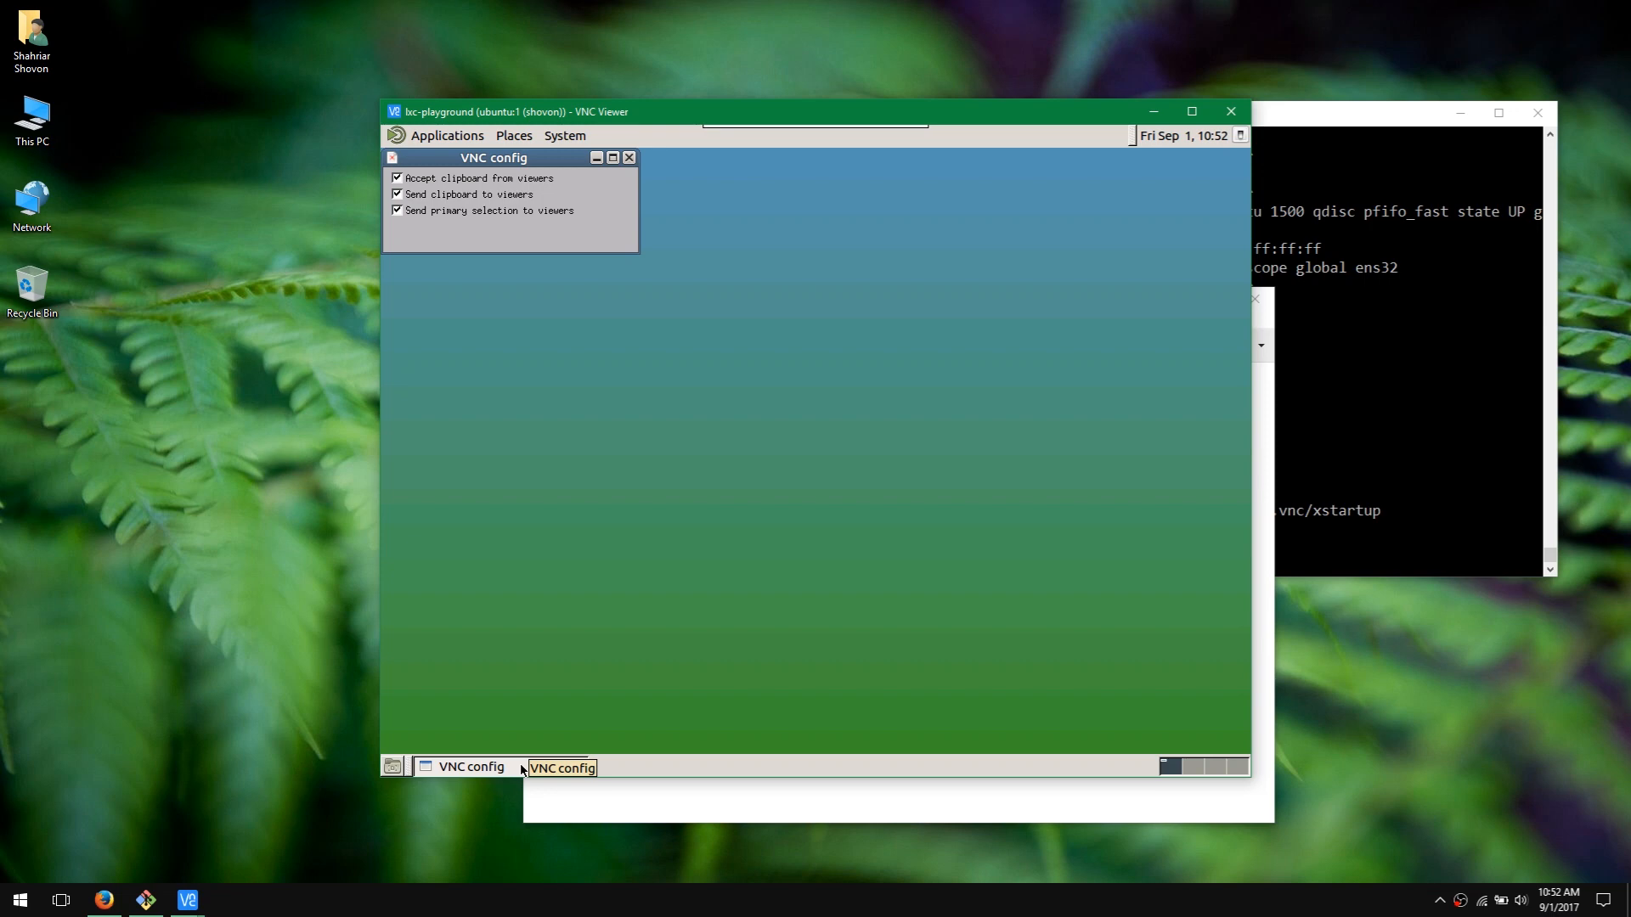
mouse_move(503, 752)
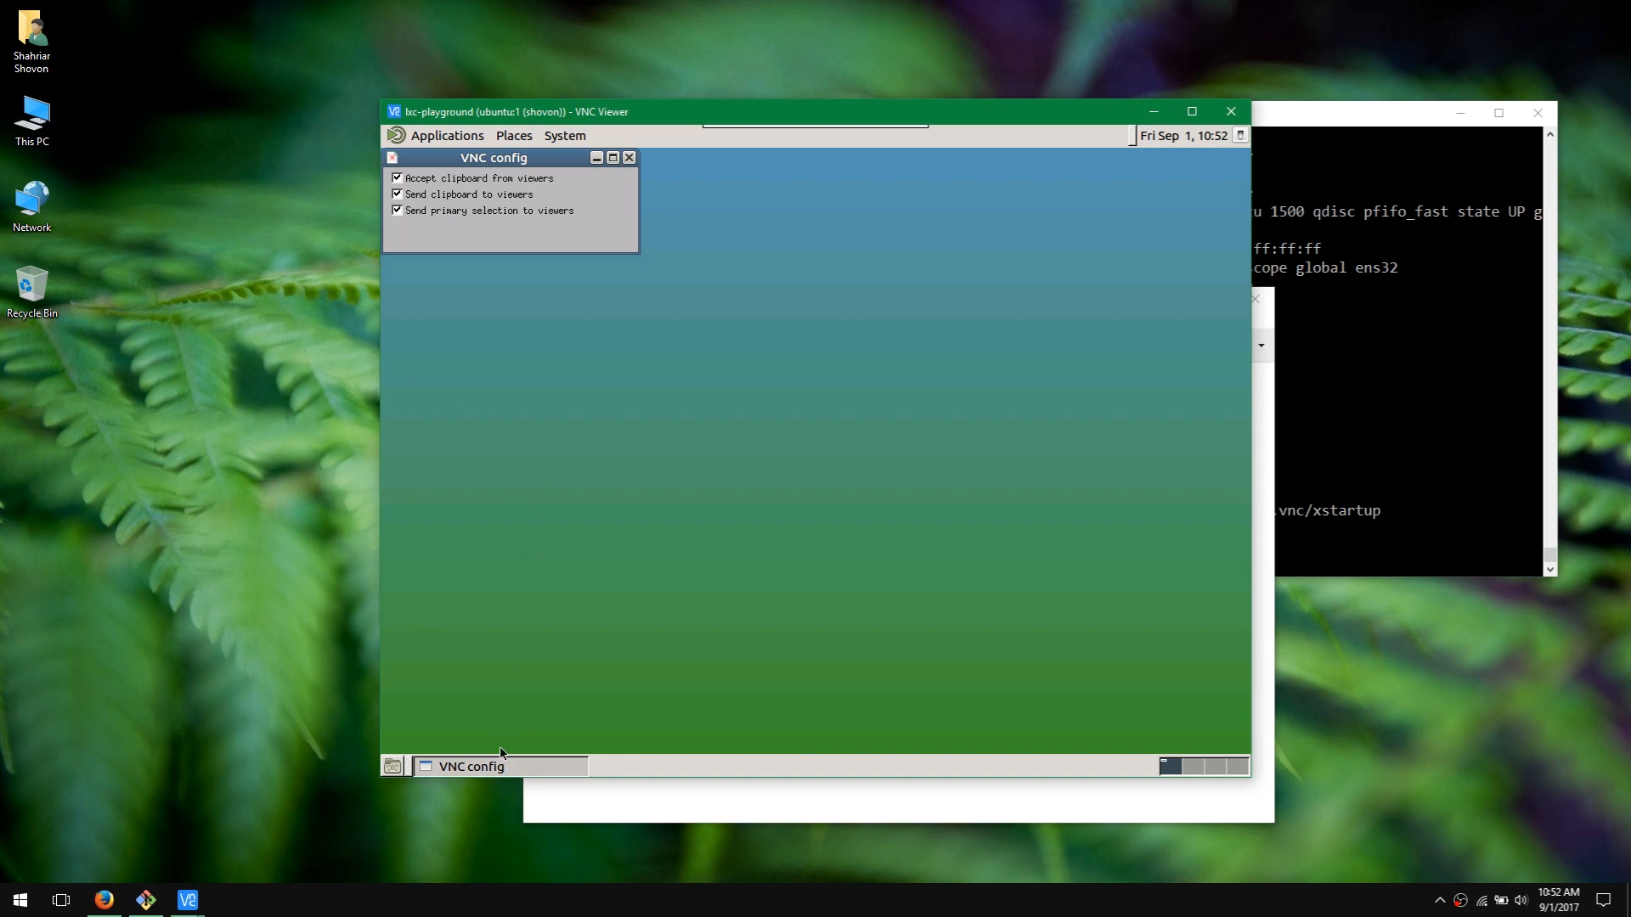
mouse_move(508, 724)
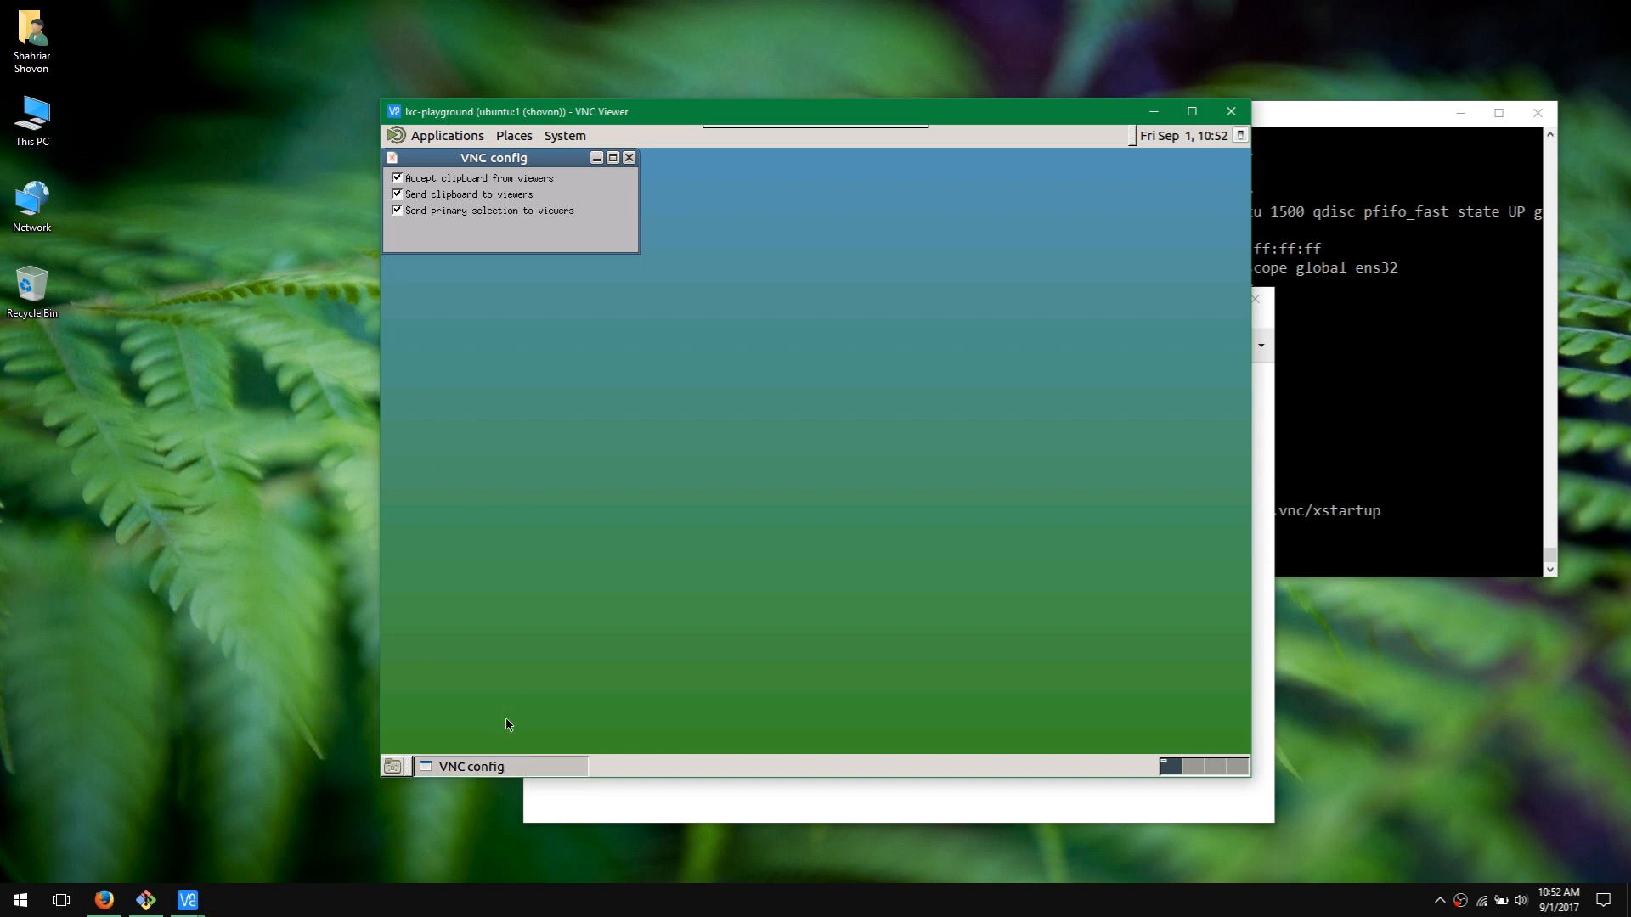
left_click_drag(492, 156, 534, 186)
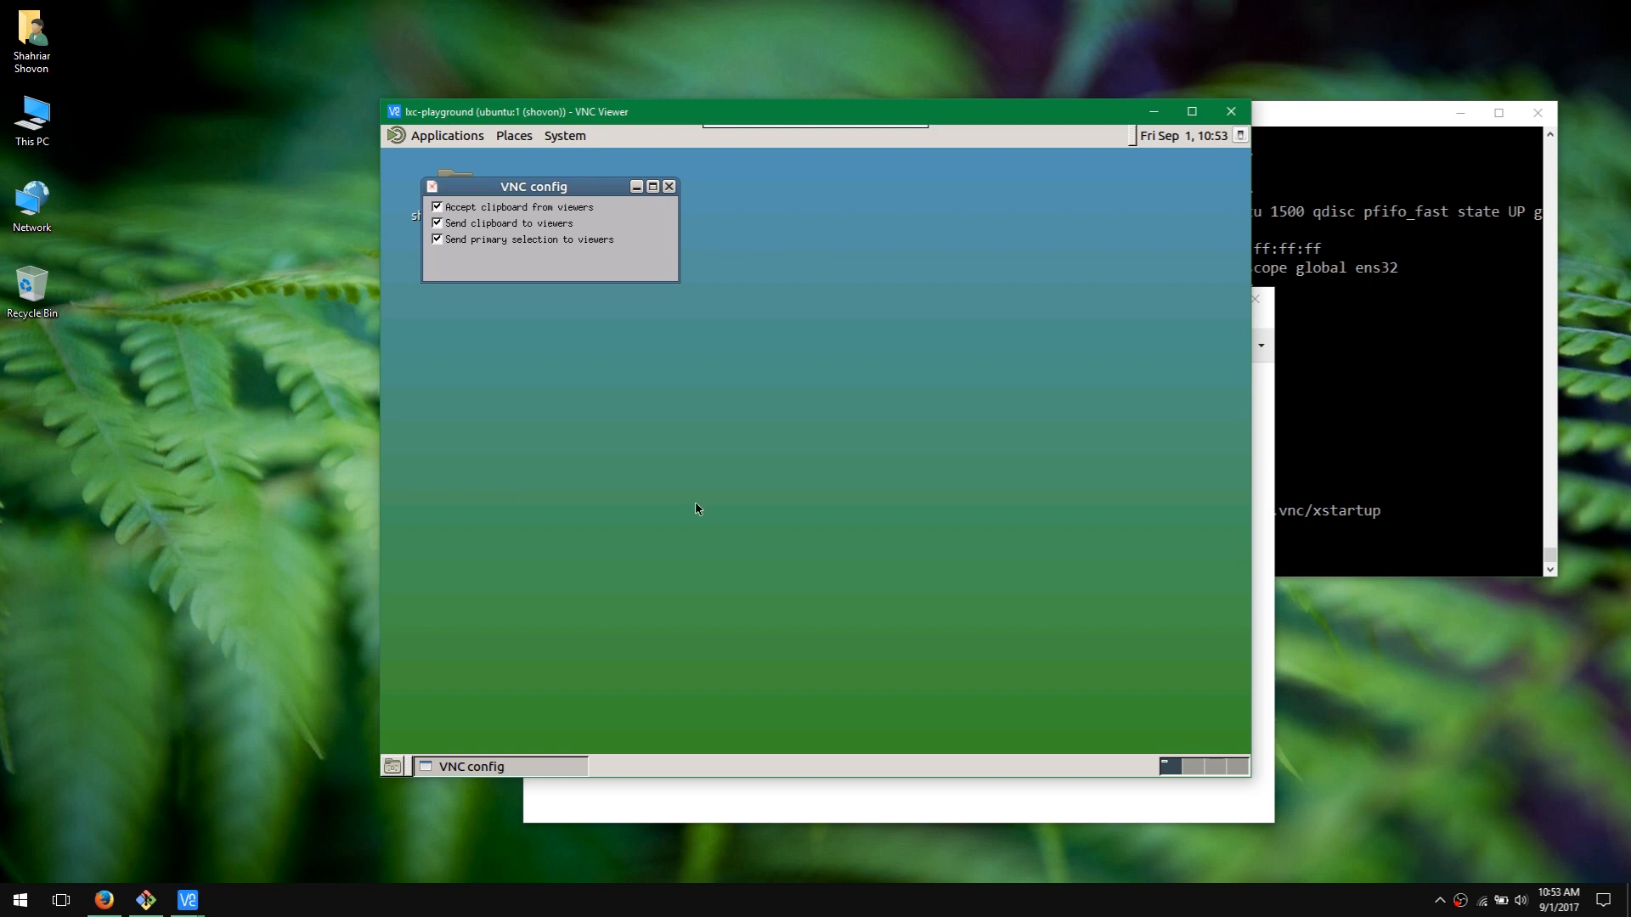
mouse_move(561, 760)
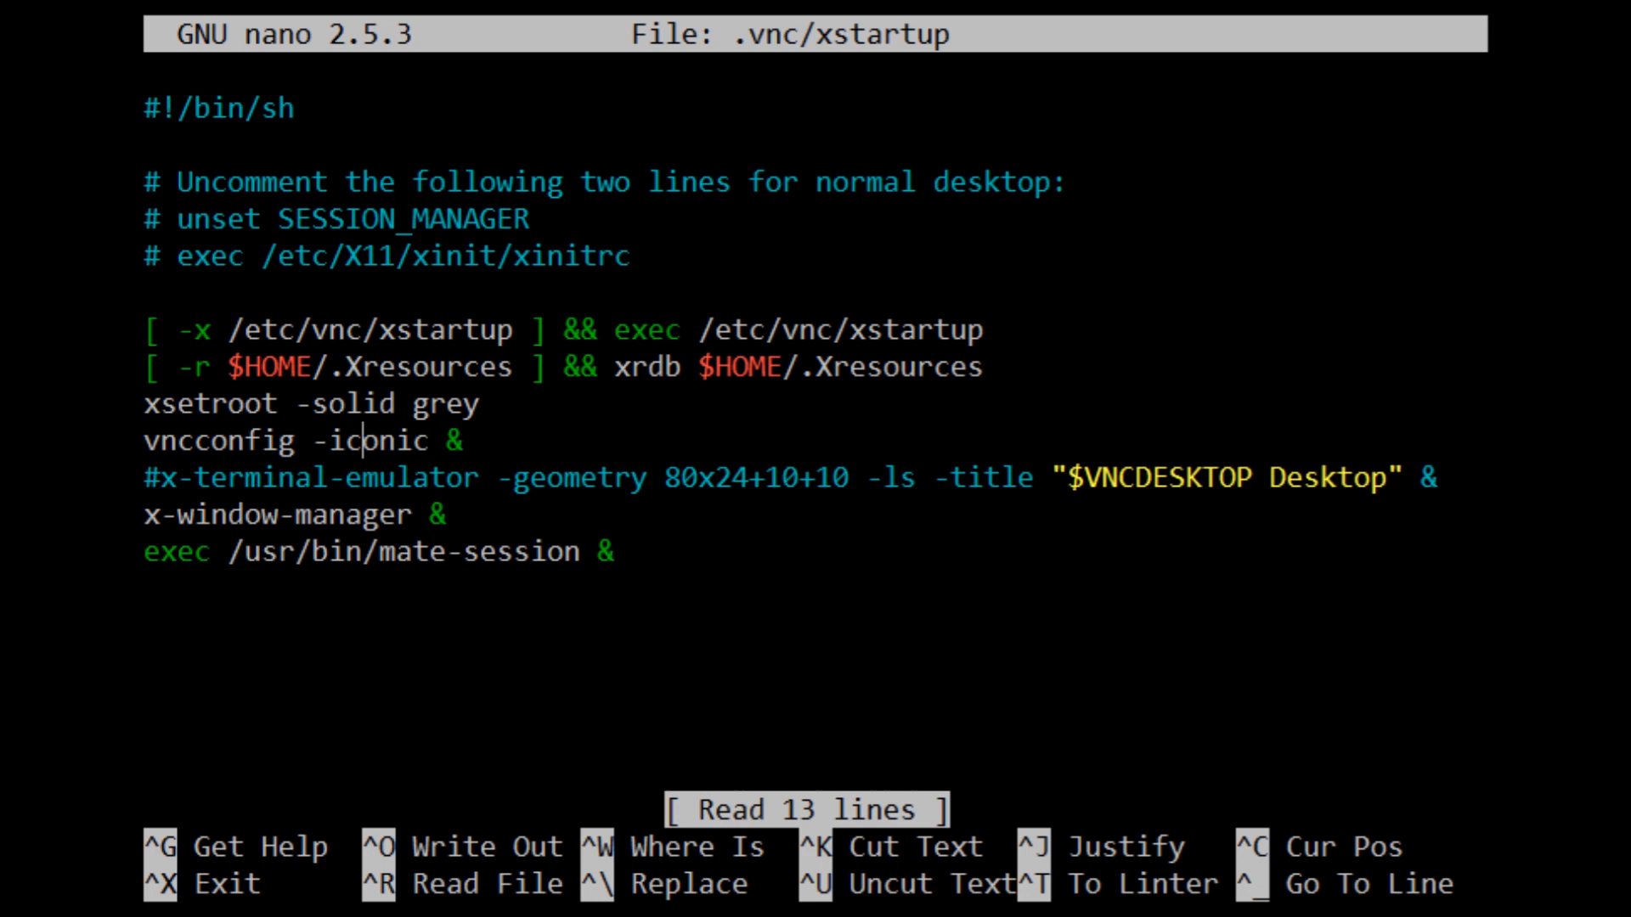
Change the vncconfig option to -nowin in xstartup, save, and restart vncserver on :1.
type("-")
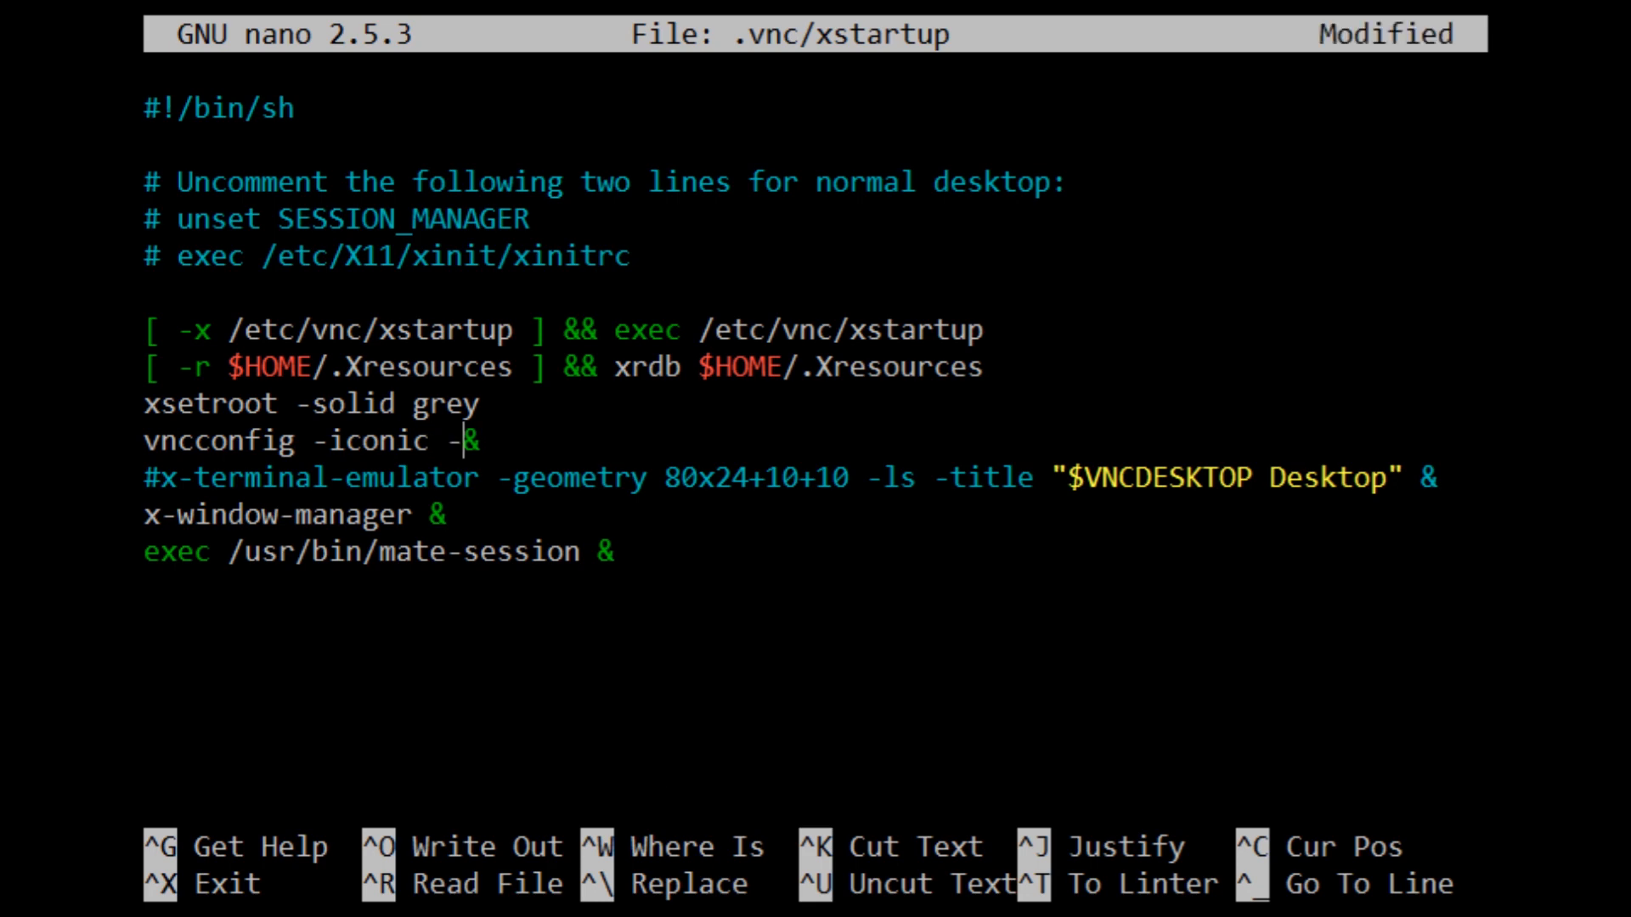
type("nowin")
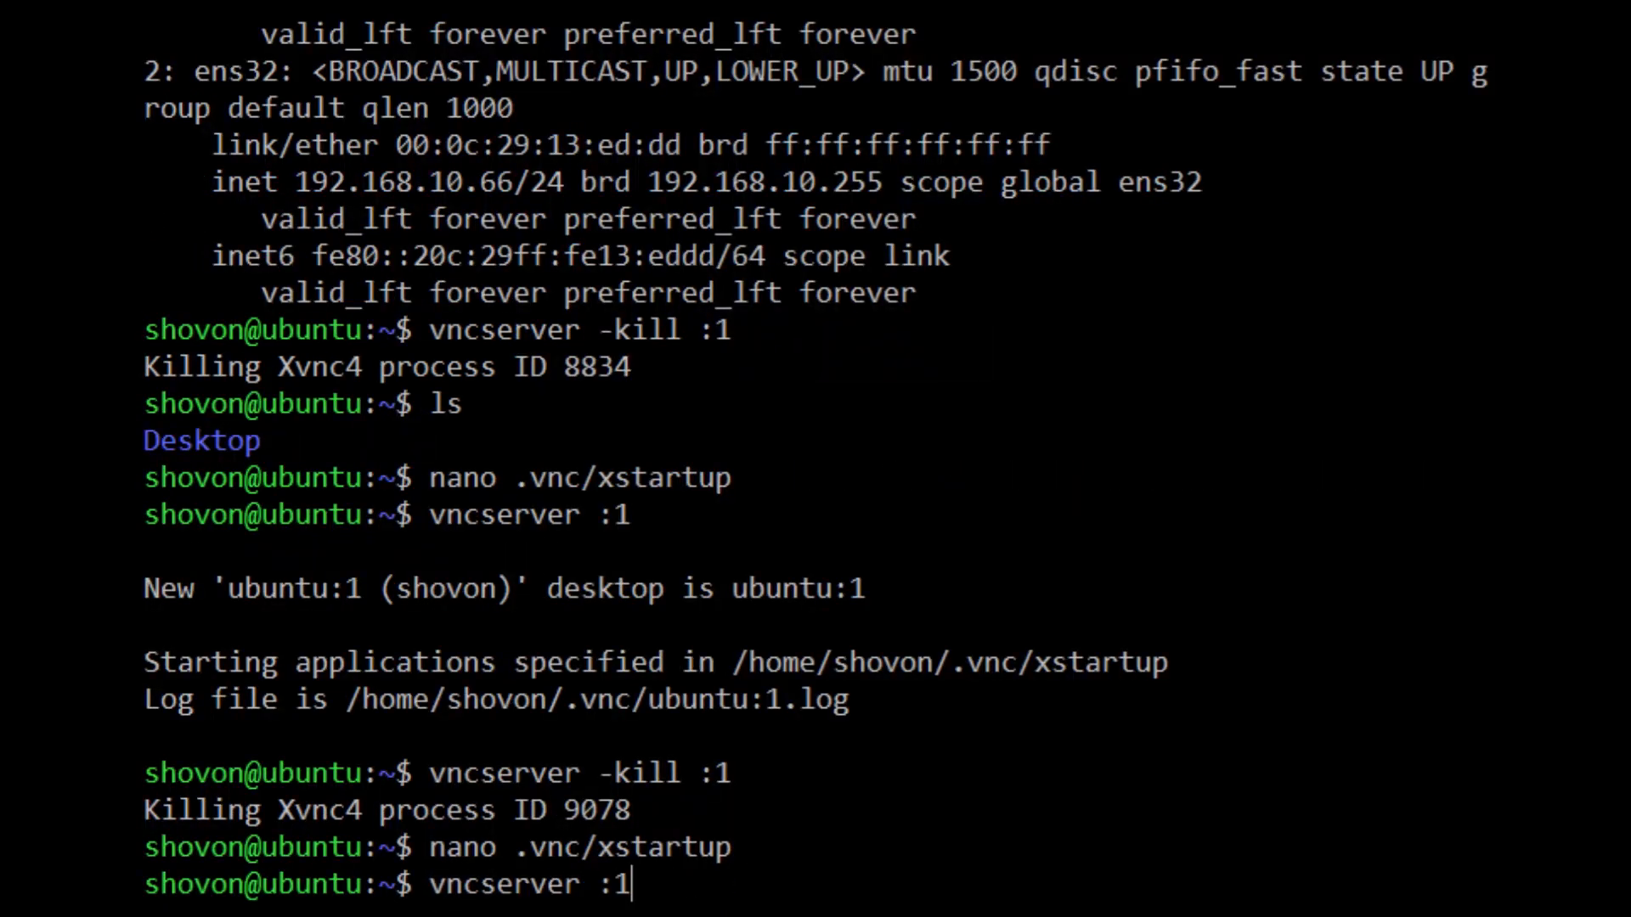
key("Return")
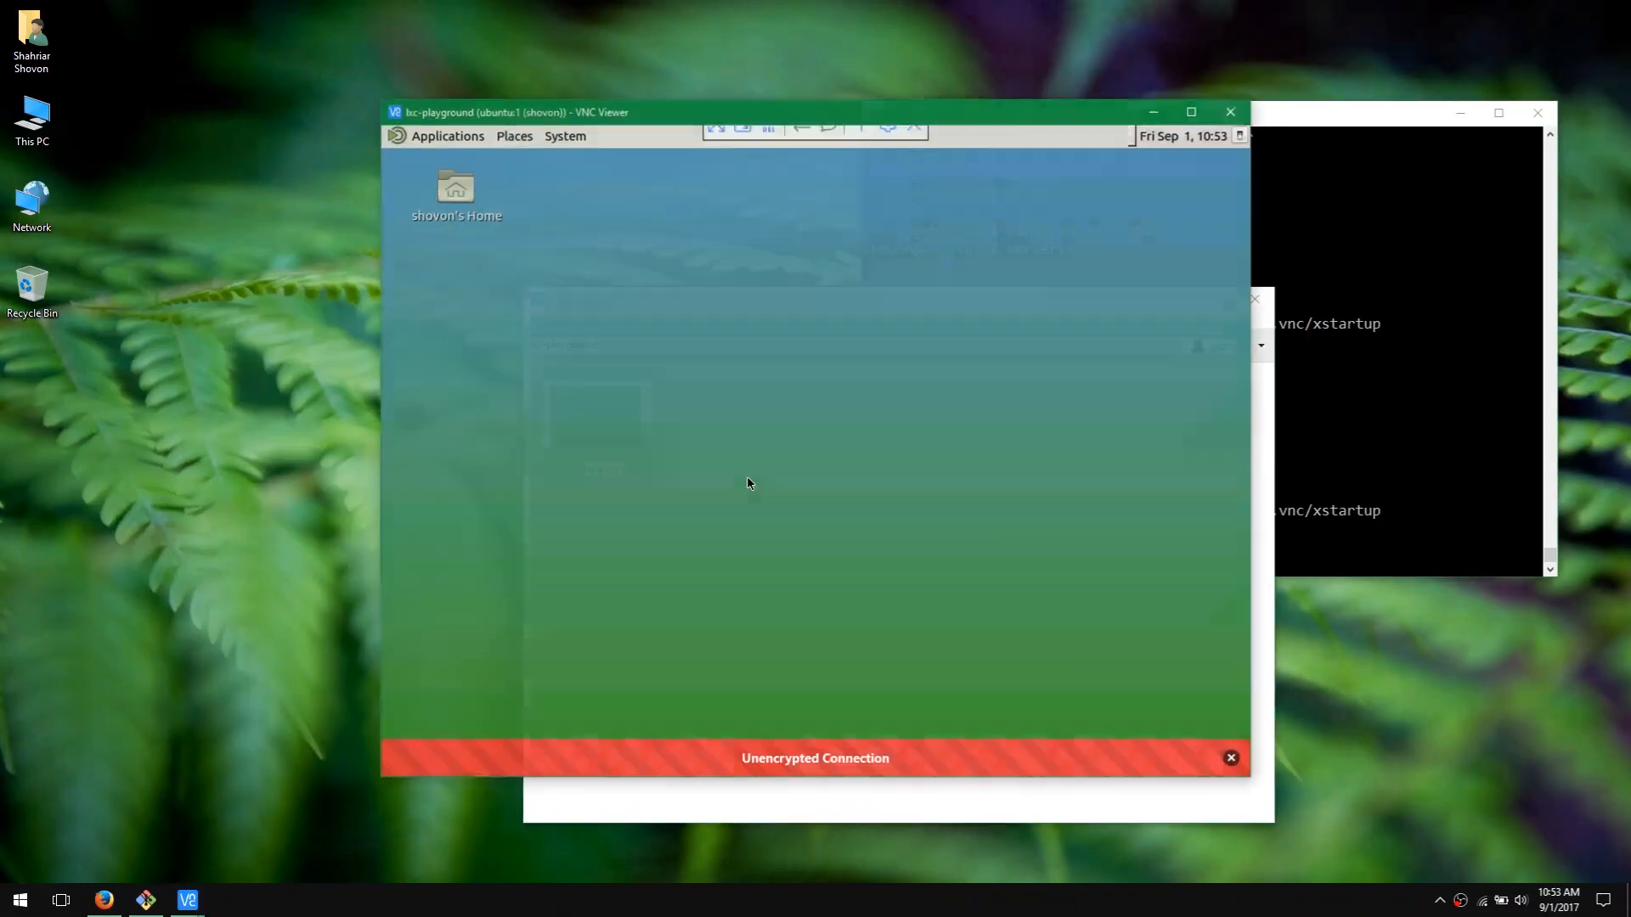
Dismiss the connection warning and launch MATE Terminal from Applications > System Tools on the remote desktop.
left_click(1230, 758)
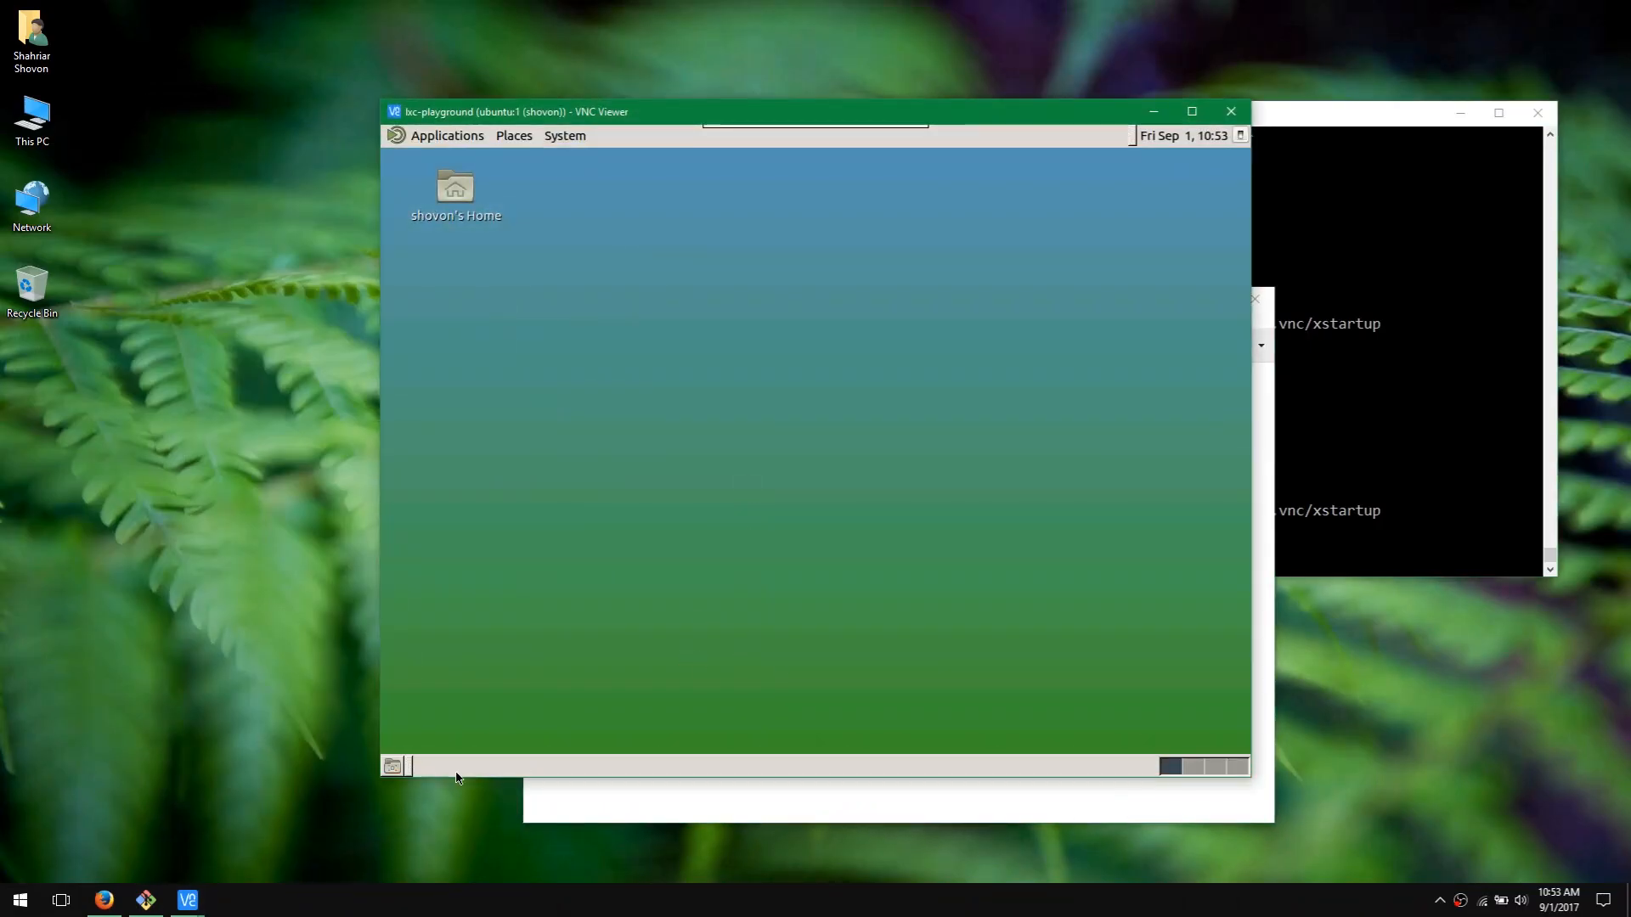
left_click(447, 136)
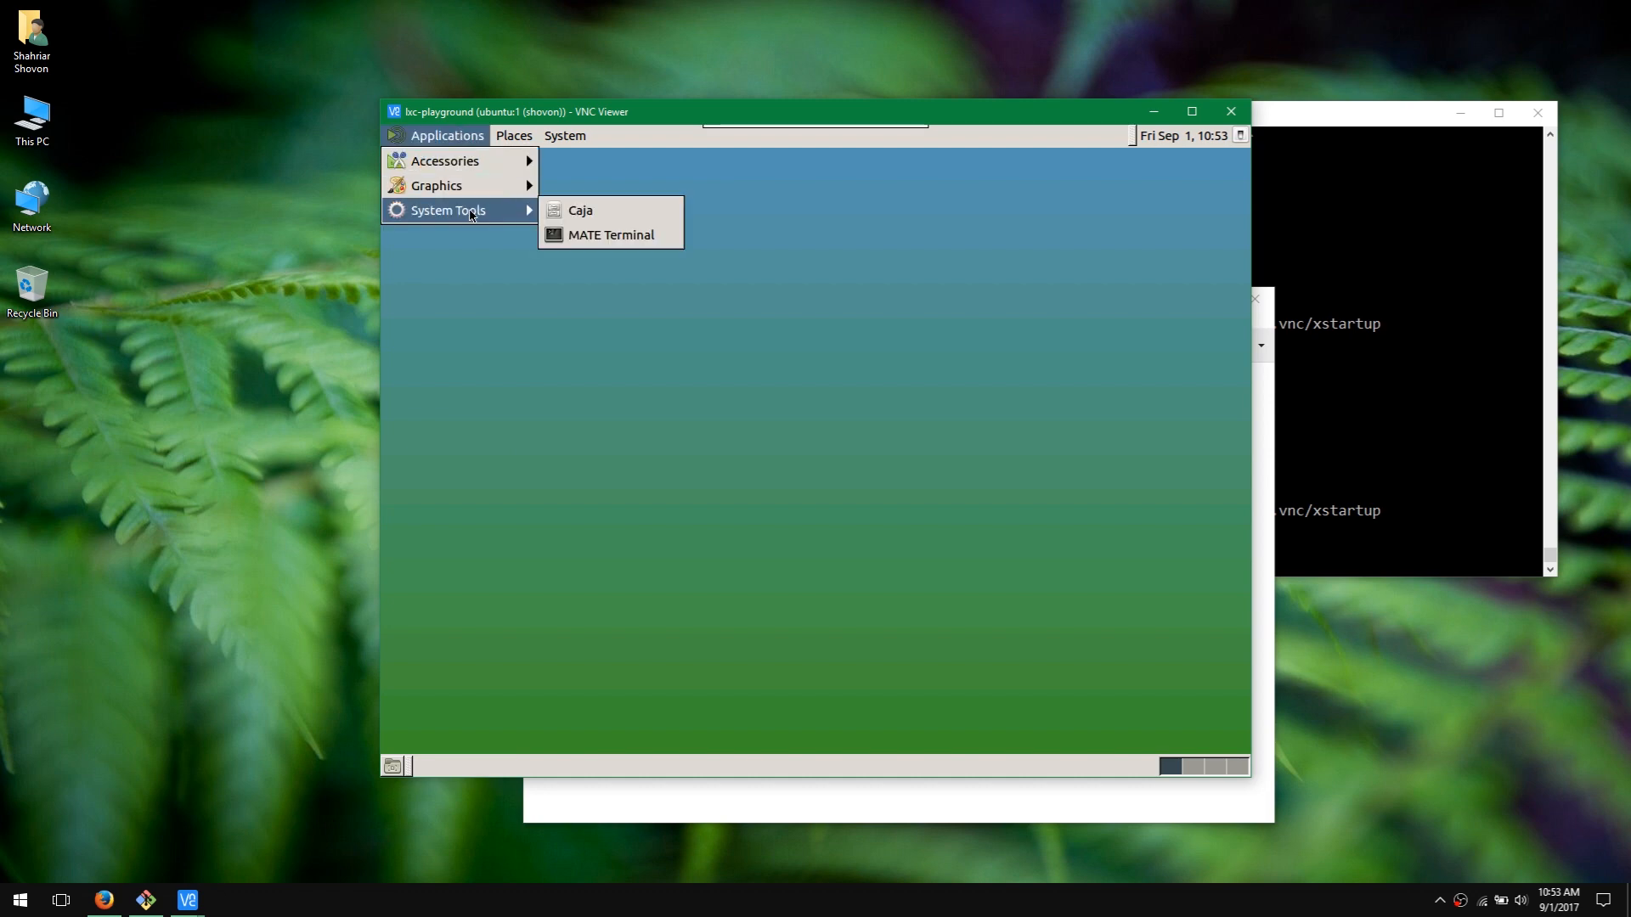
left_click(612, 234)
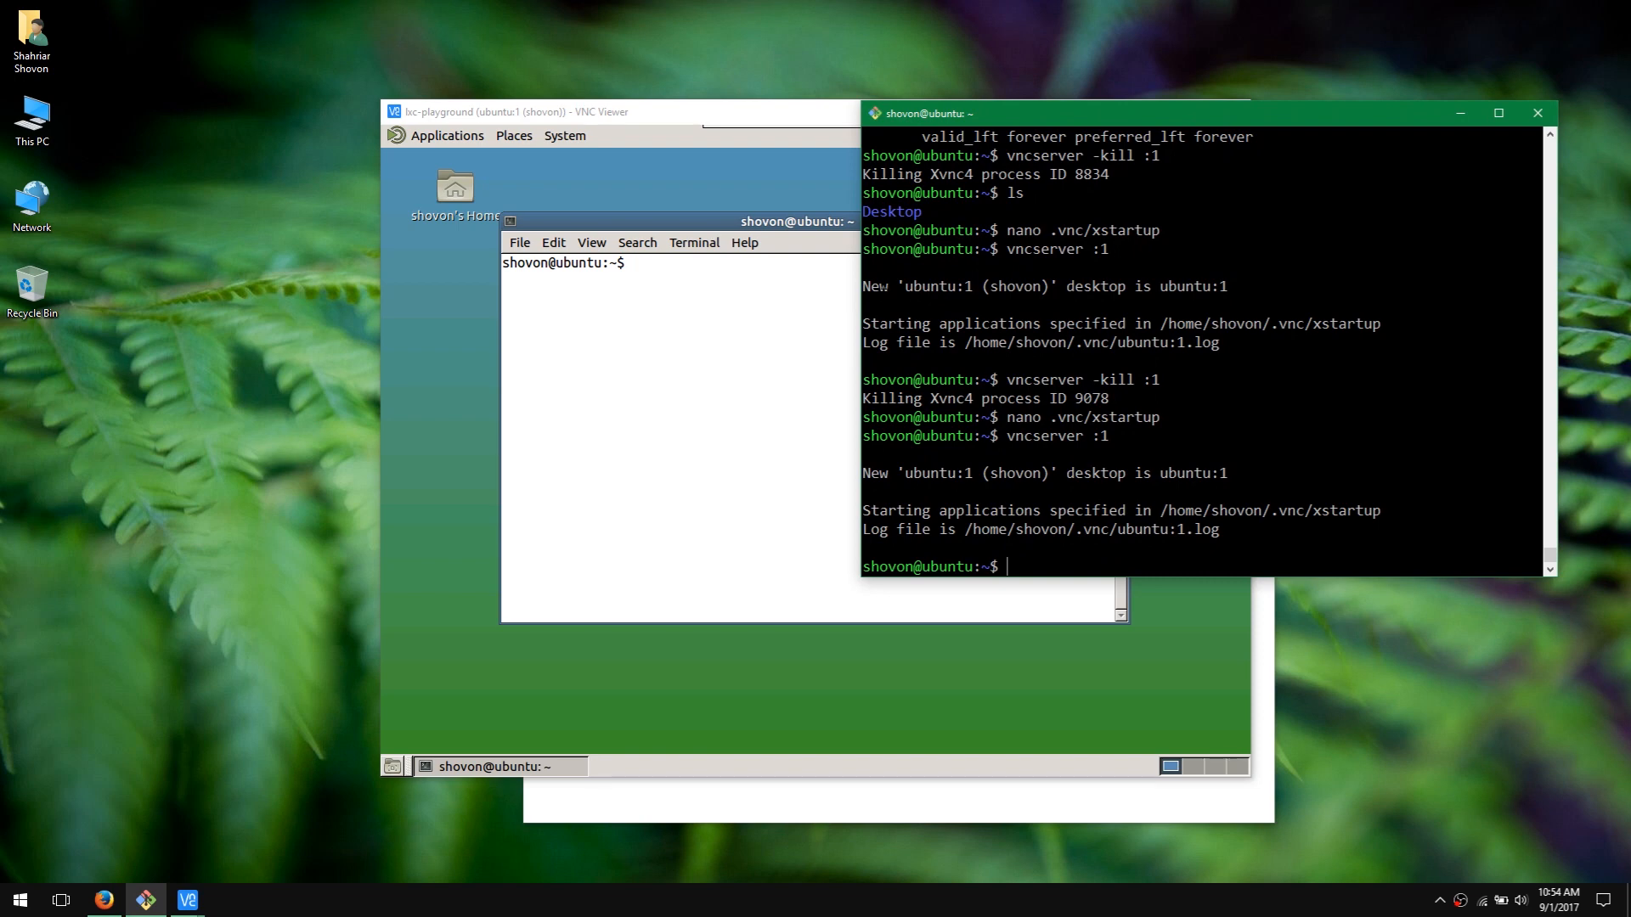
right_click(1047, 248)
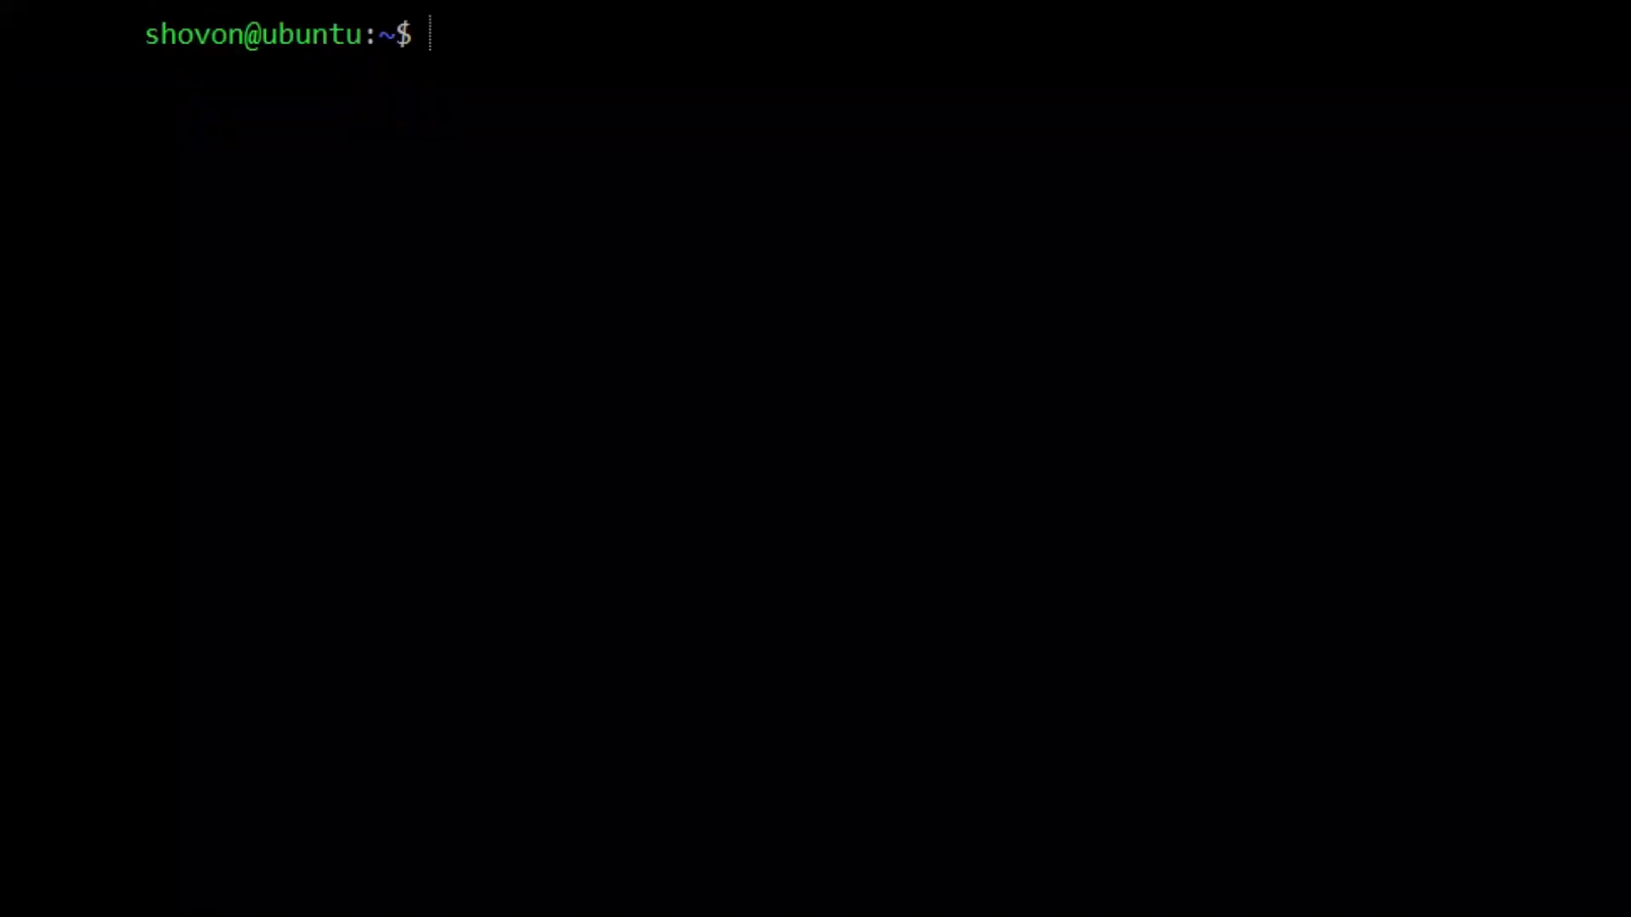
mouse_move(590, 472)
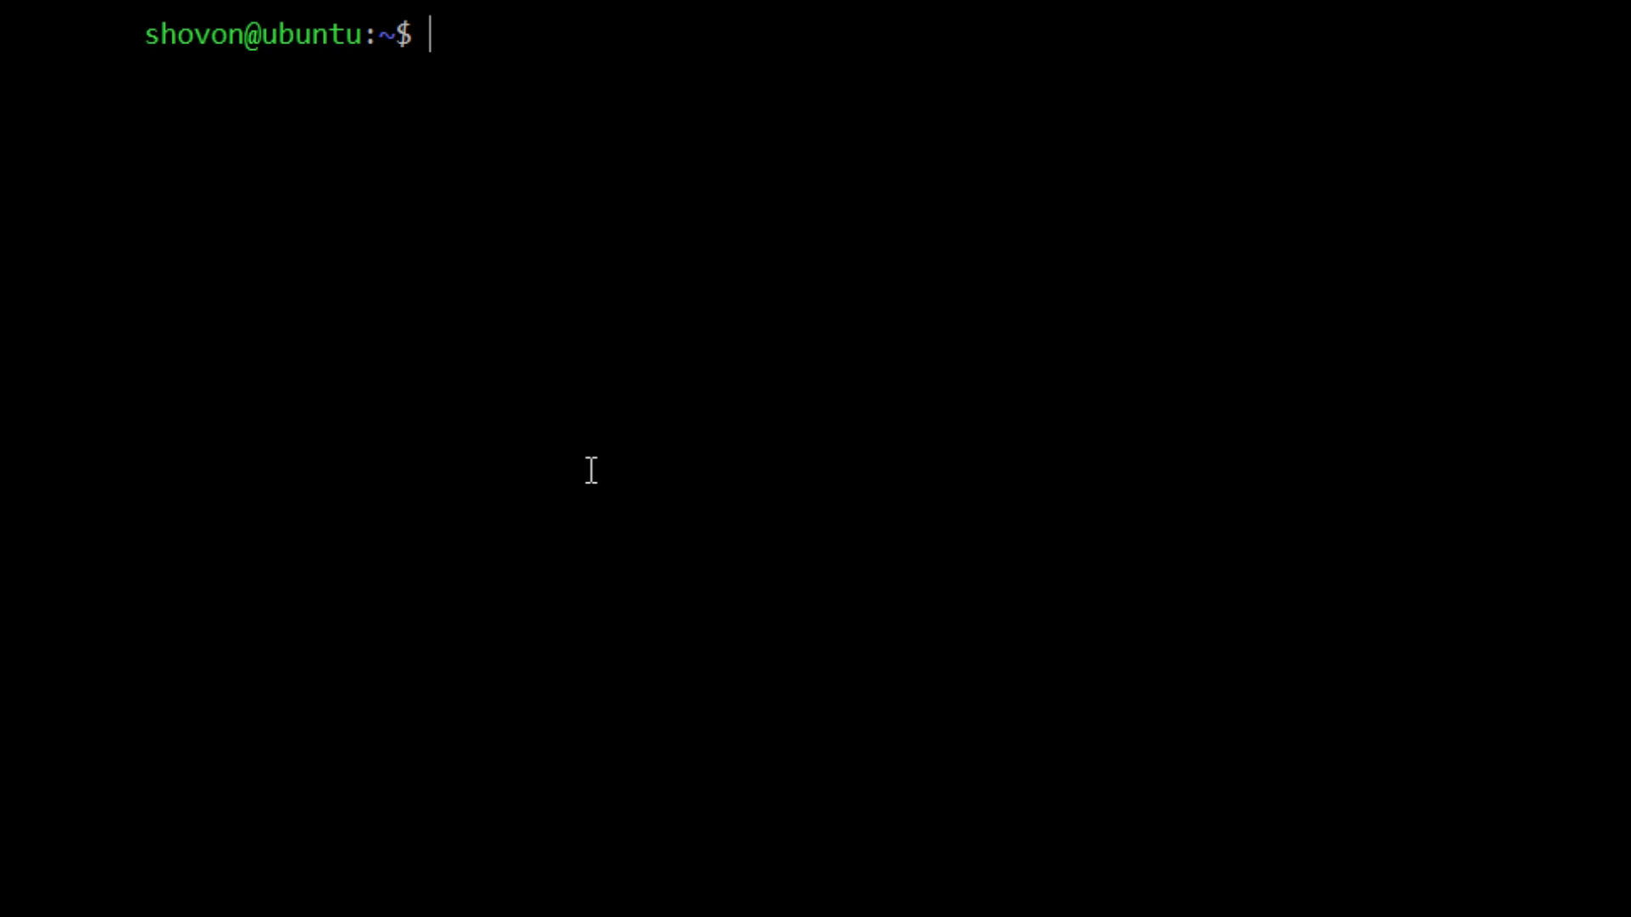
Run crontab -e and accept nano as the editor for the empty user crontab.
type("cr")
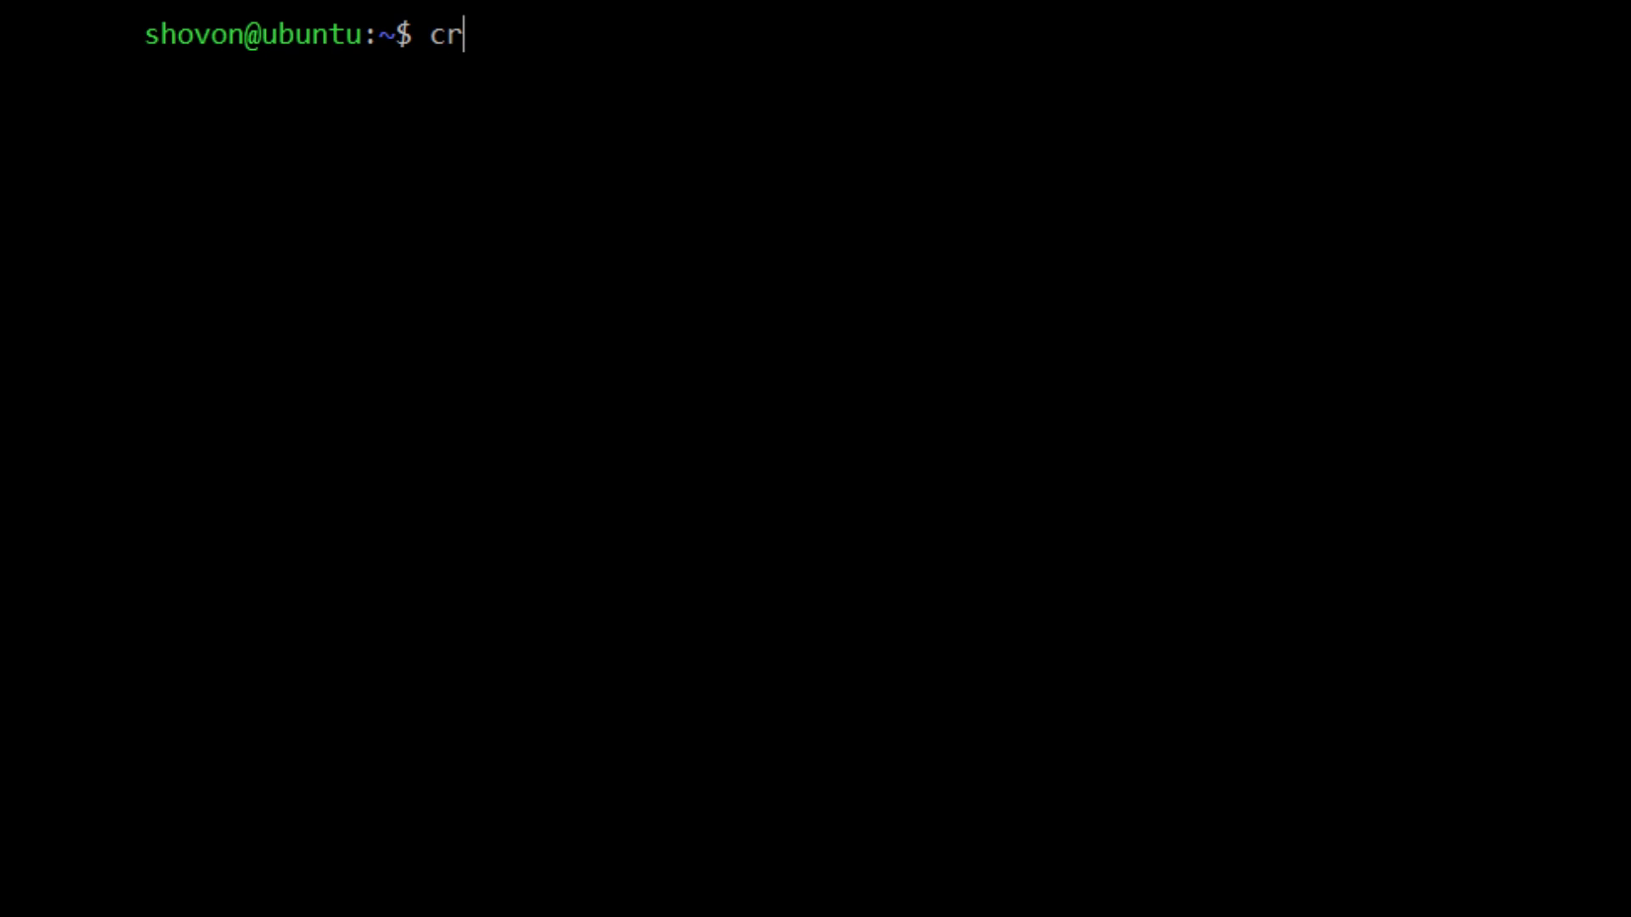
type("ontab -e")
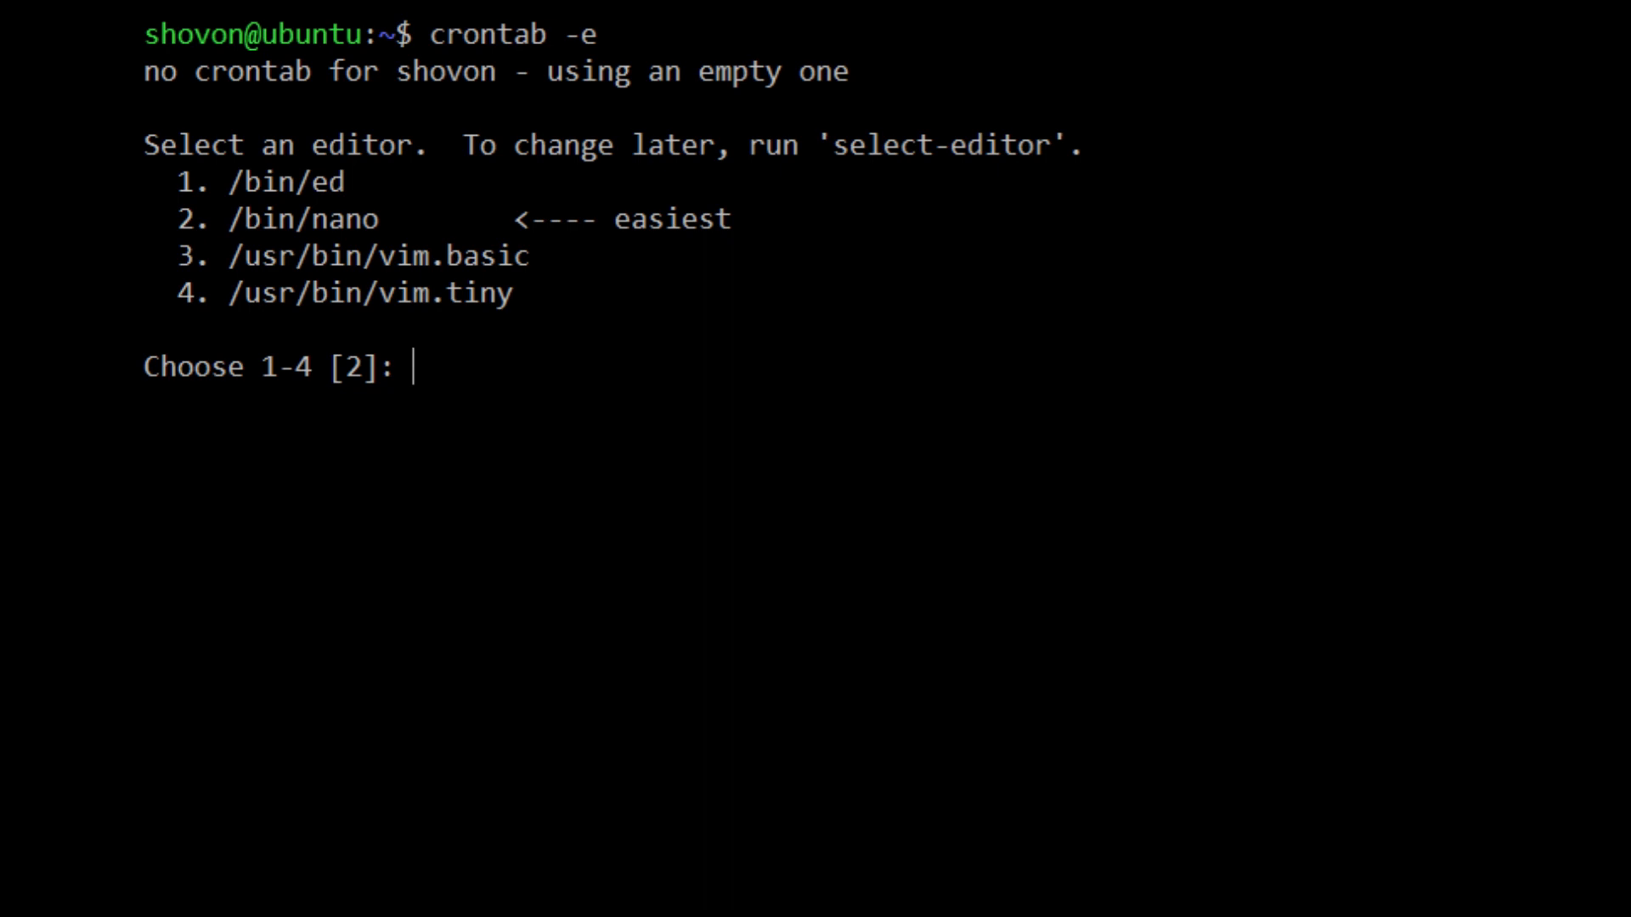
key("Return")
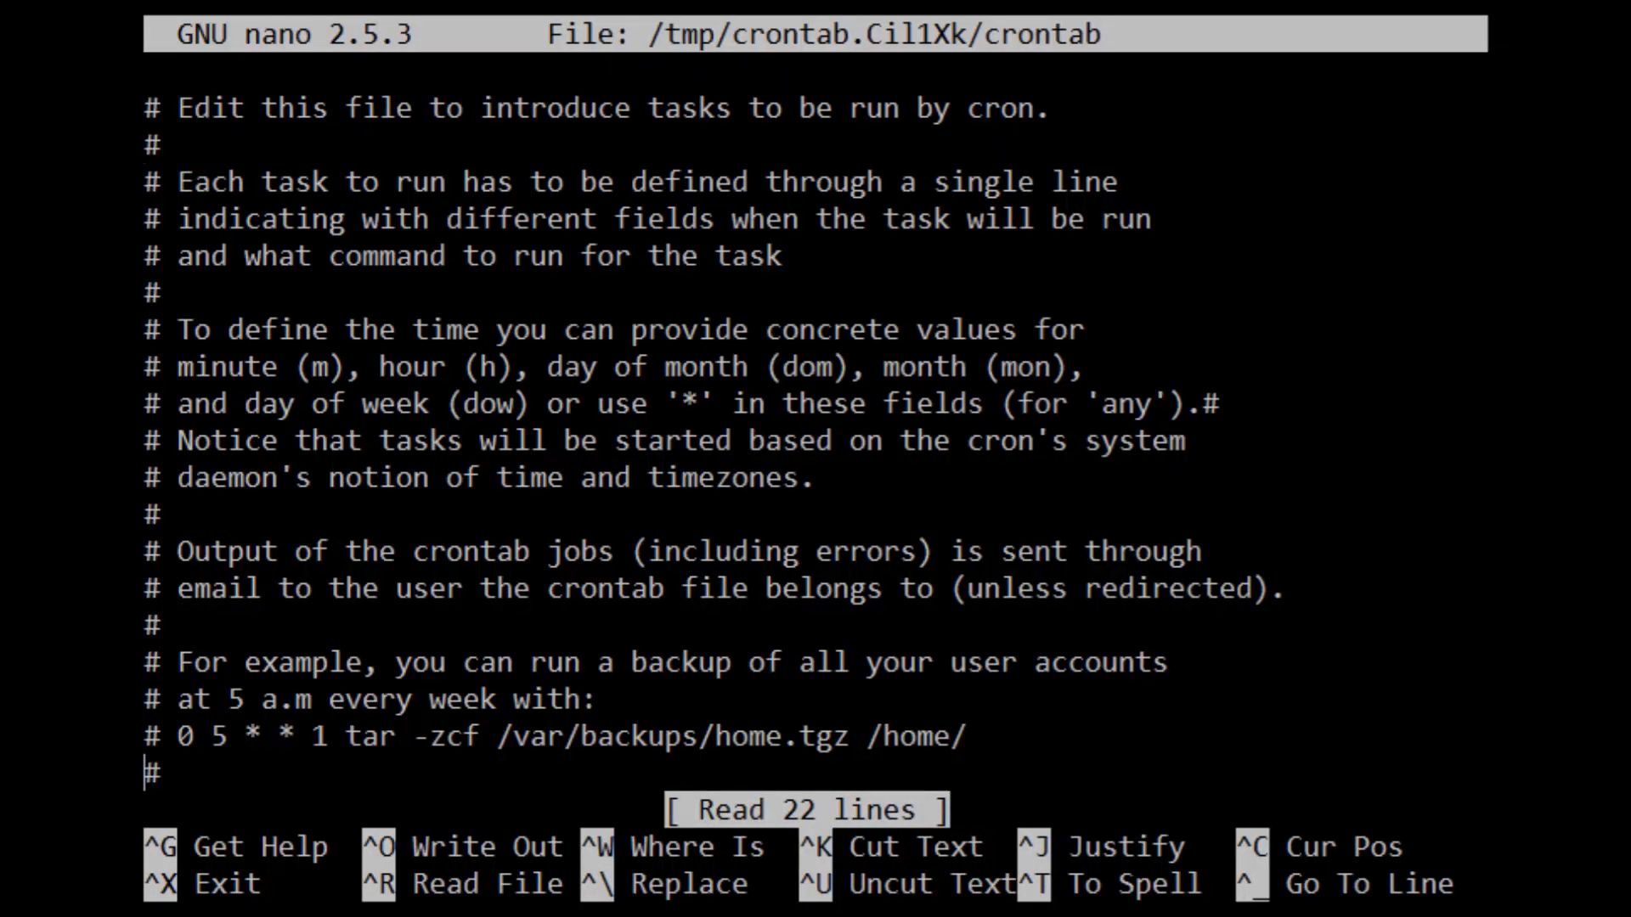
type("@")
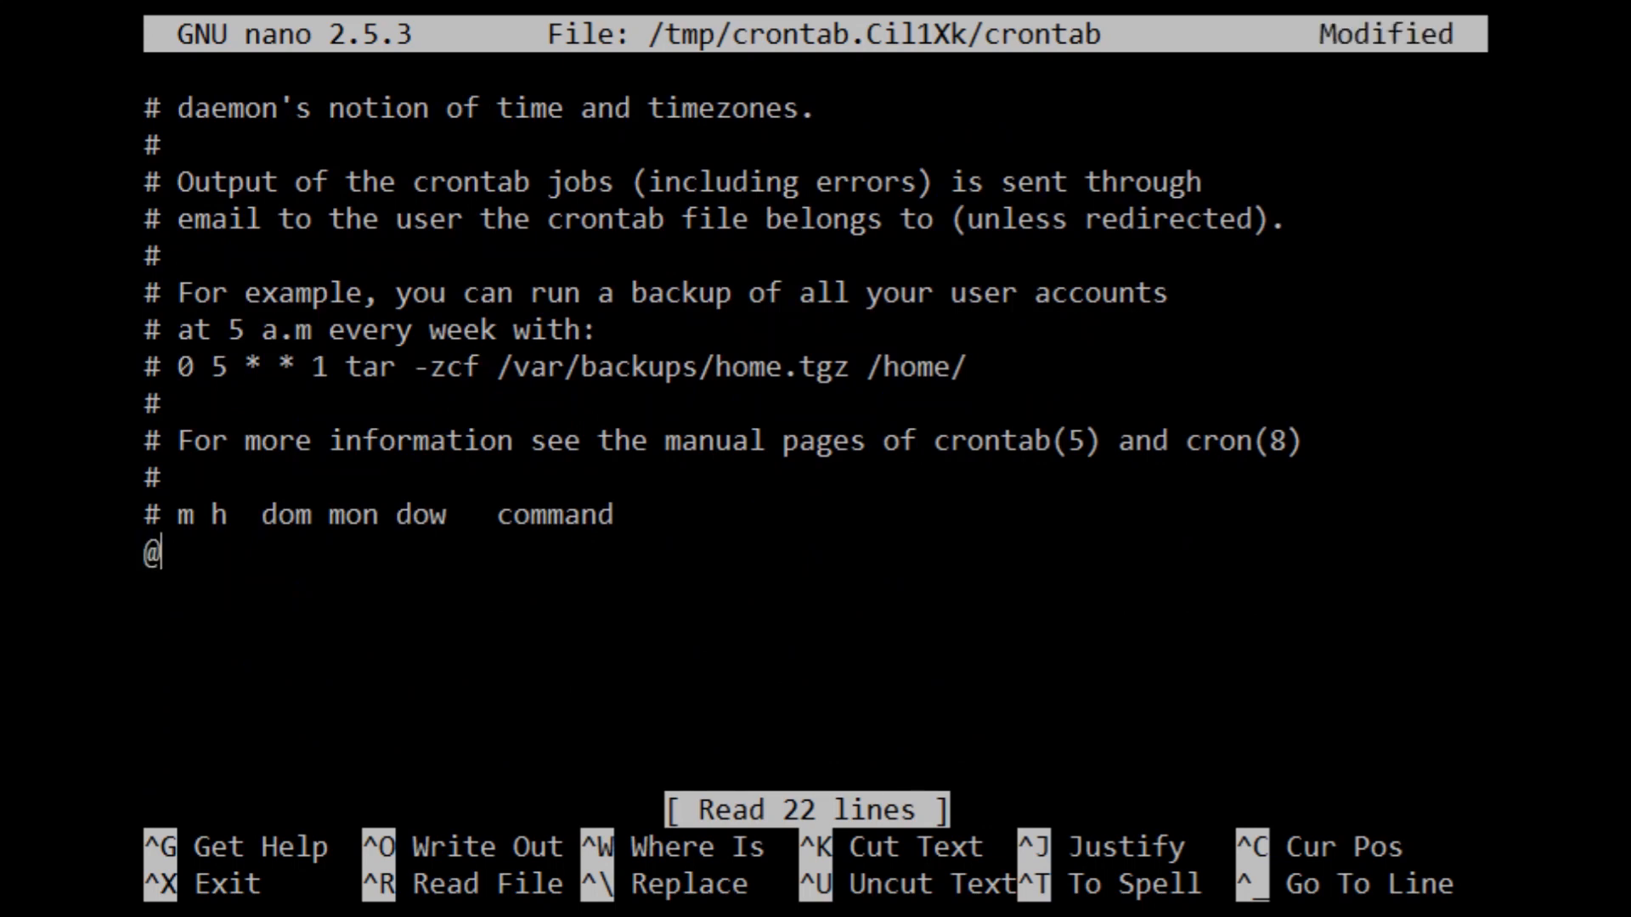
type("reb")
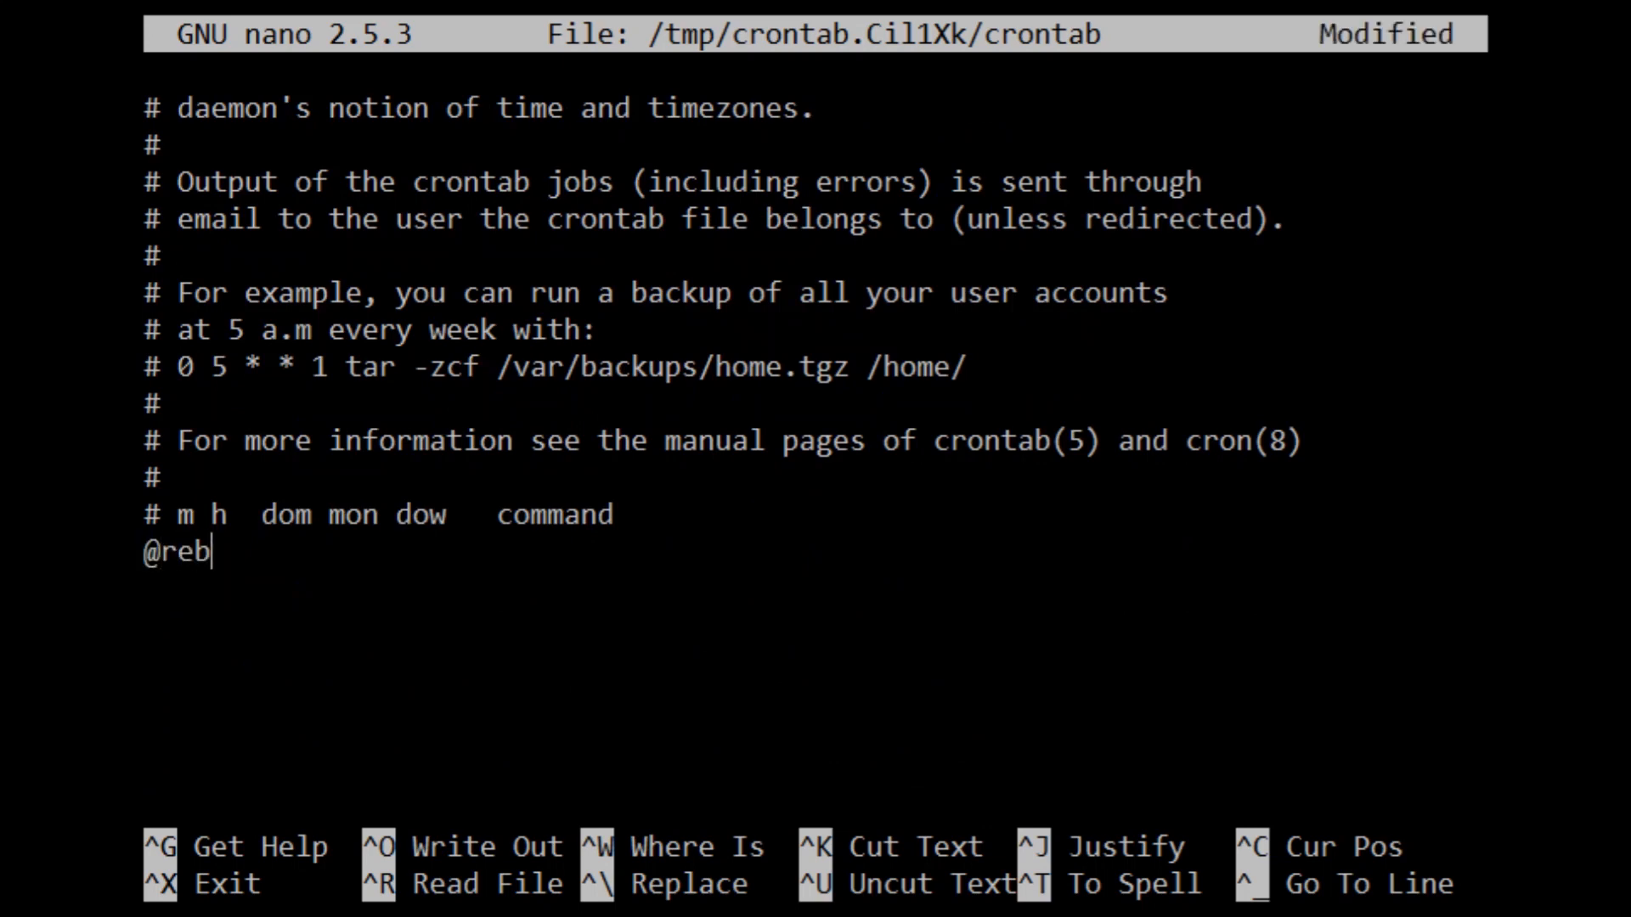
type("oot vnc")
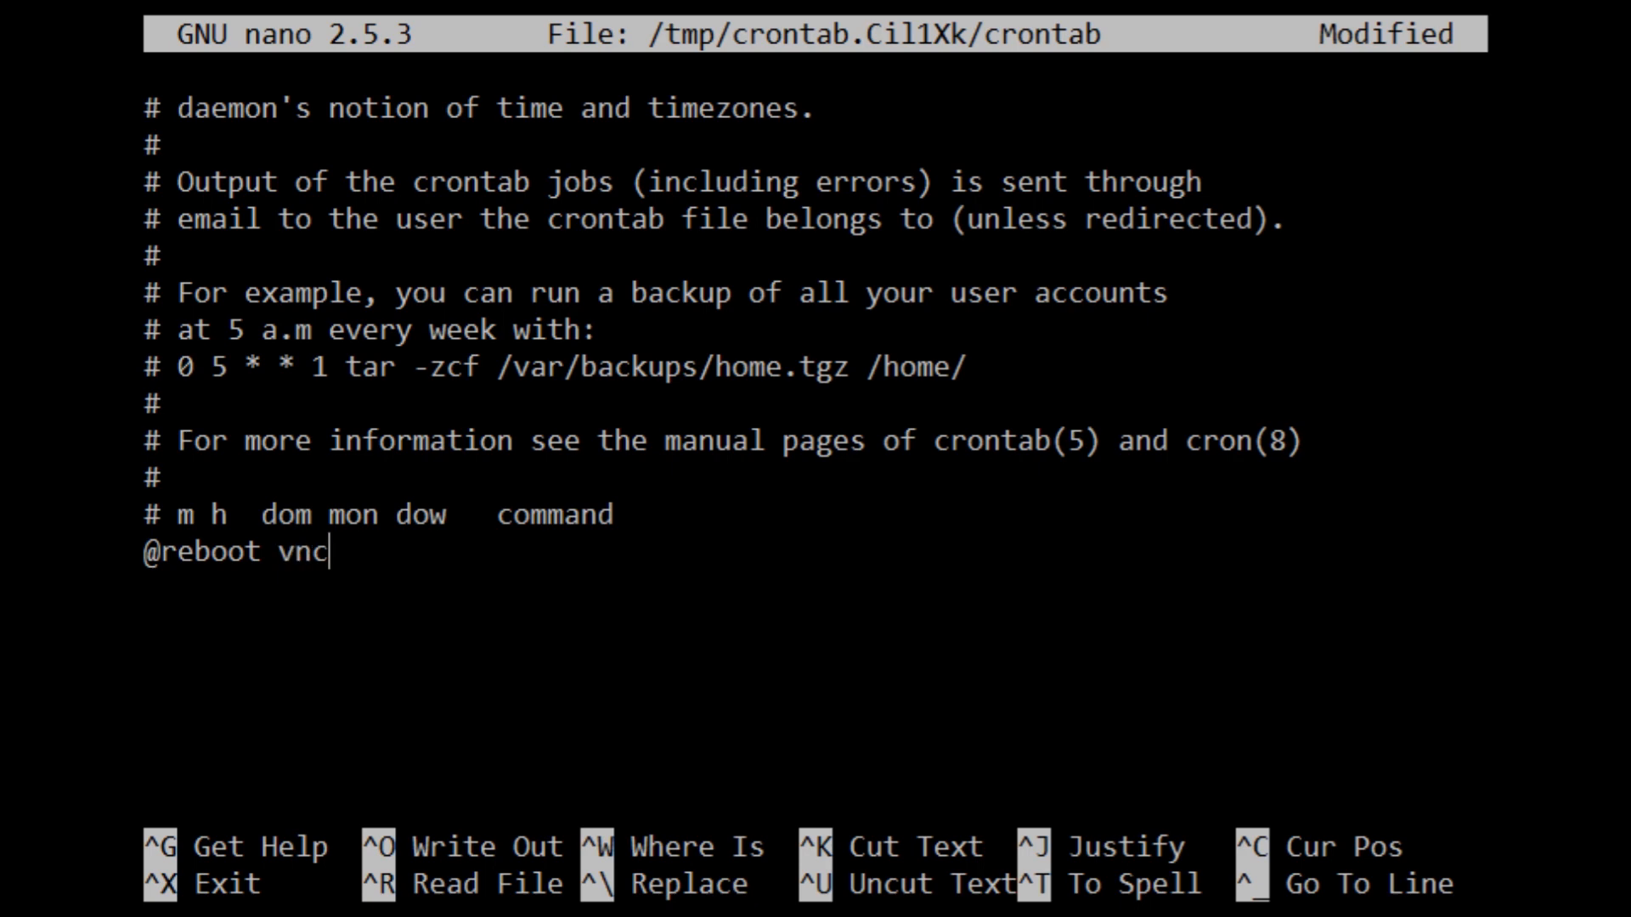
type("server :1")
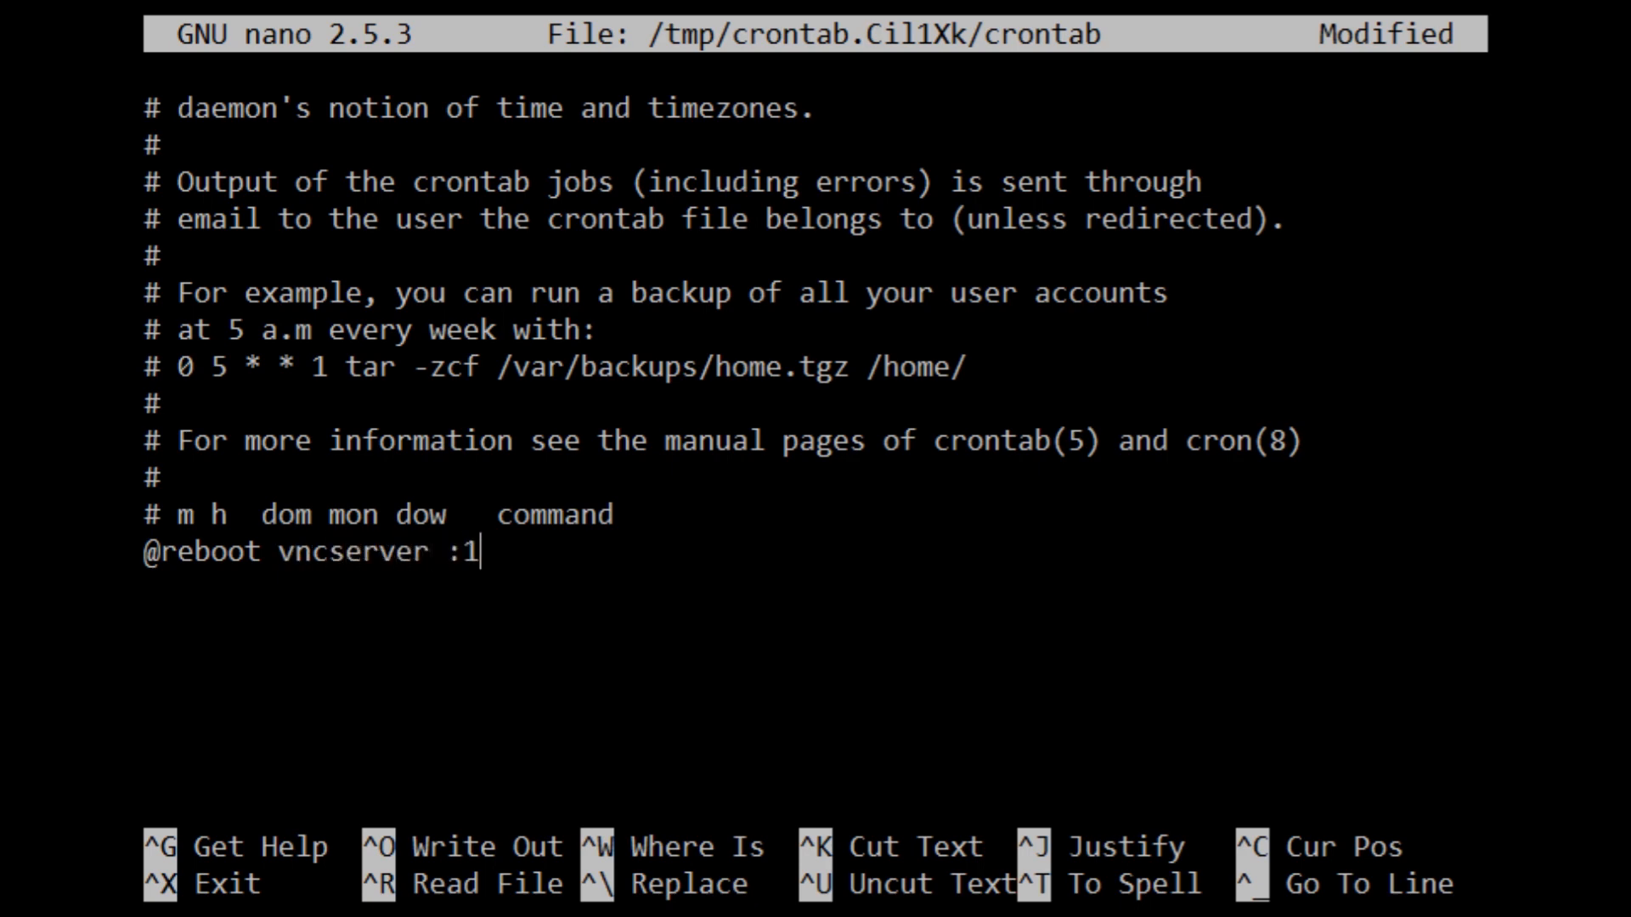
key("Left")
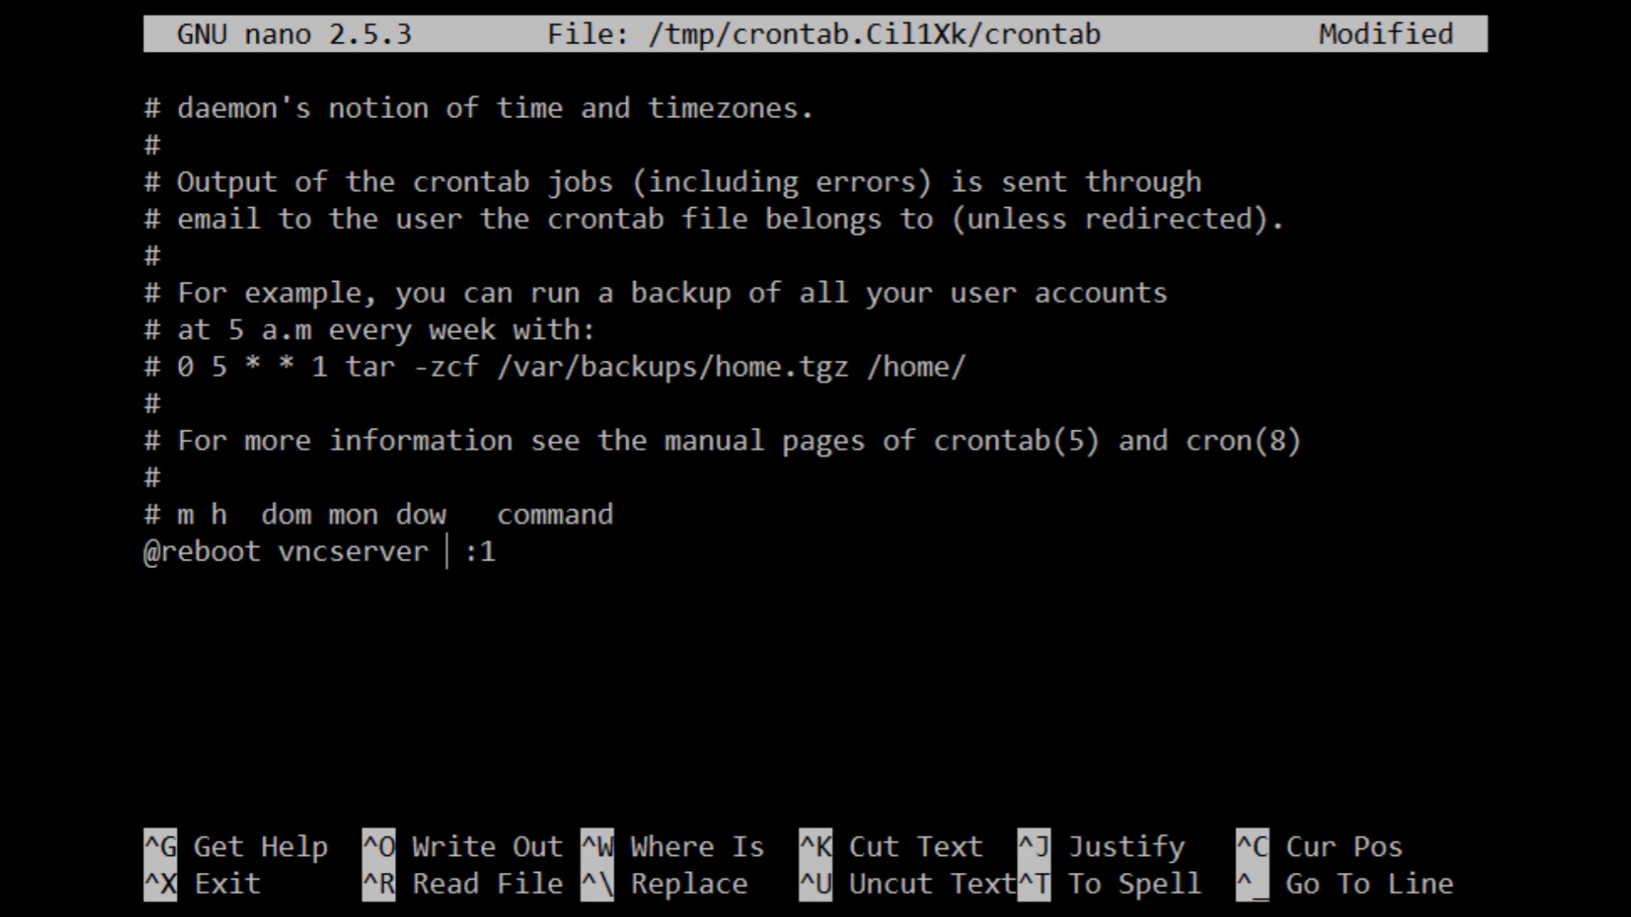
type("-geo")
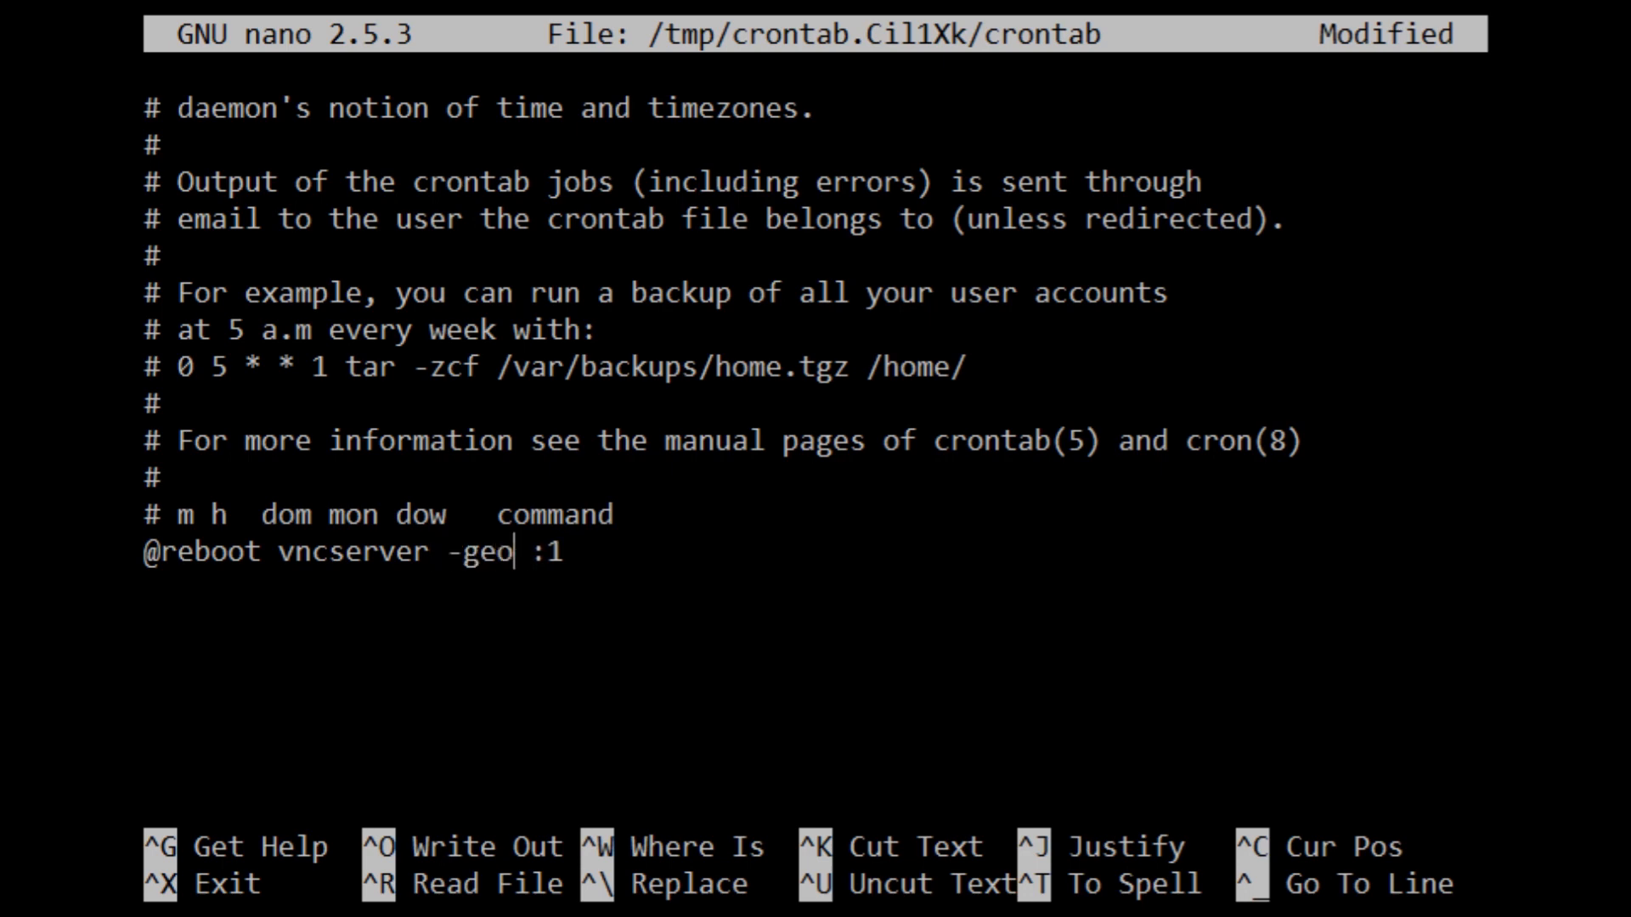
type("metry")
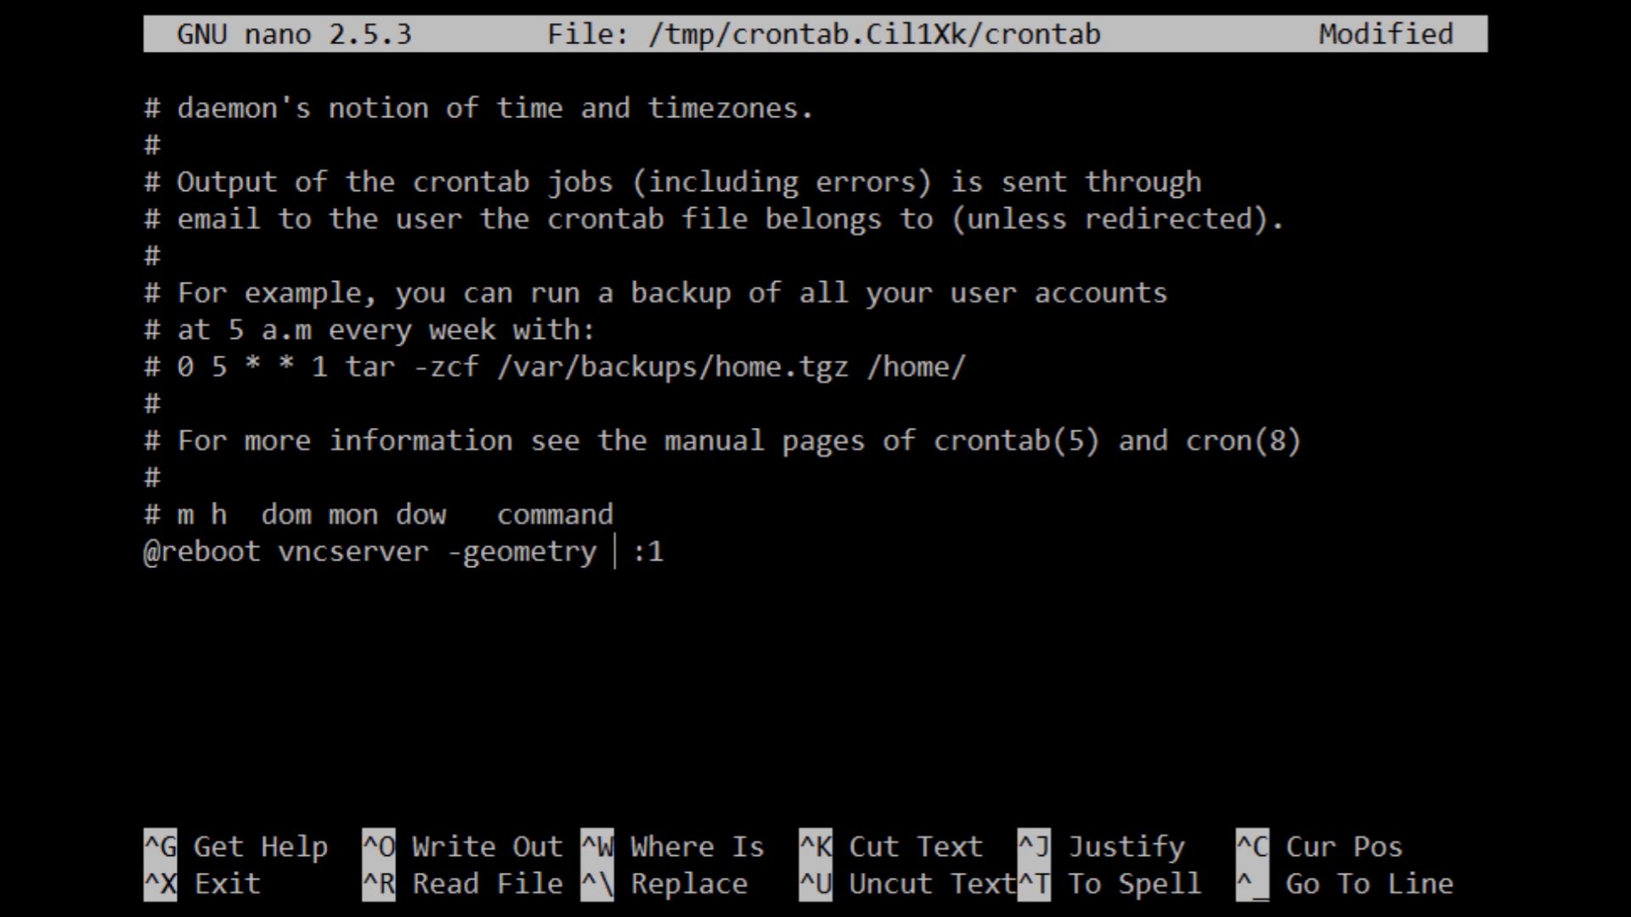
type("102")
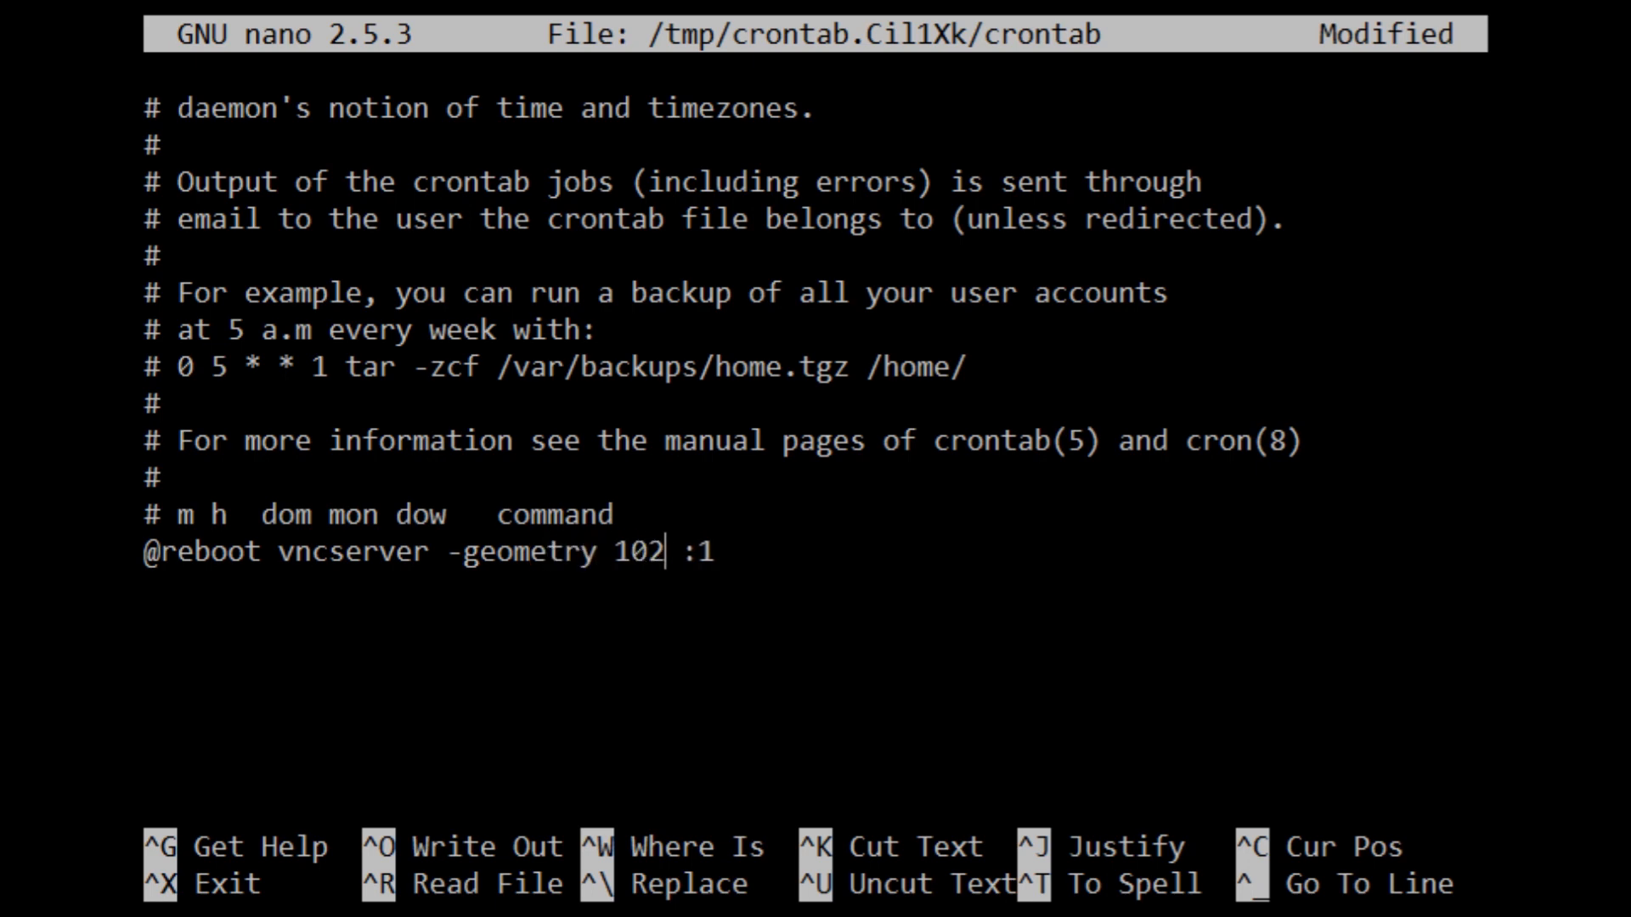
type("4x")
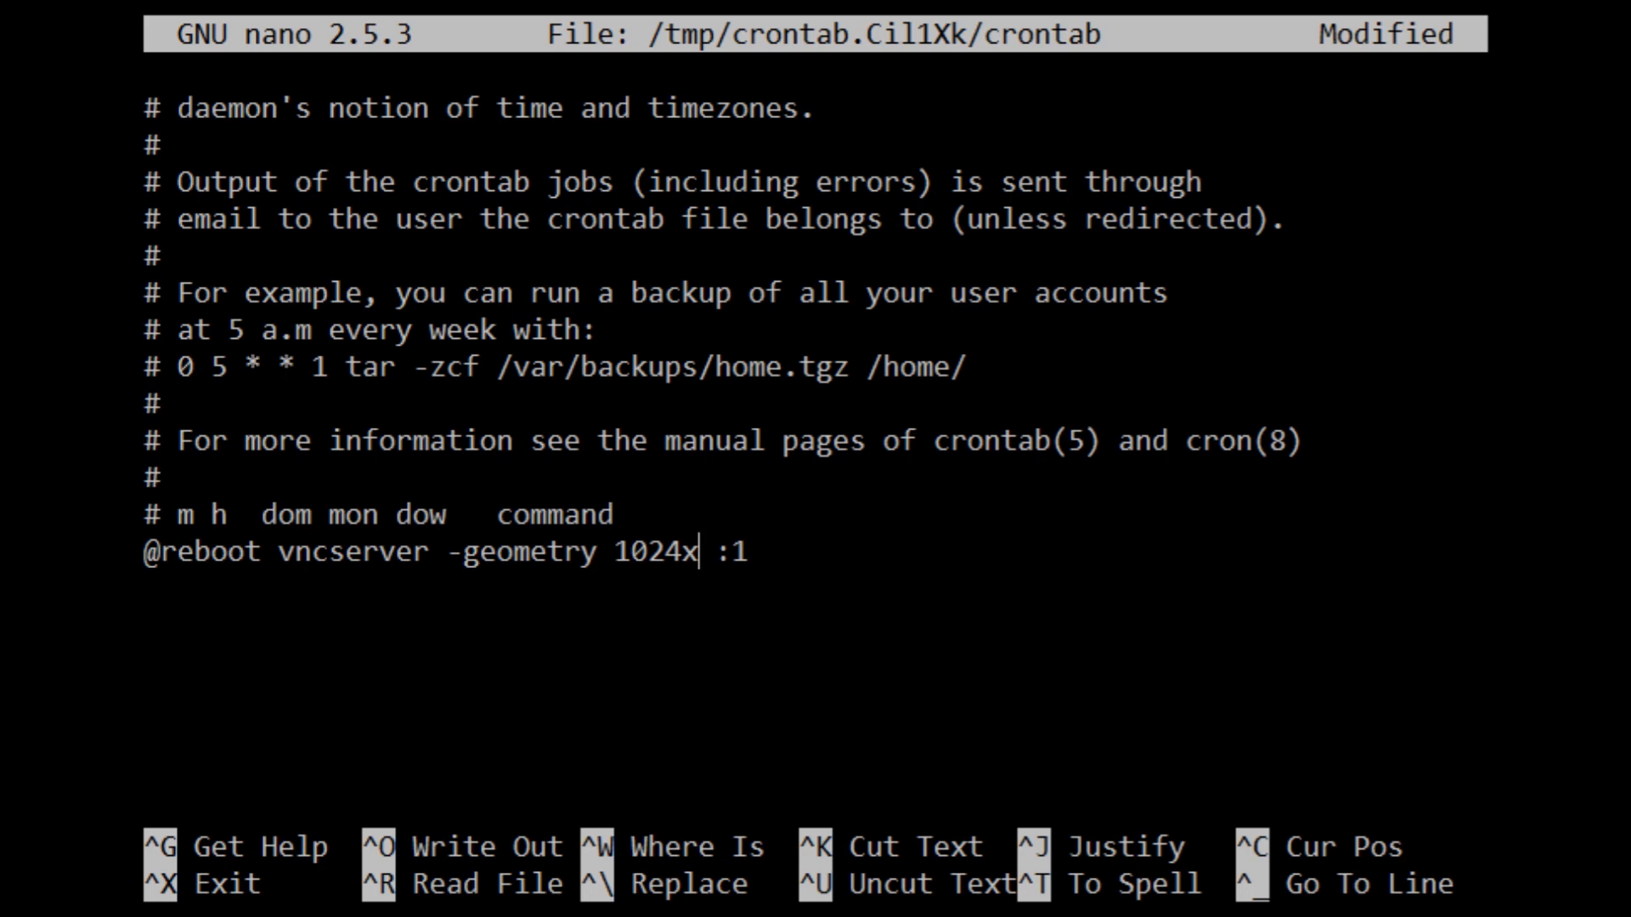
type("768")
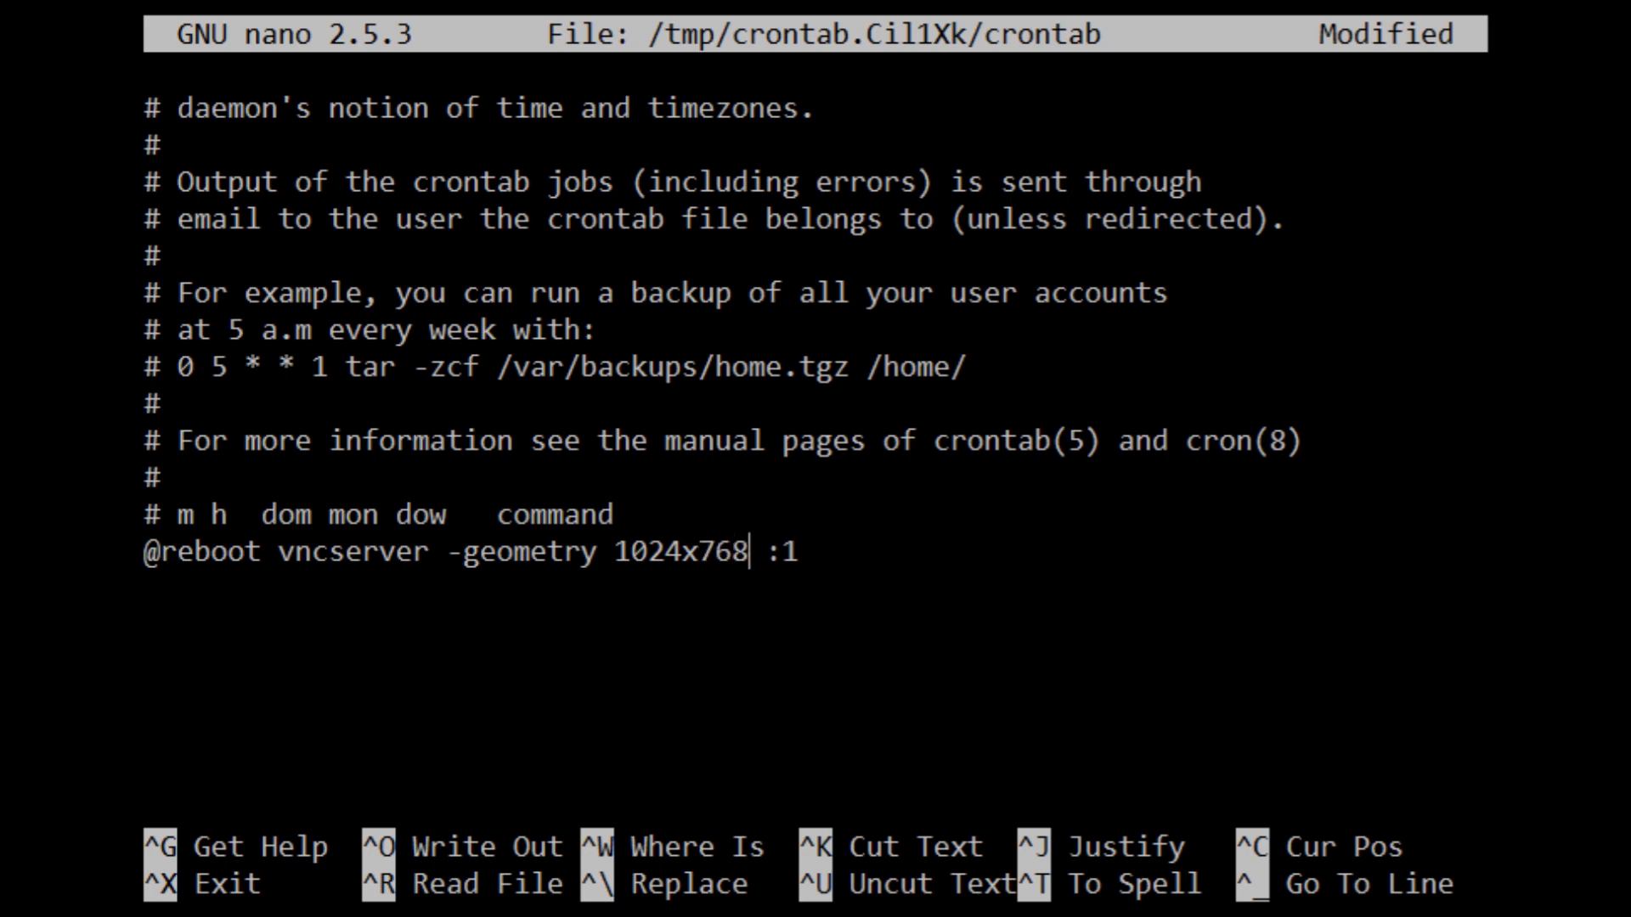
key("ctrl+x")
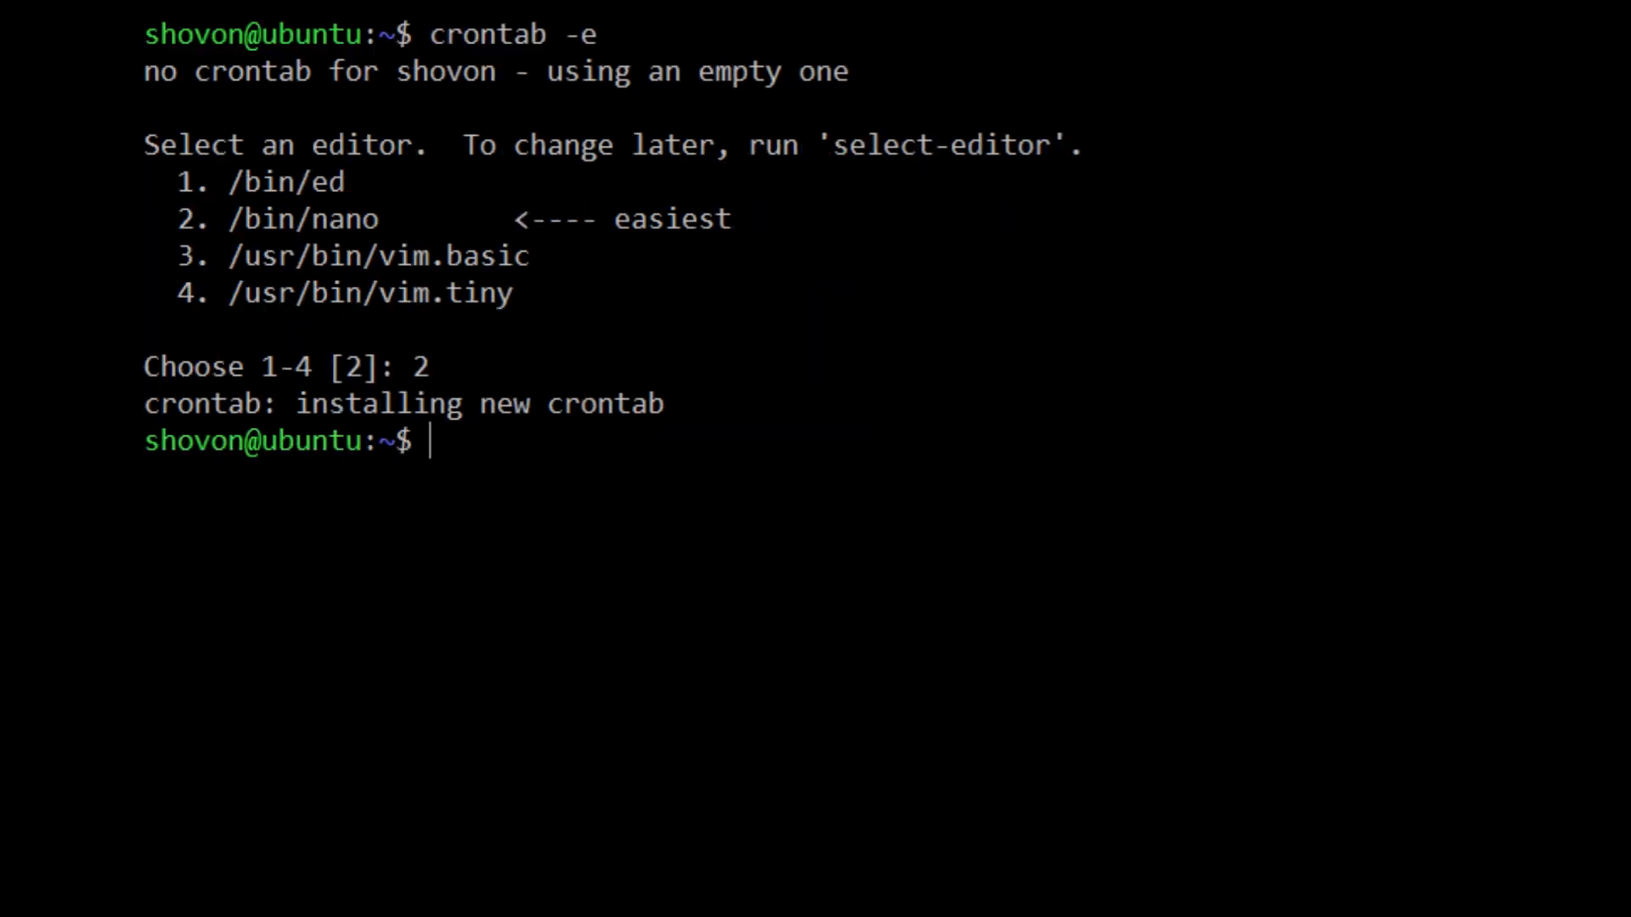